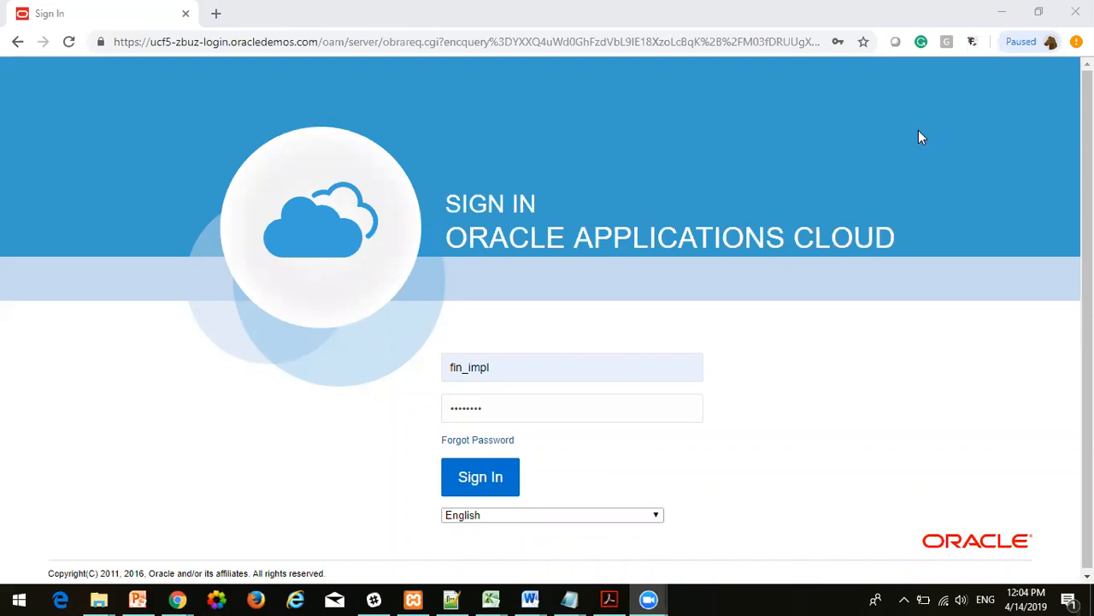
mouse_move(499, 409)
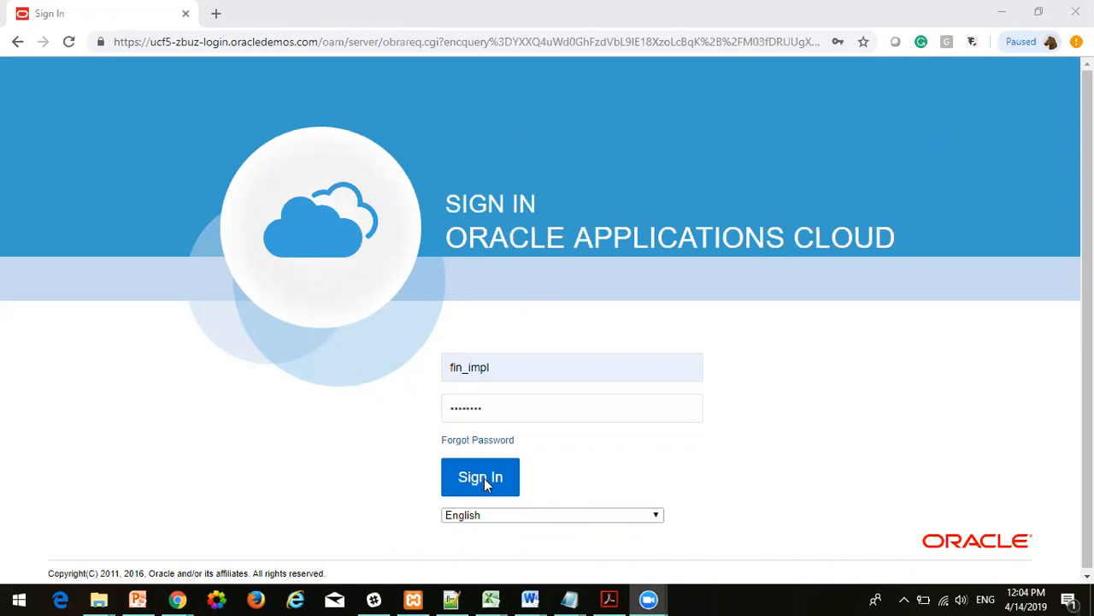
Step: Sign in with the entered username and password to load the Vision home page
left_click(480, 477)
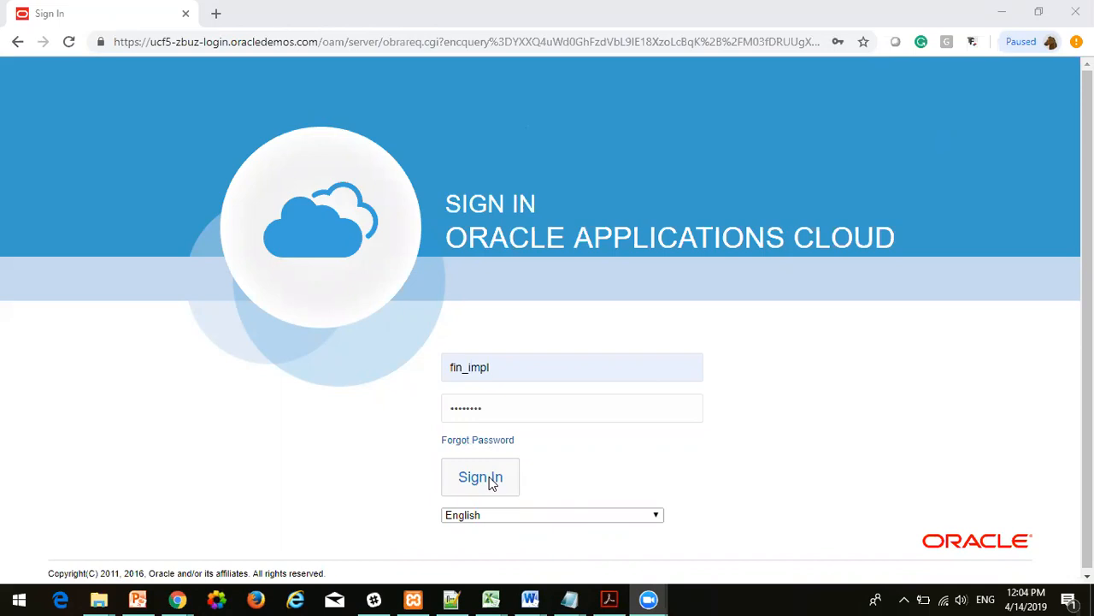
left_click(479, 477)
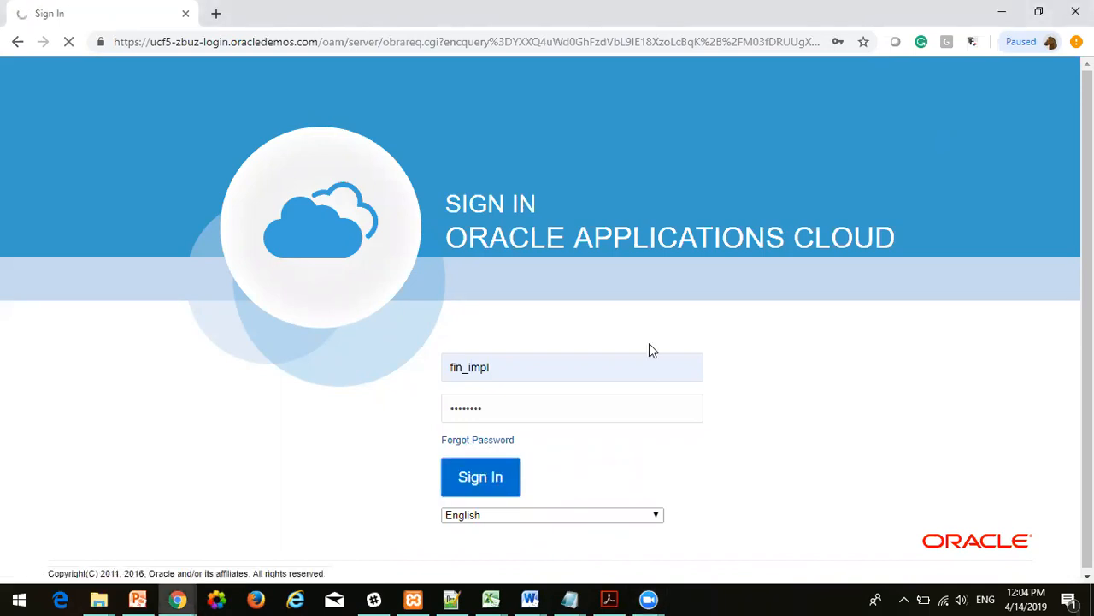
left_click(480, 476)
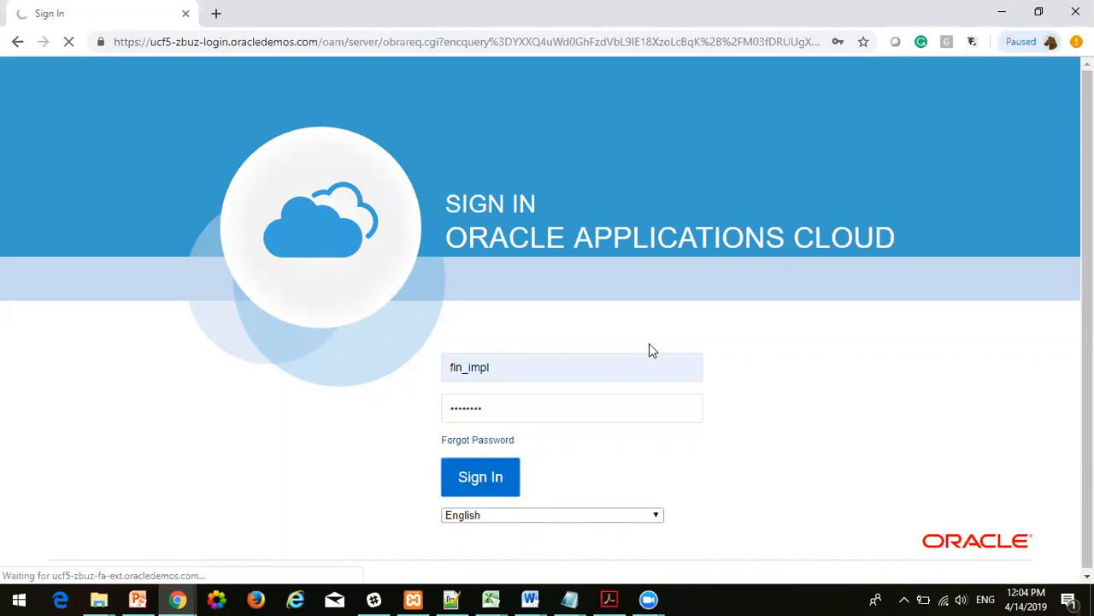
left_click(480, 476)
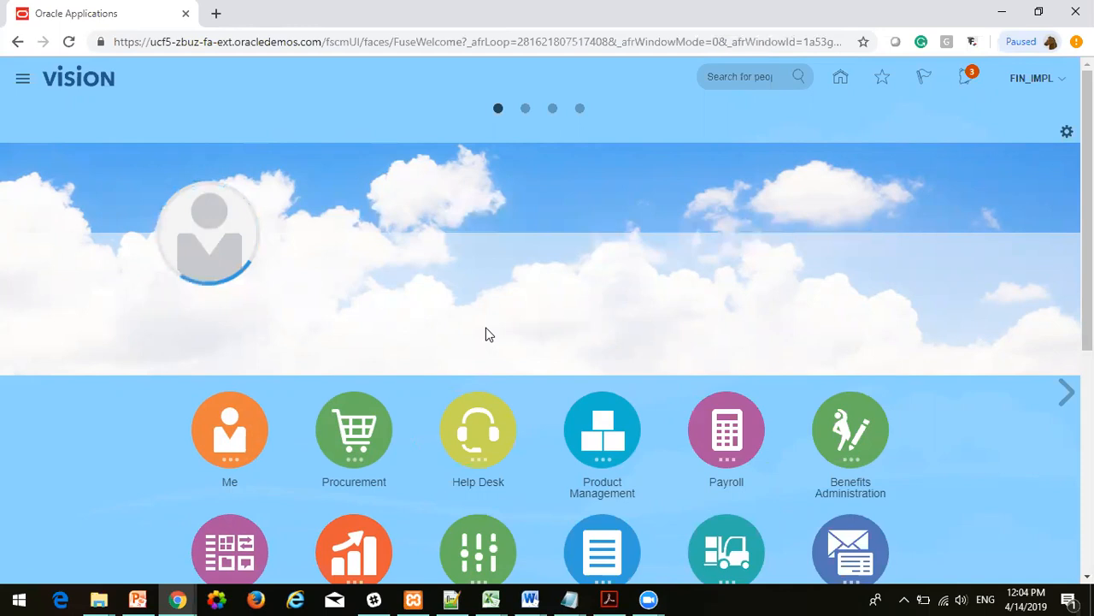
Step: Expand the General Accounting group to show its Dashboard, Journals and Period Close pages
scroll("down", 3)
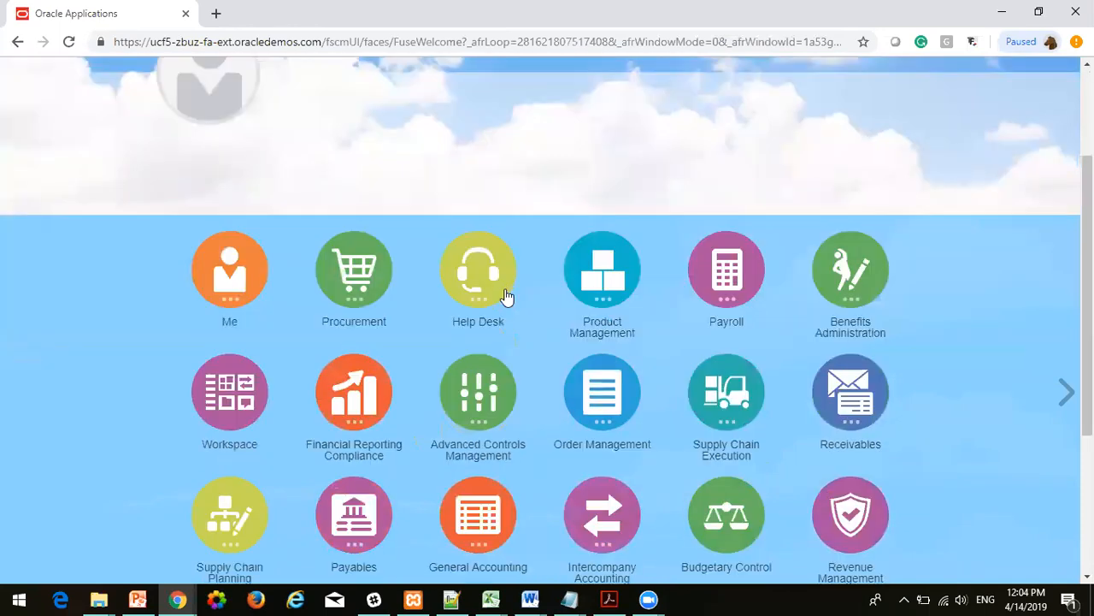
scroll("down", 3)
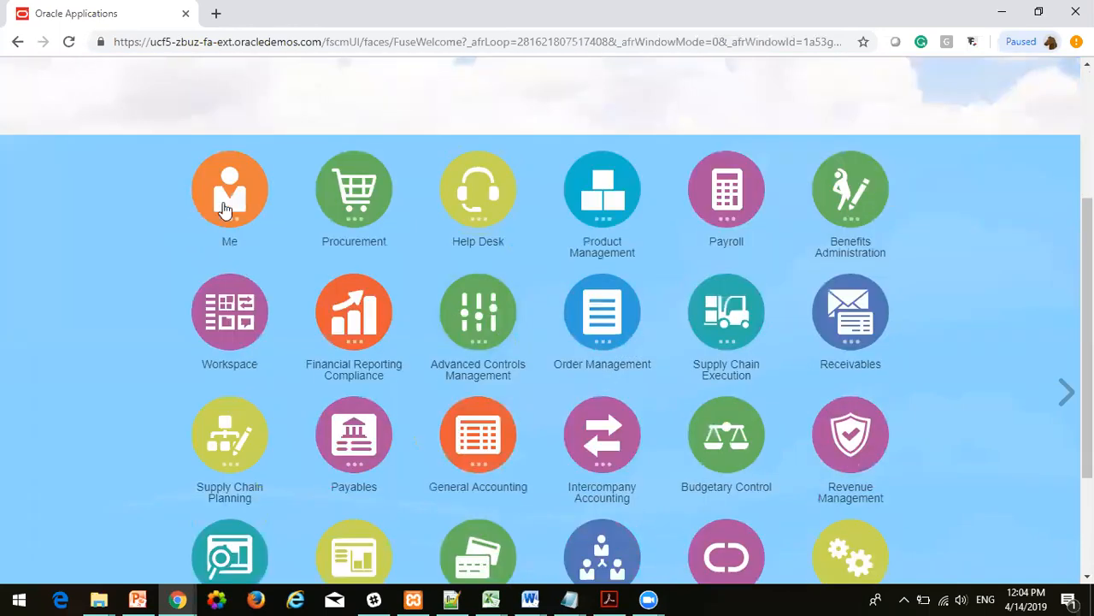
mouse_move(866, 283)
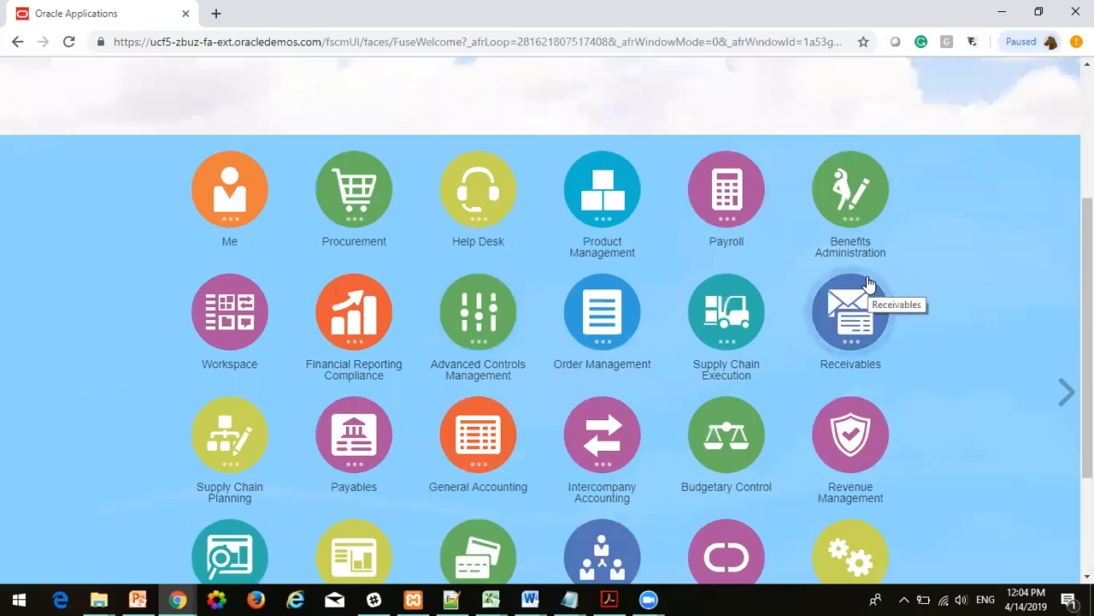
scroll("down", 3)
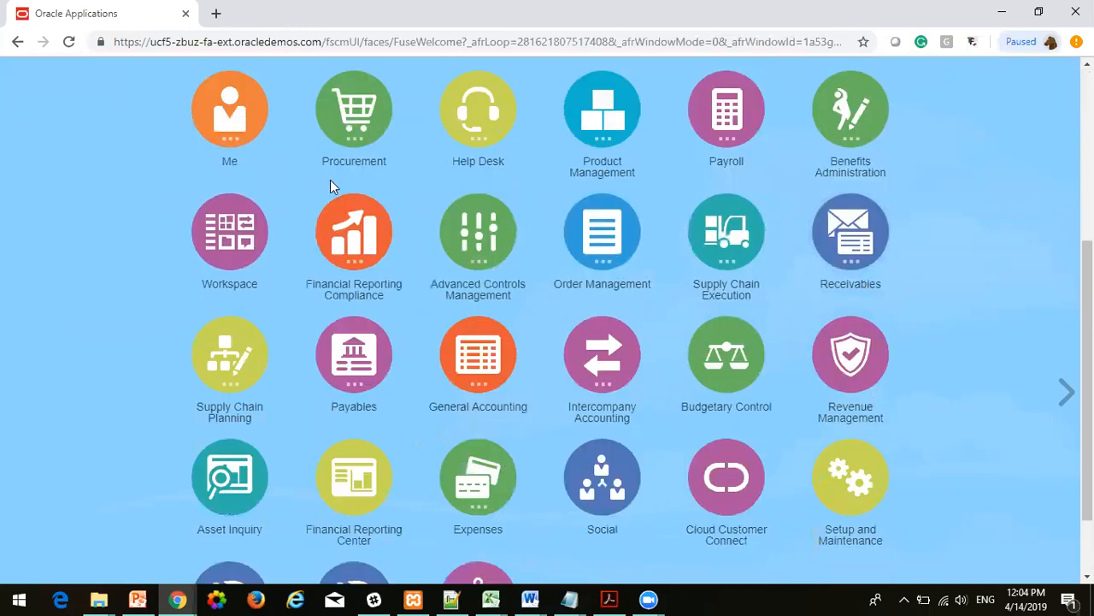
mouse_move(478, 353)
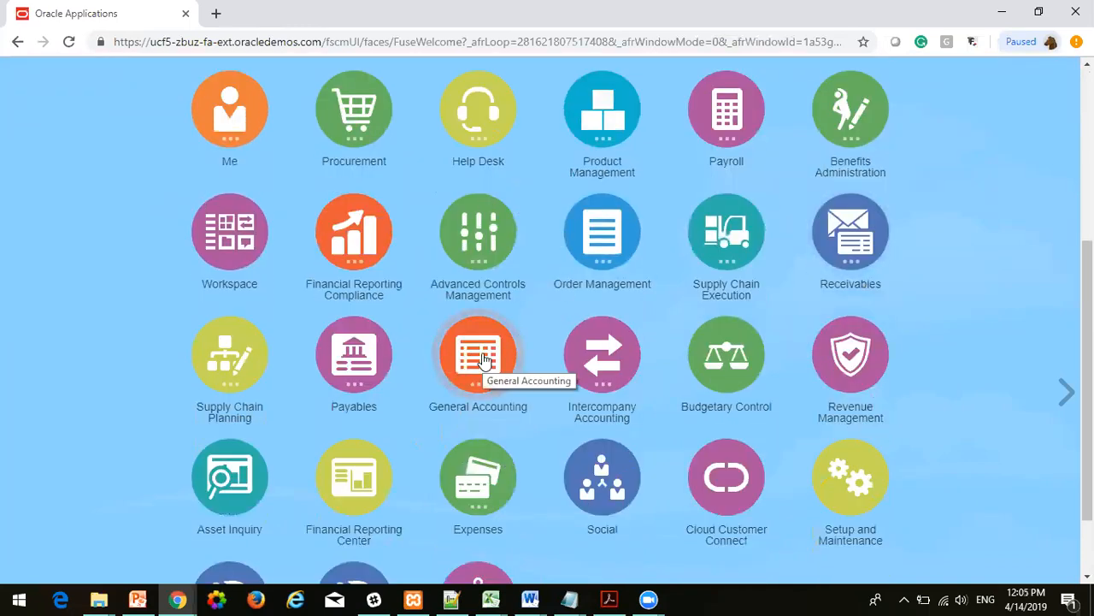
mouse_move(478, 365)
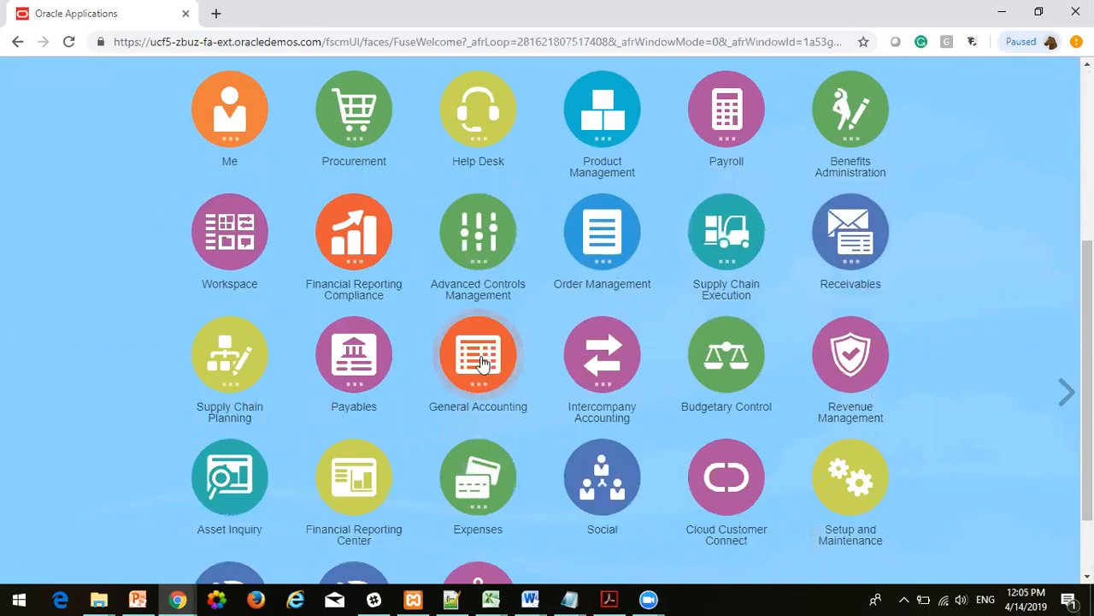
left_click(478, 354)
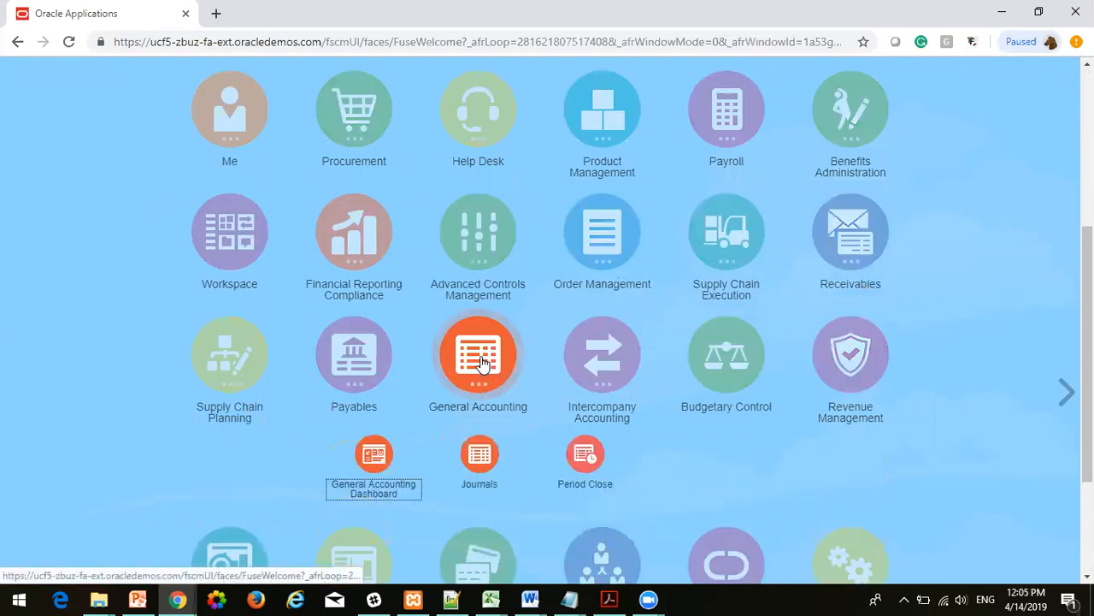
scroll("down", 3)
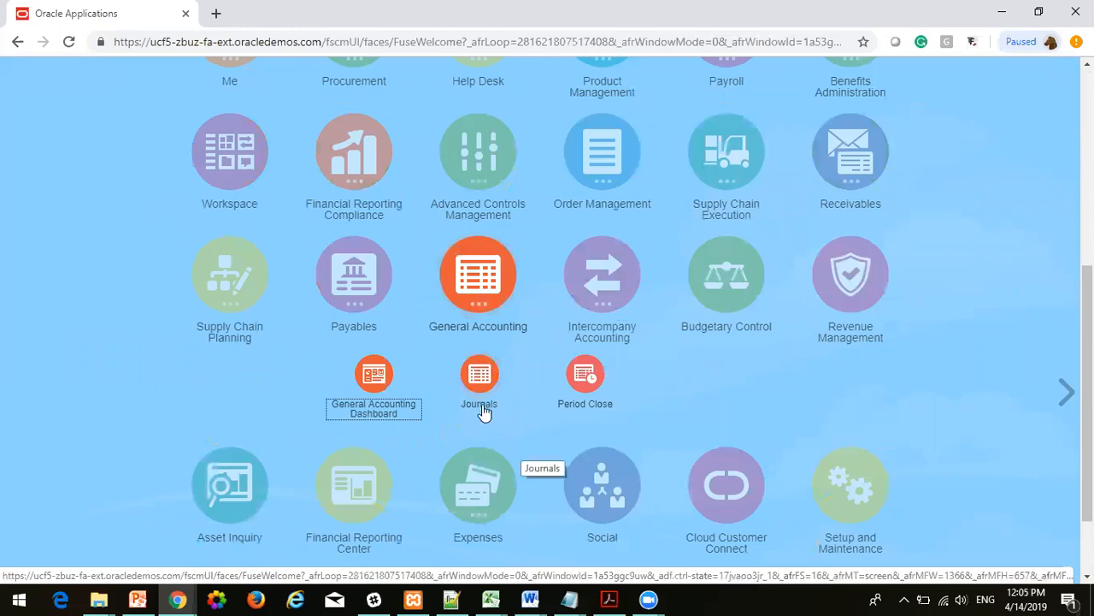
mouse_move(483, 254)
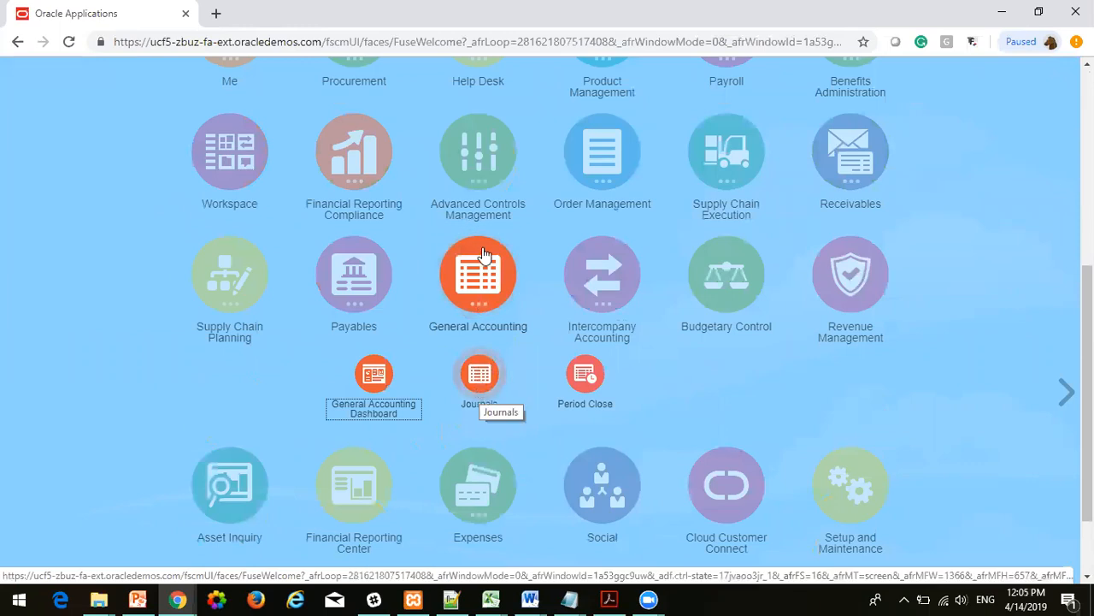
mouse_move(483, 394)
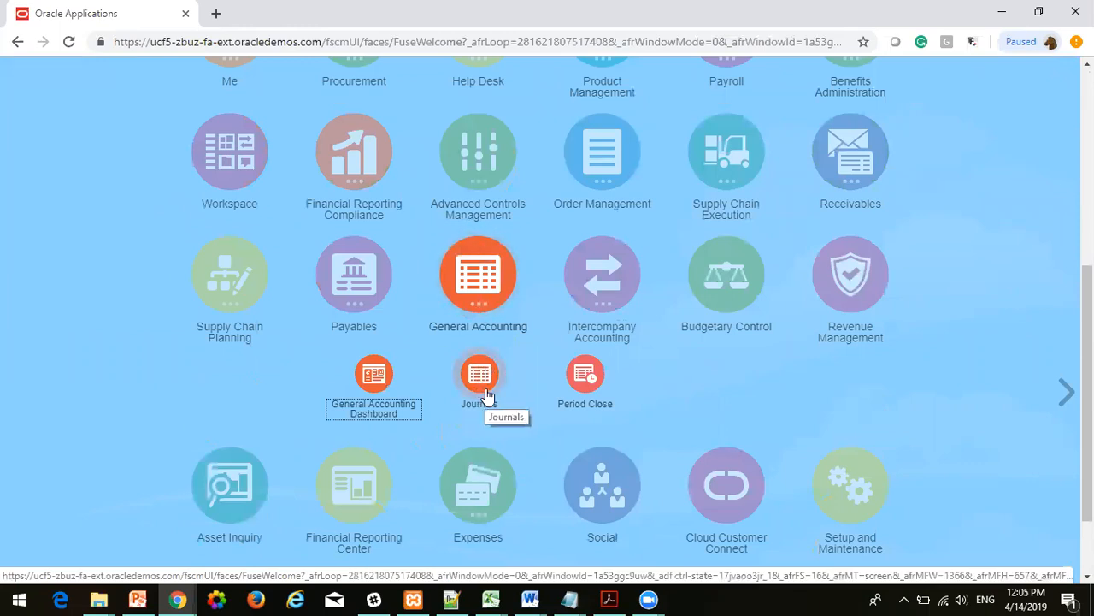
scroll("up", 3)
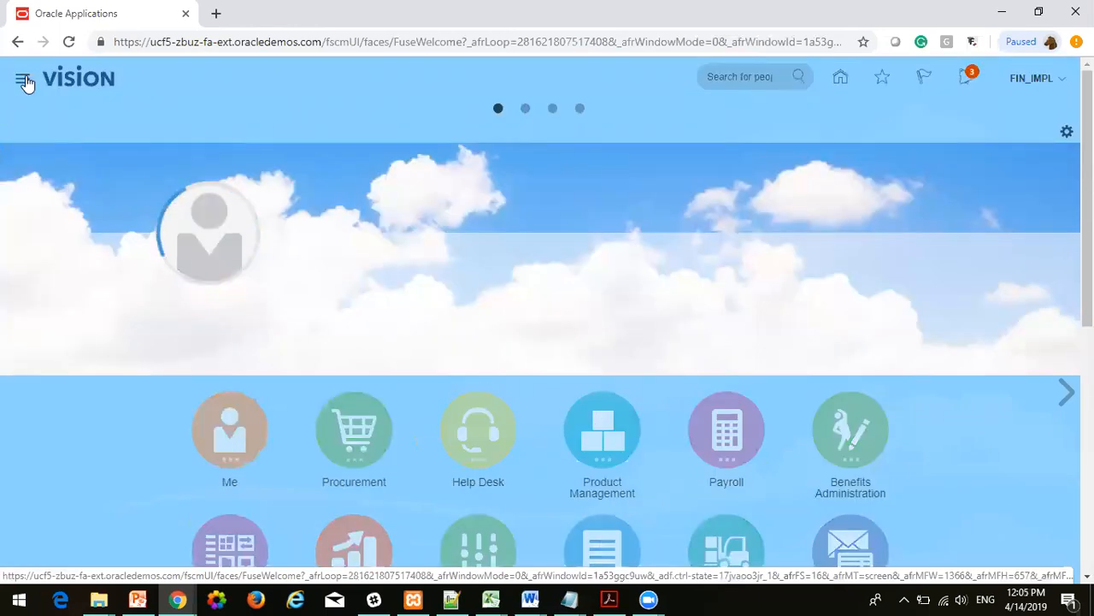
mouse_move(23, 79)
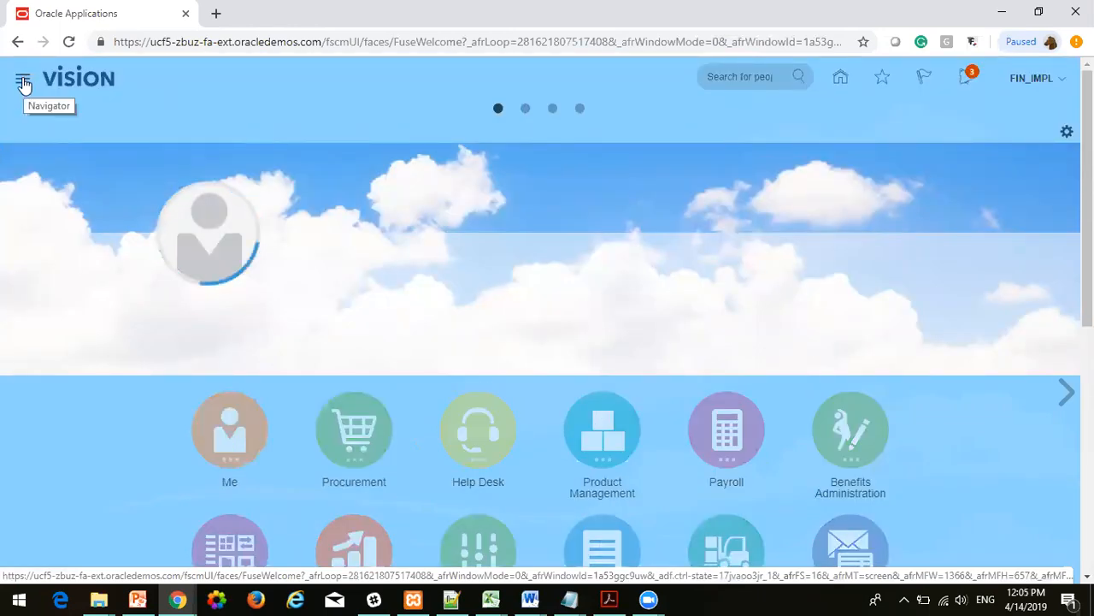
mouse_move(23, 79)
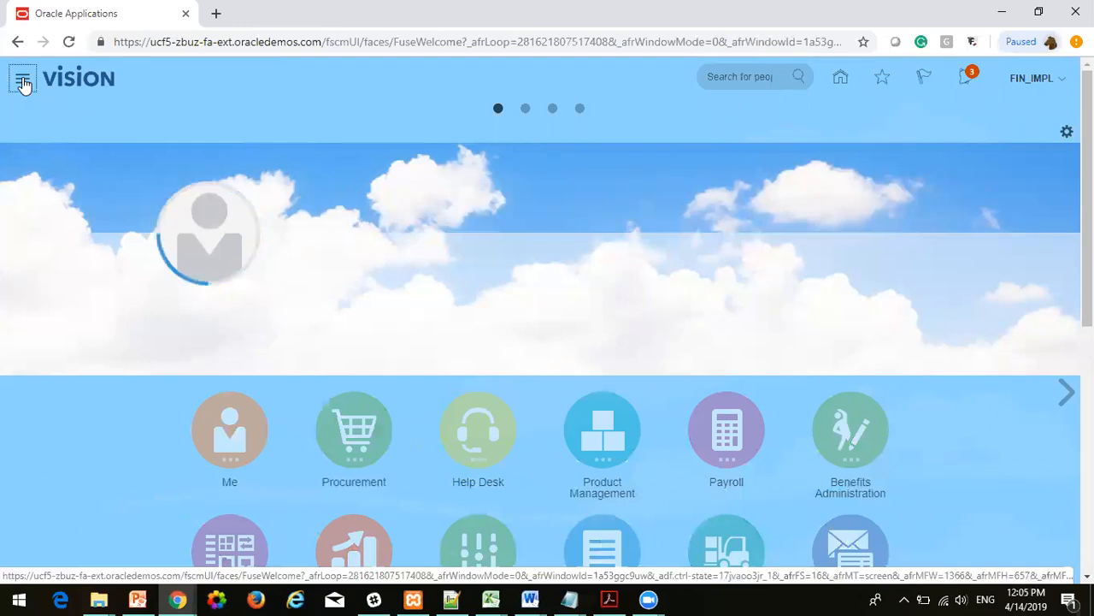
Step: Open Journals under General Accounting from the Navigator's full work-area list
left_click(23, 77)
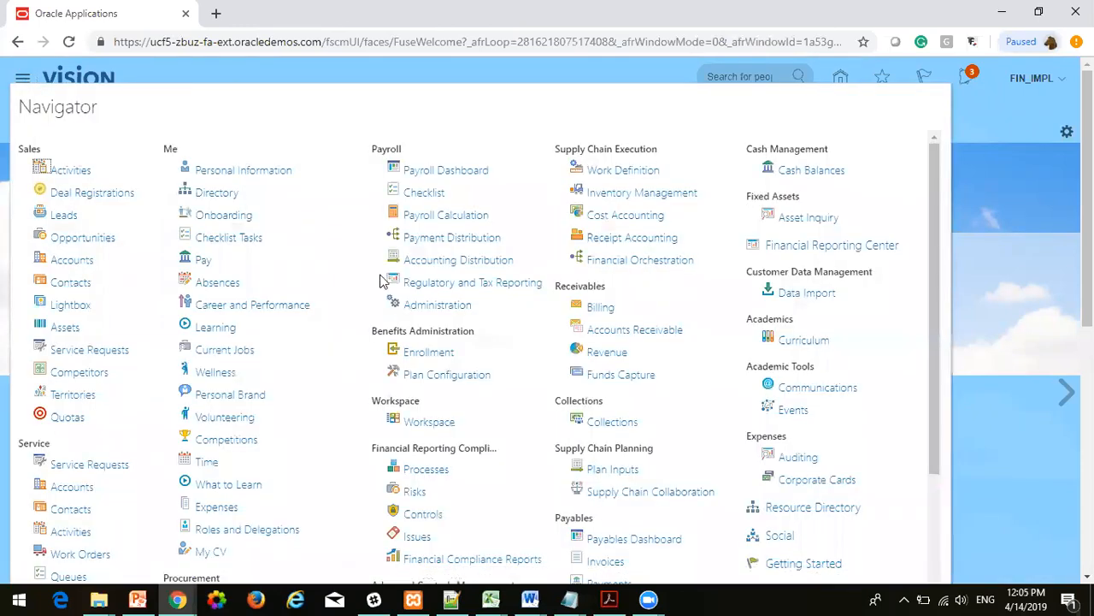
scroll("down", 3)
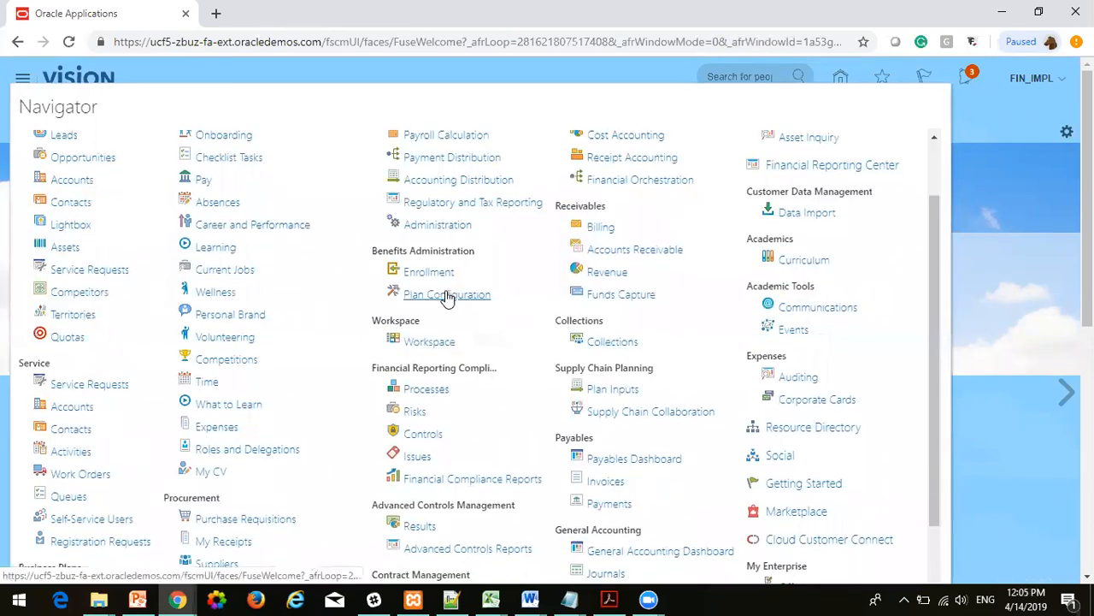
scroll("down", 3)
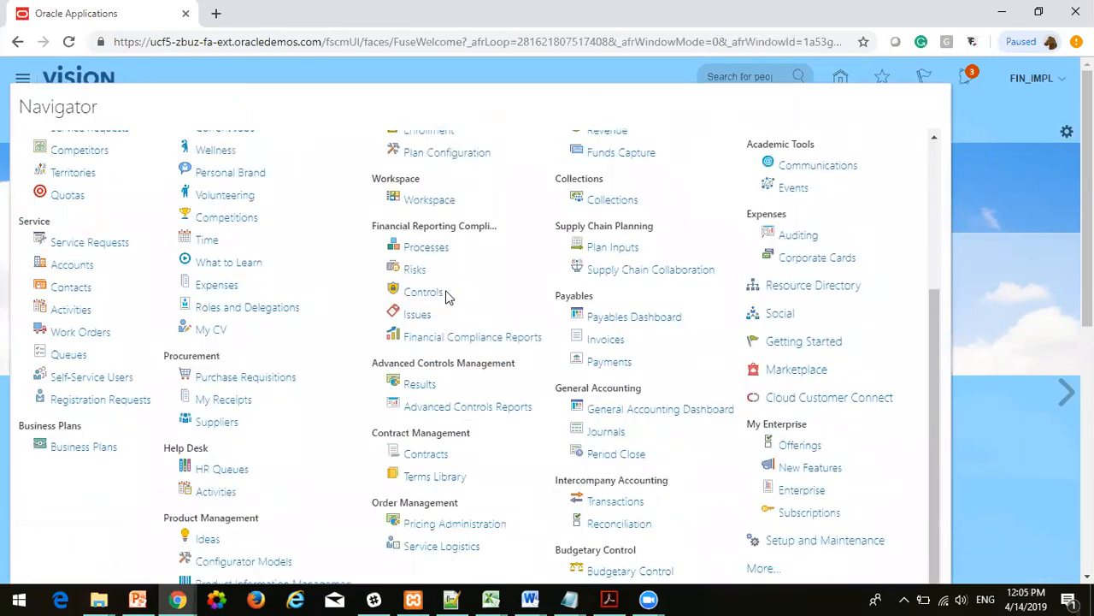
mouse_move(484, 309)
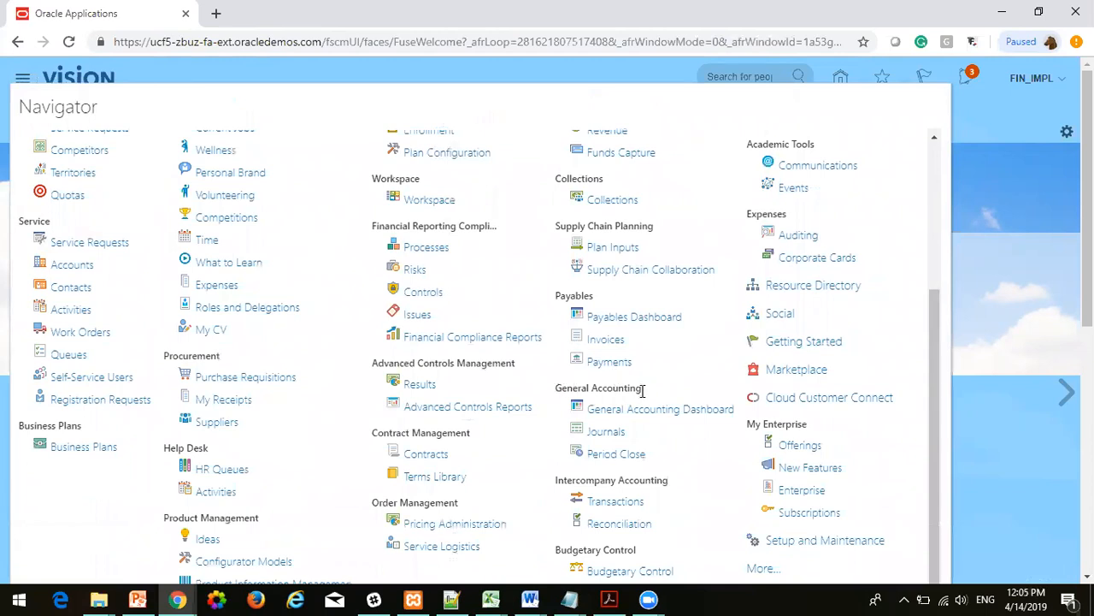
mouse_move(607, 432)
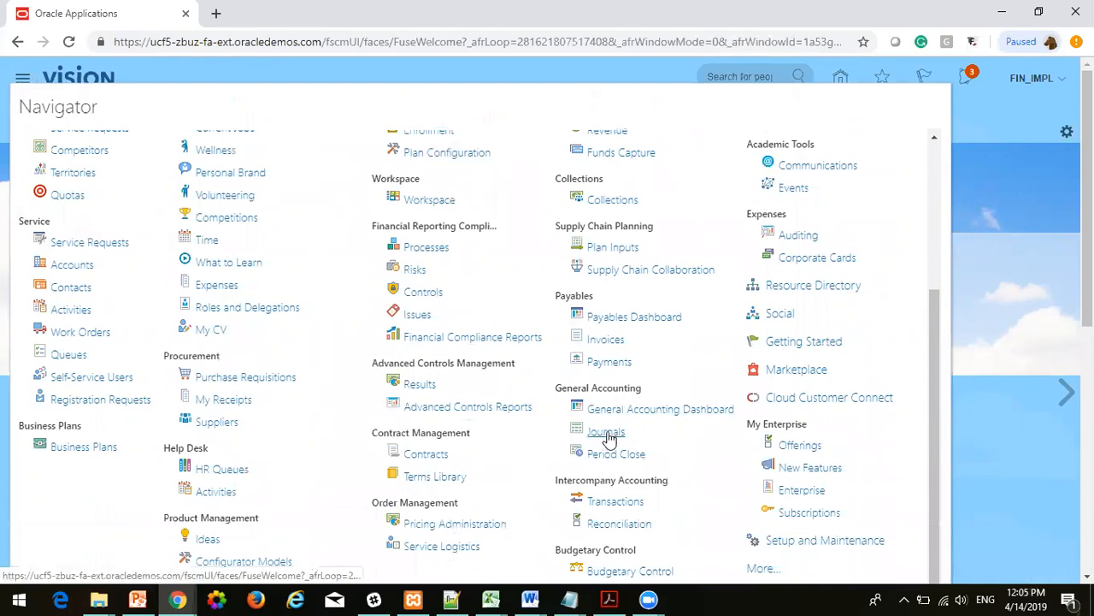
left_click(606, 431)
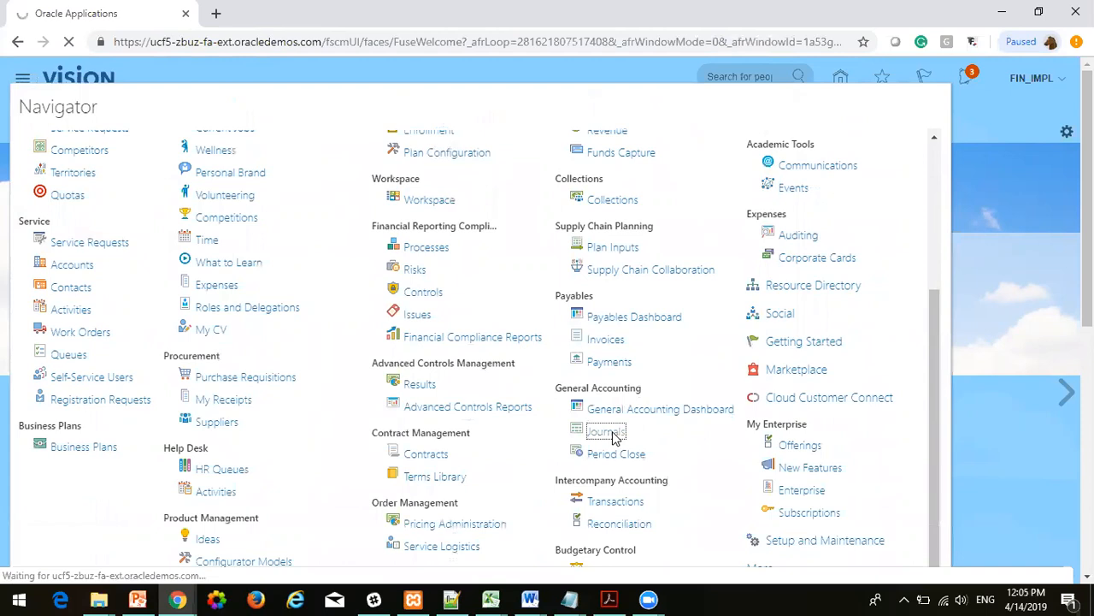
left_click(606, 431)
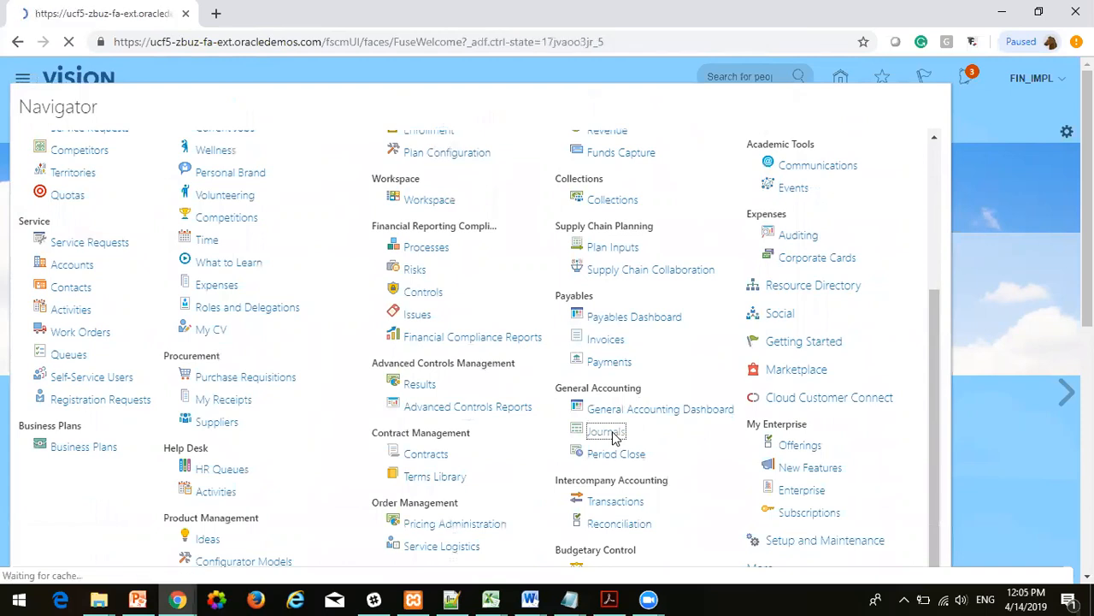
left_click(606, 430)
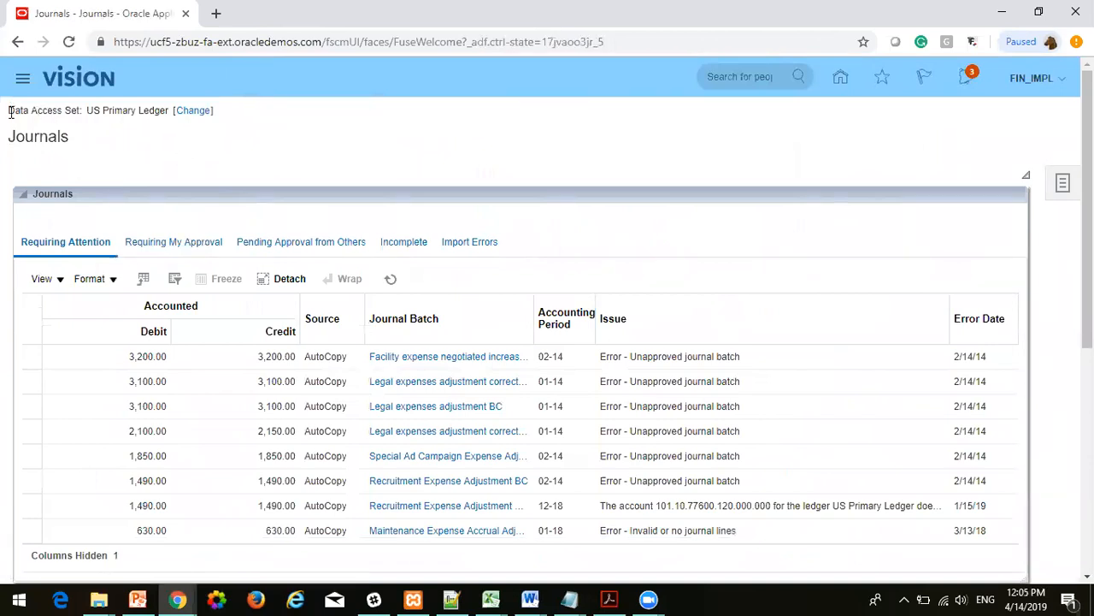
double_click(43, 109)
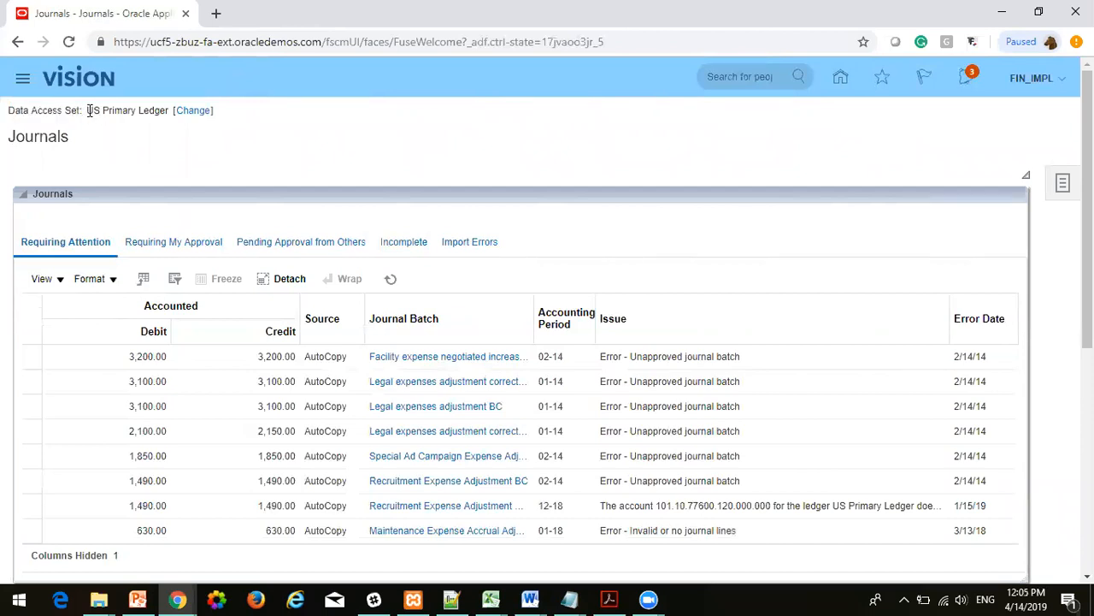
double_click(127, 109)
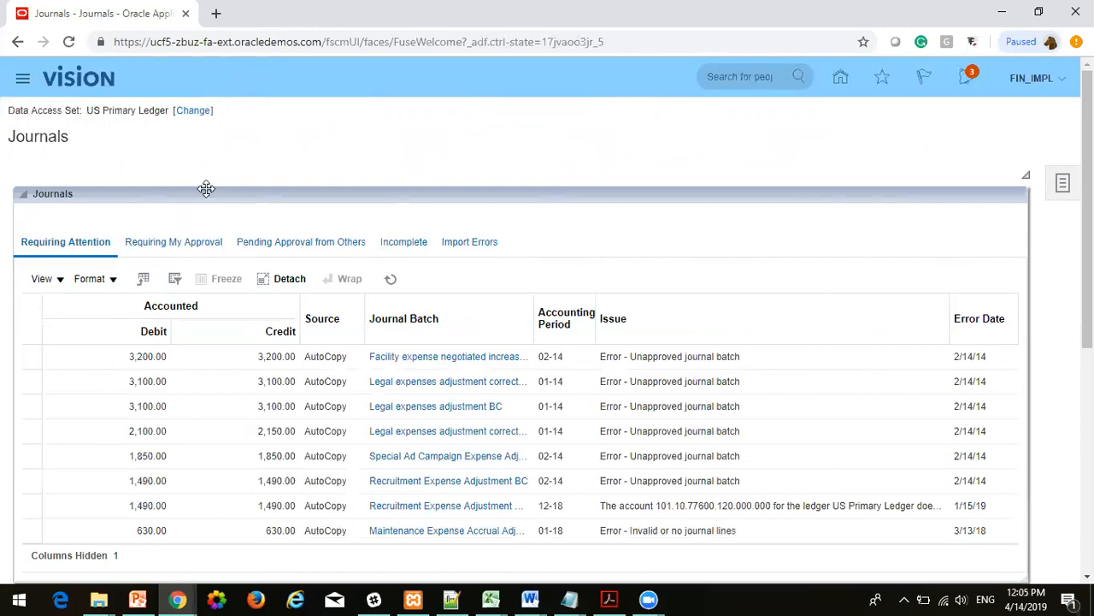
mouse_move(150, 116)
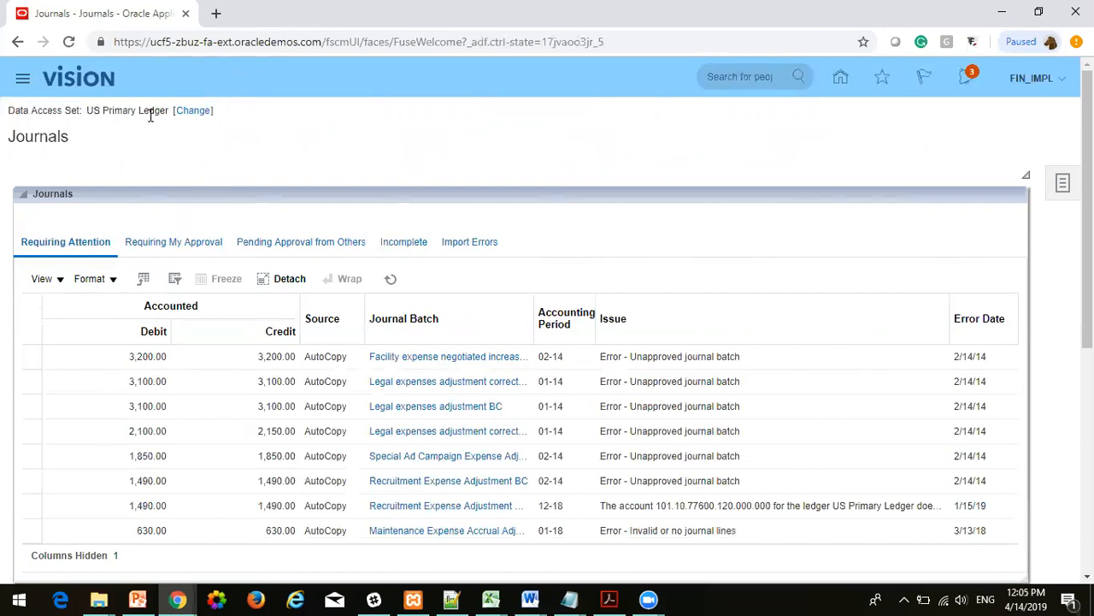
mouse_move(111, 111)
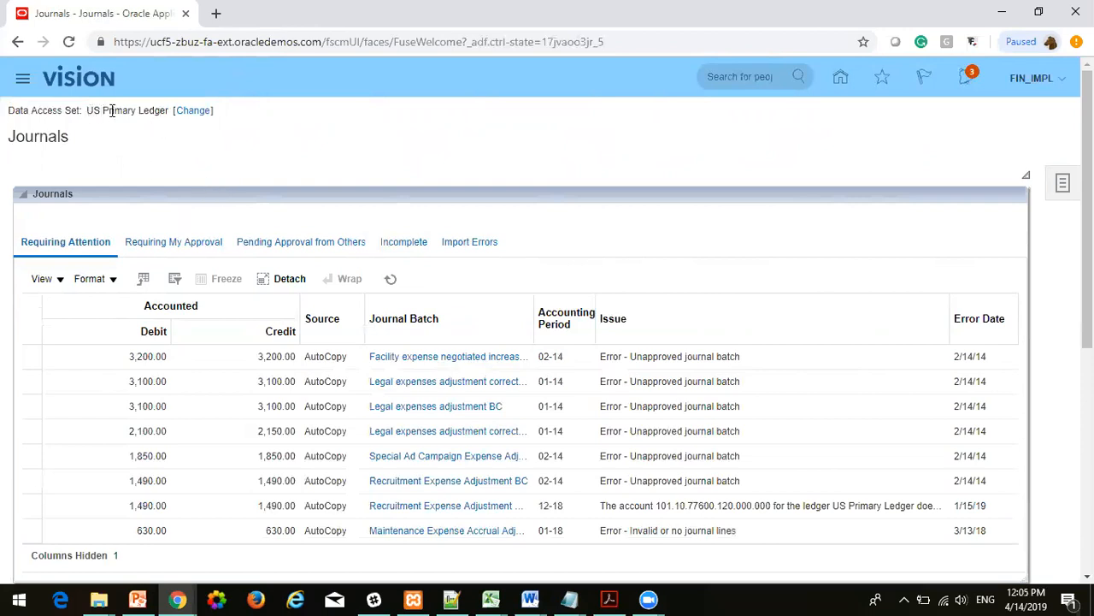
double_click(127, 109)
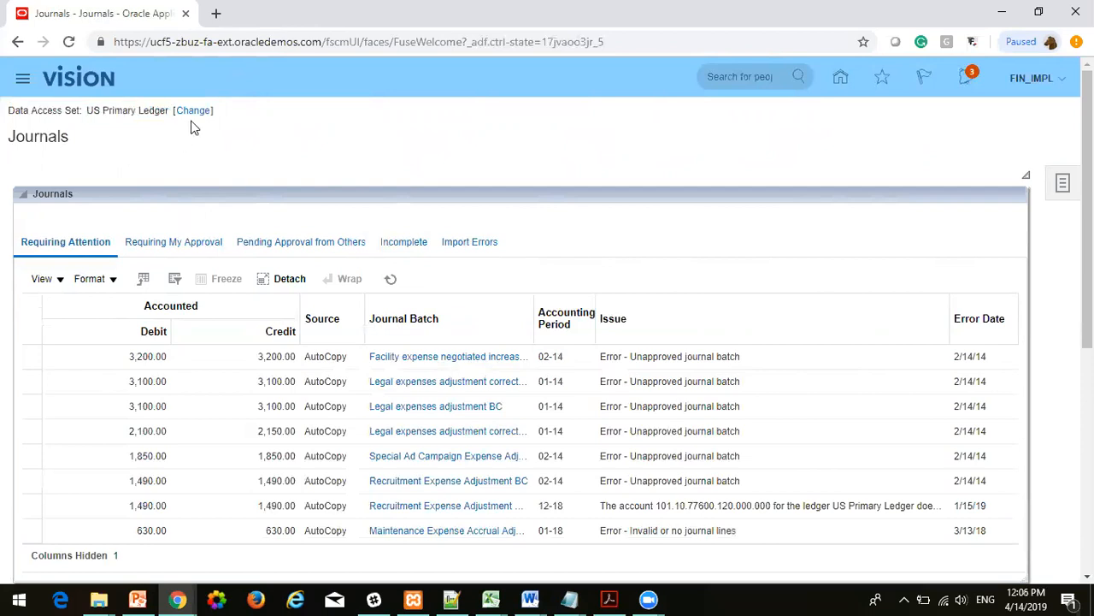
mouse_move(193, 111)
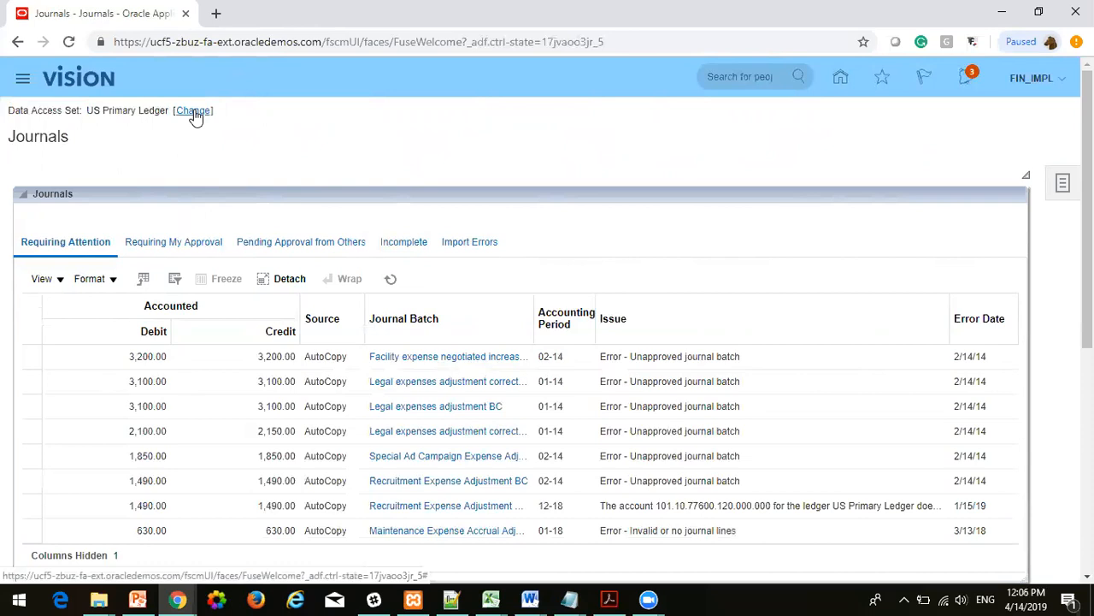
left_click(193, 111)
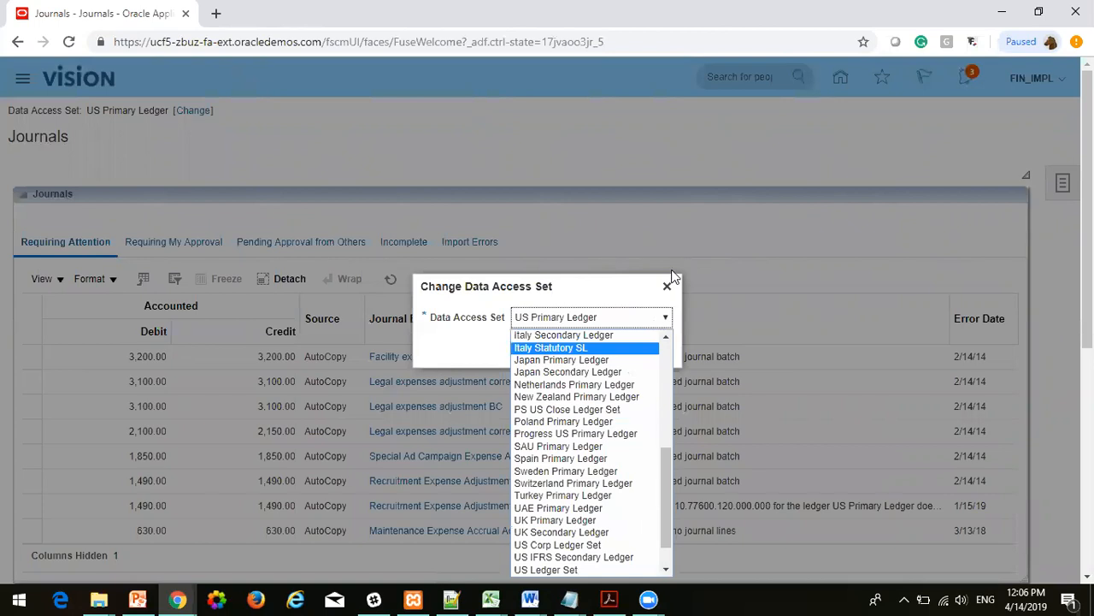
left_click(667, 286)
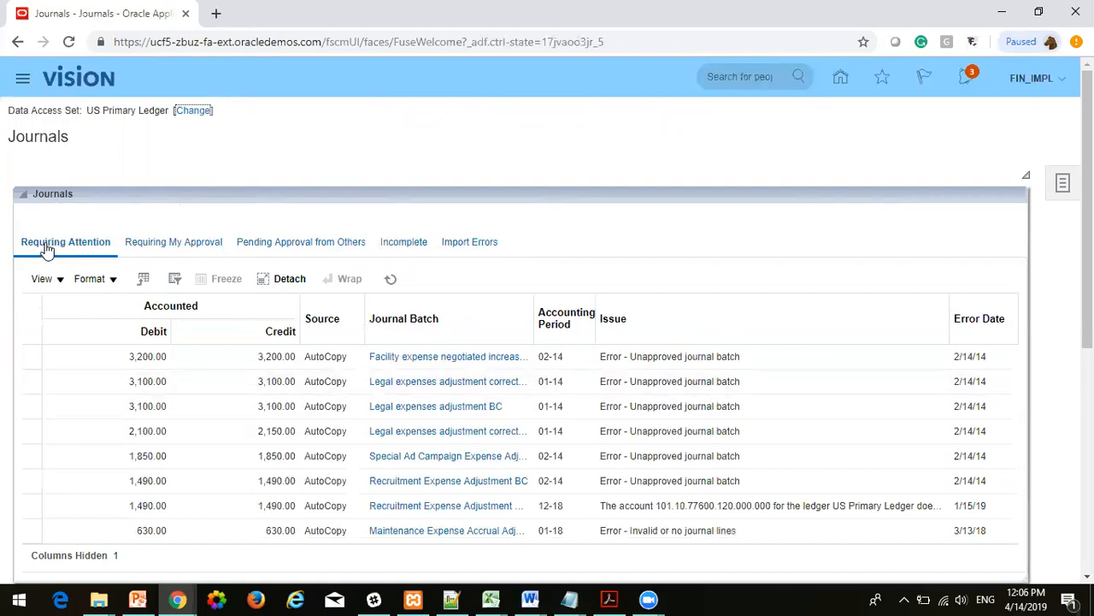
mouse_move(227, 221)
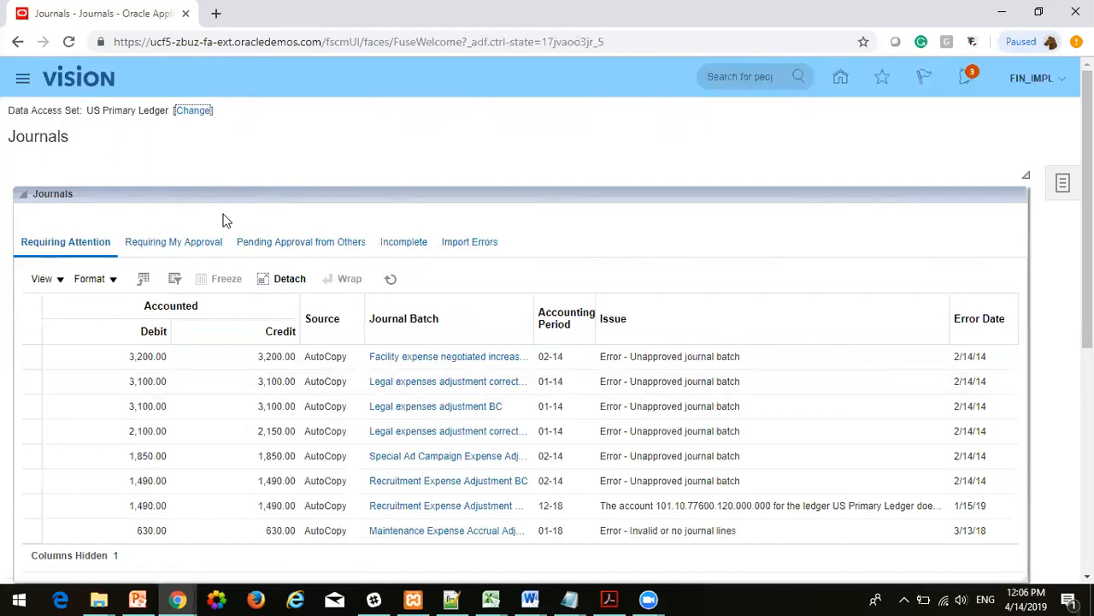
mouse_move(324, 225)
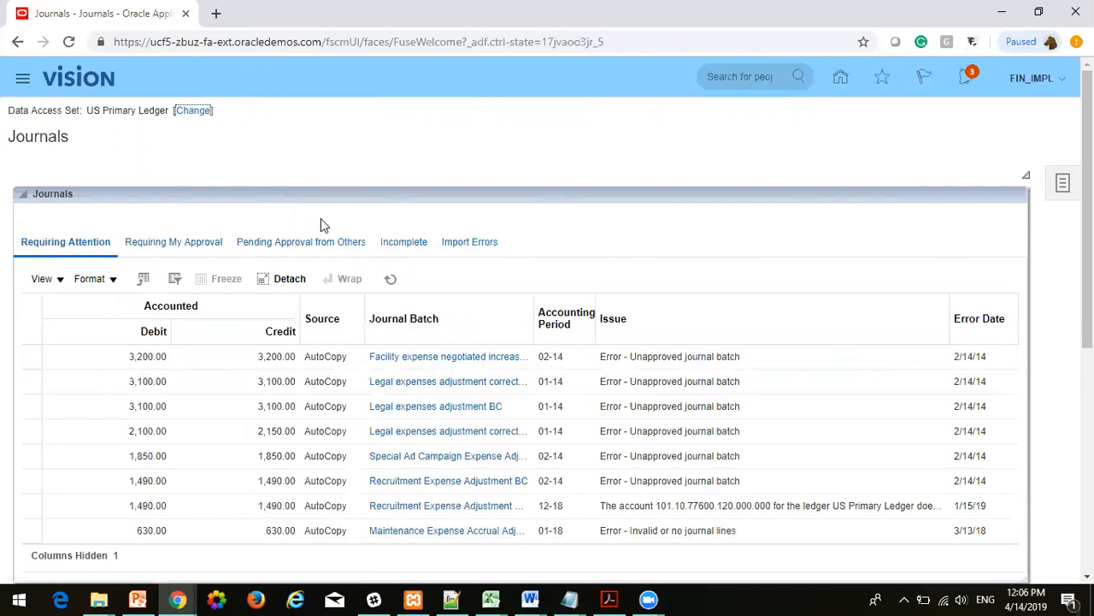
mouse_move(79, 247)
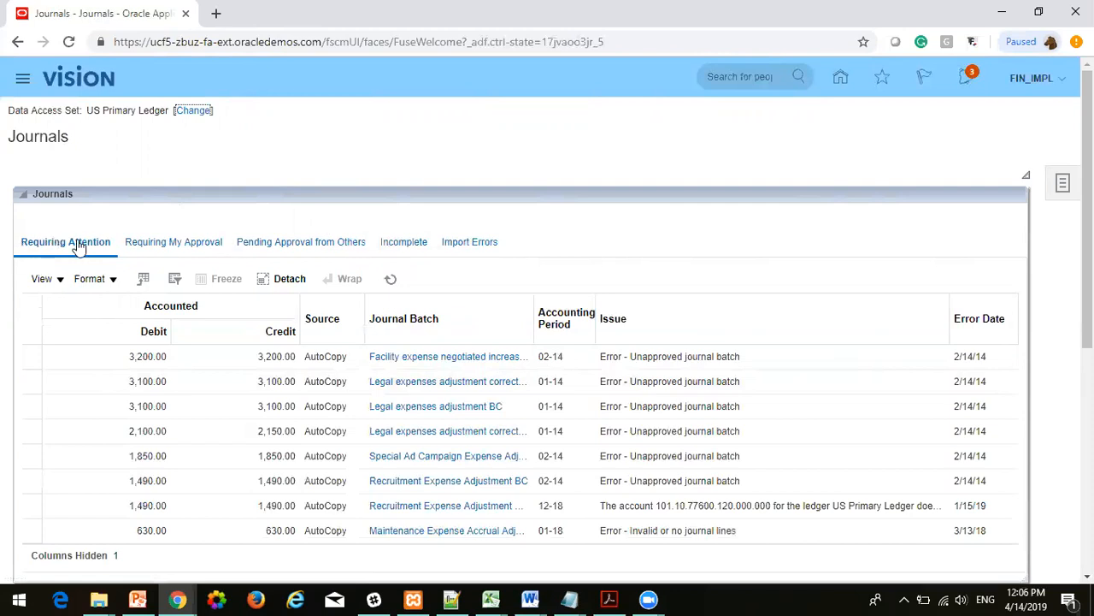
mouse_move(182, 241)
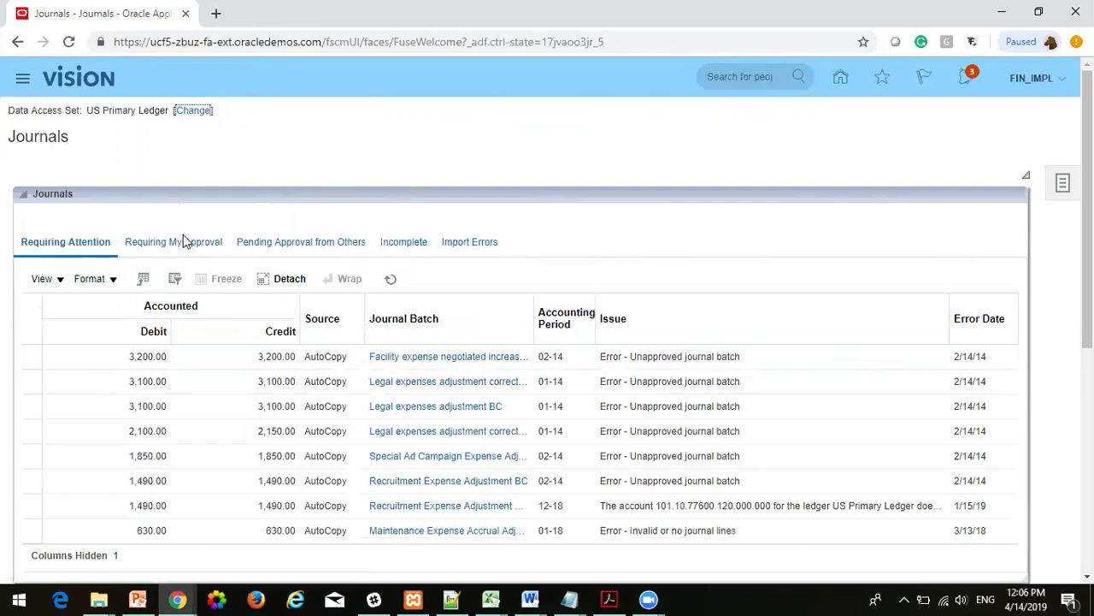
mouse_move(410, 264)
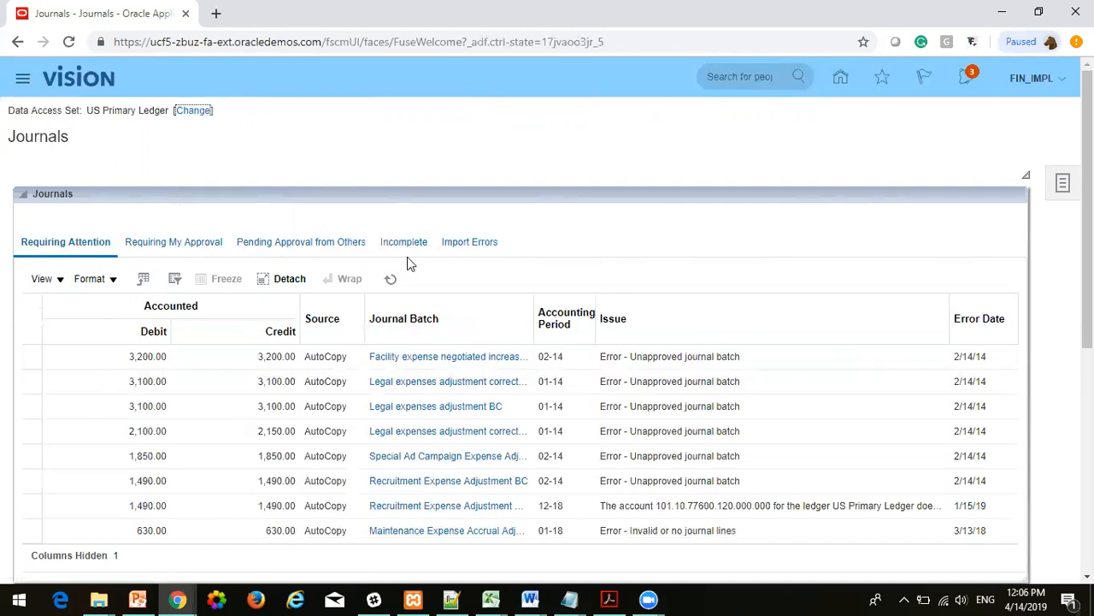
scroll("down", 3)
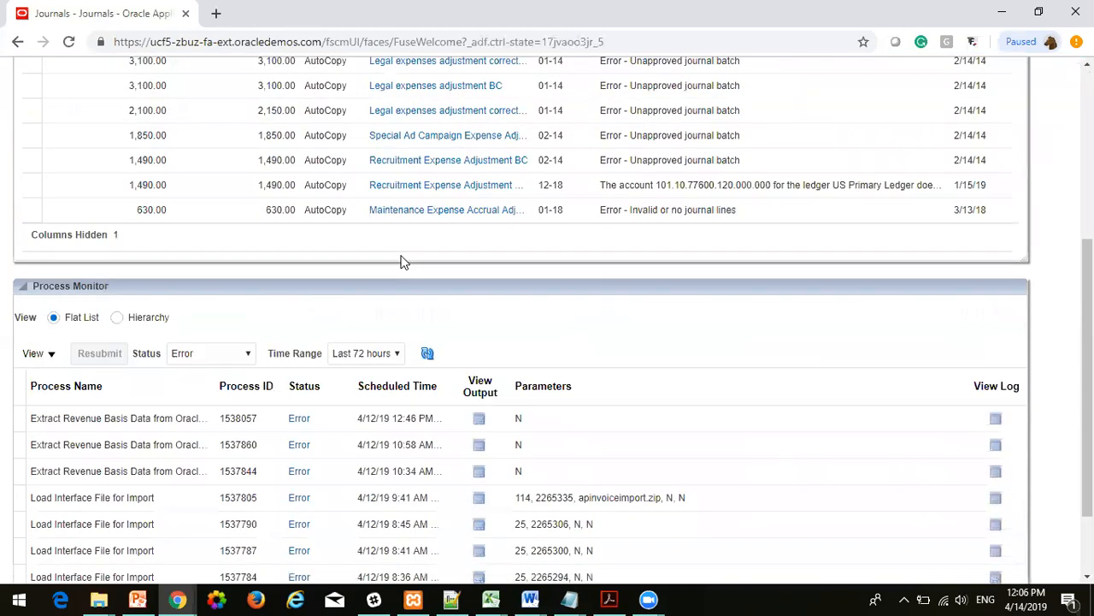
mouse_move(334, 365)
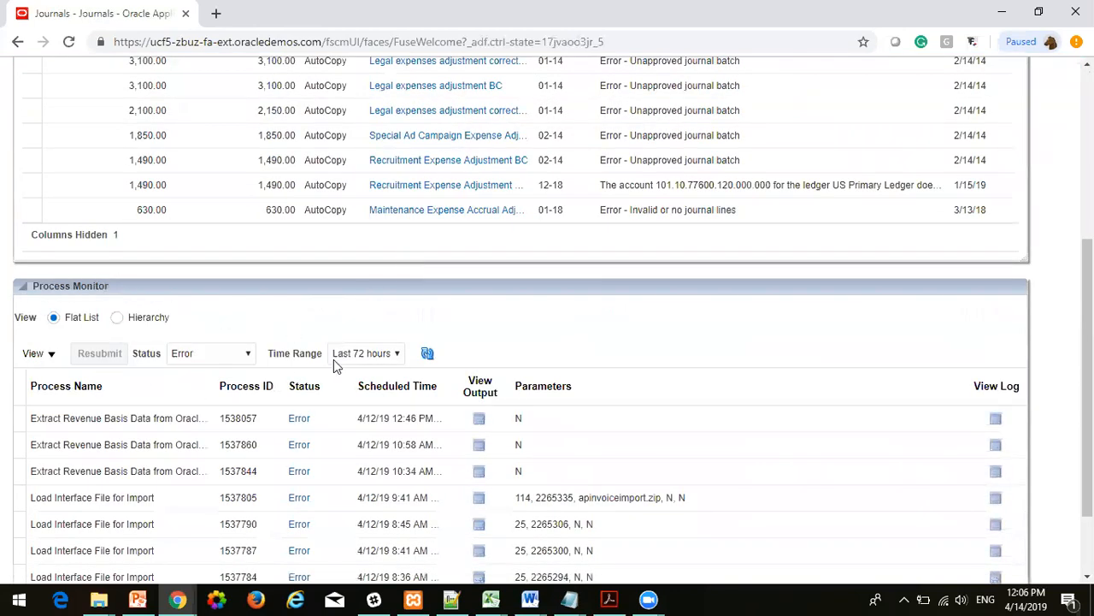
mouse_move(102, 394)
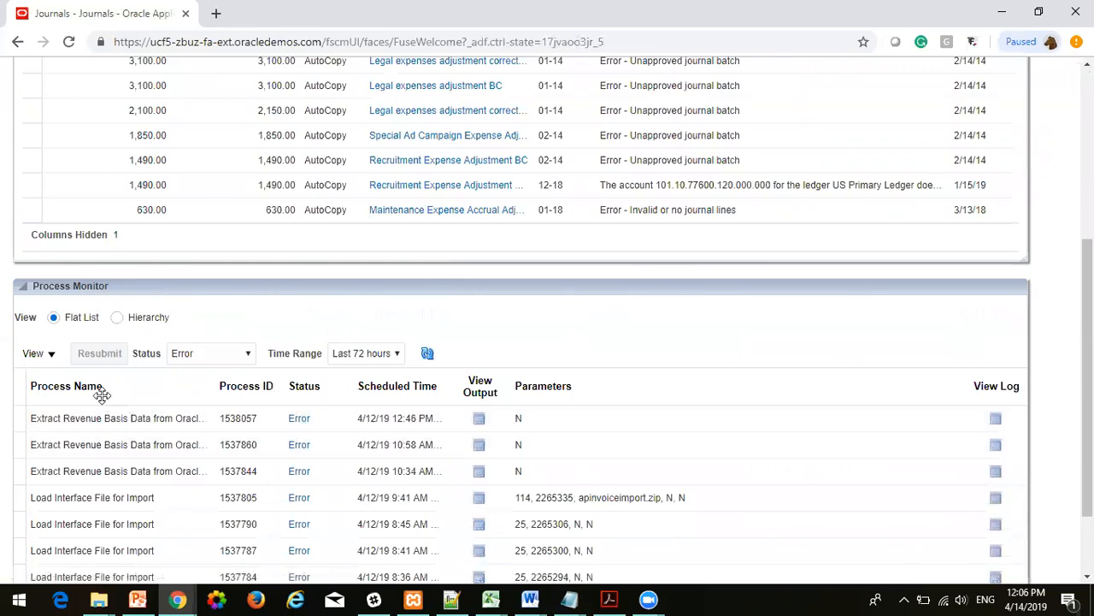
scroll("down", 3)
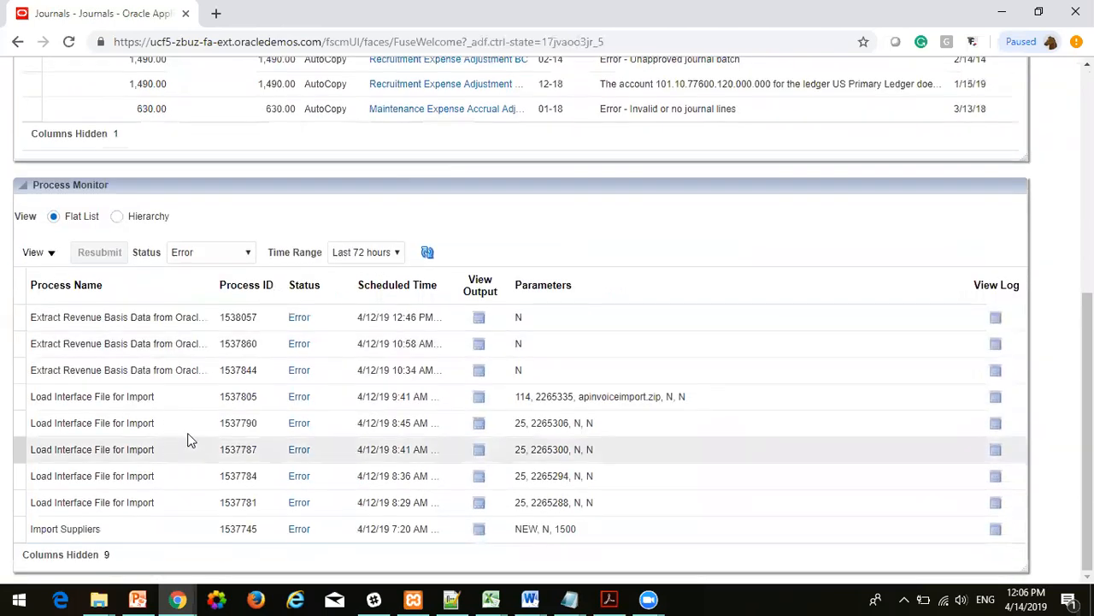
scroll("up", 3)
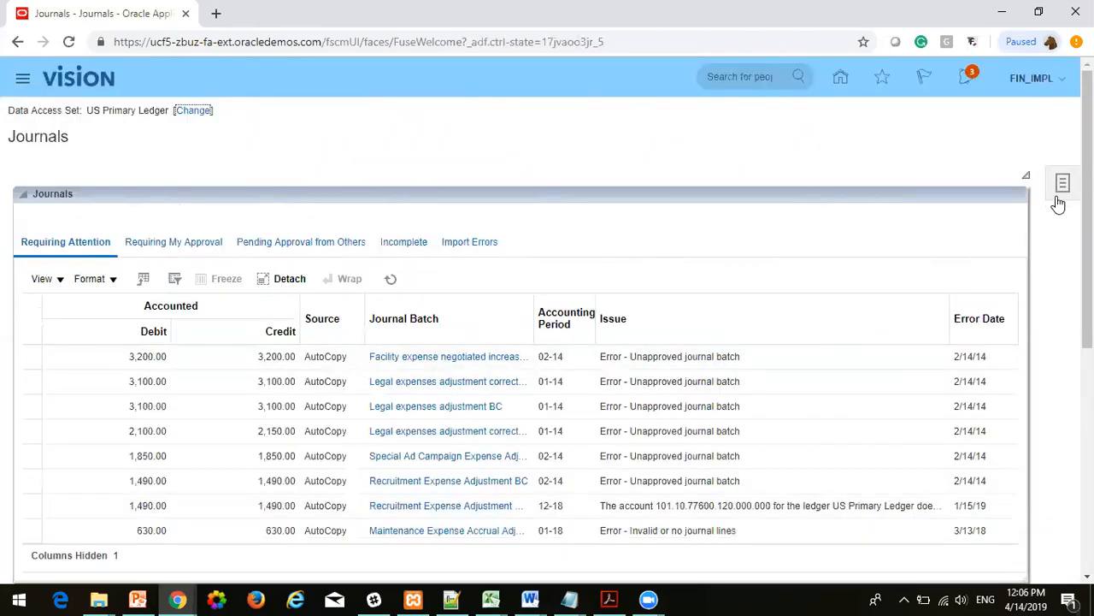
mouse_move(1063, 182)
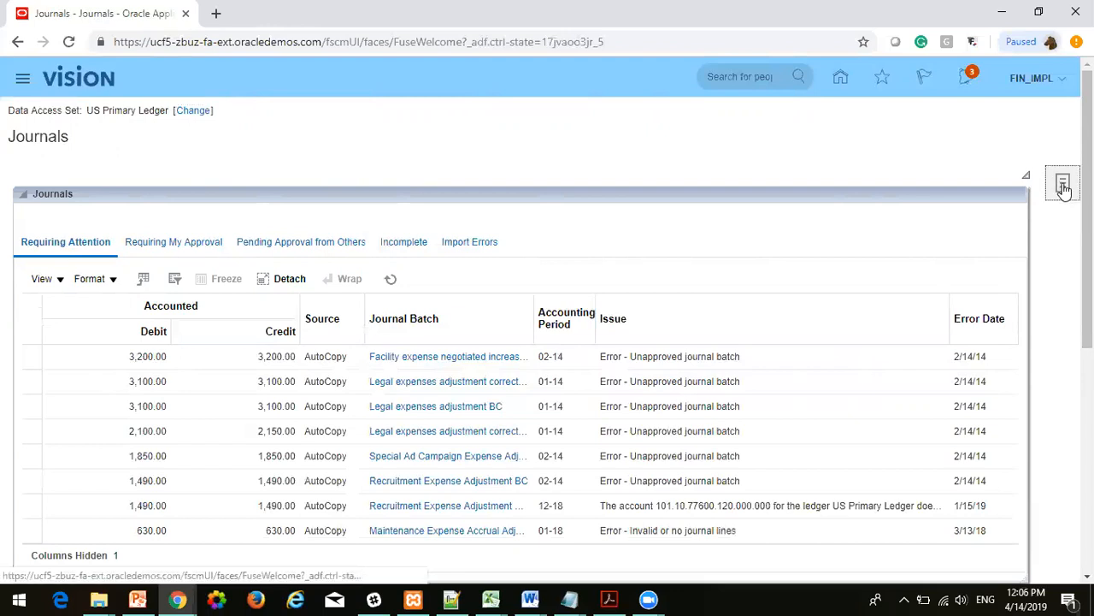
Step: Show the Journals Tasks panel listing Manage Journals and Create Journal
left_click(1063, 185)
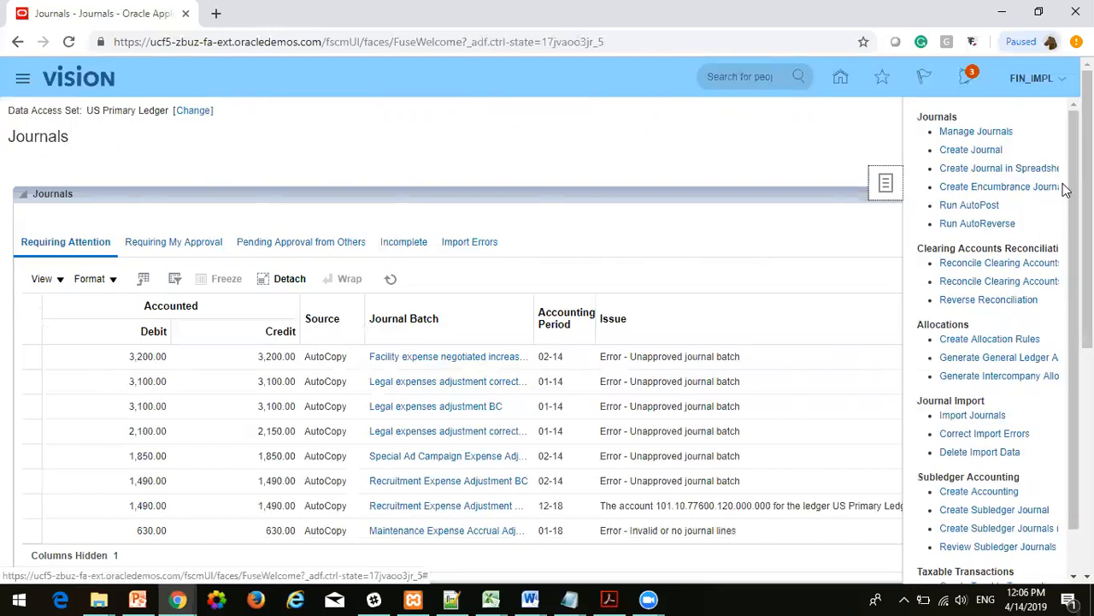
mouse_move(998, 168)
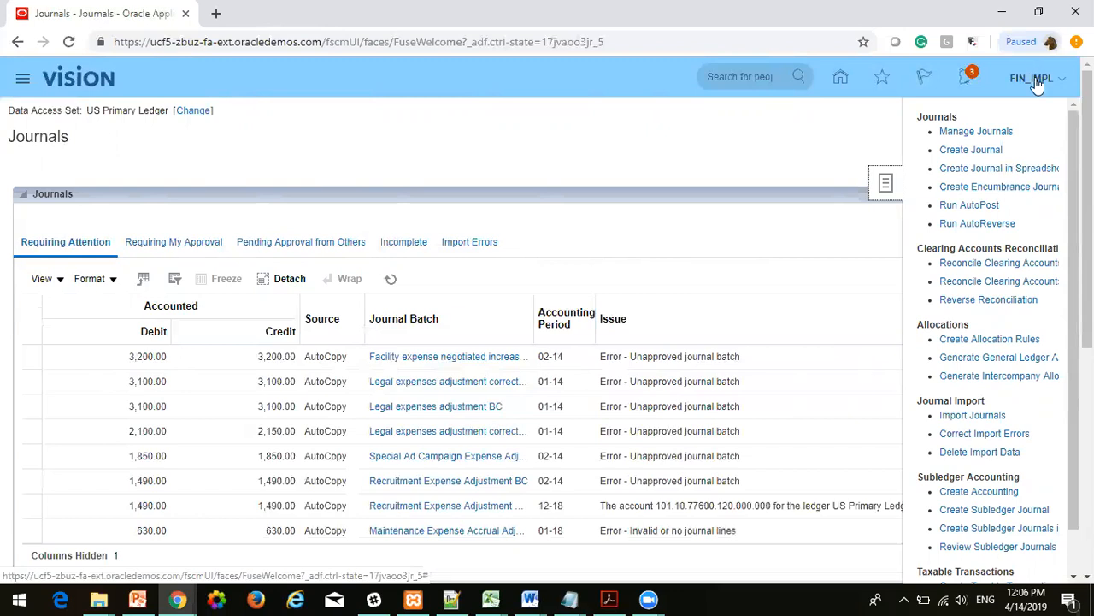
mouse_move(917, 125)
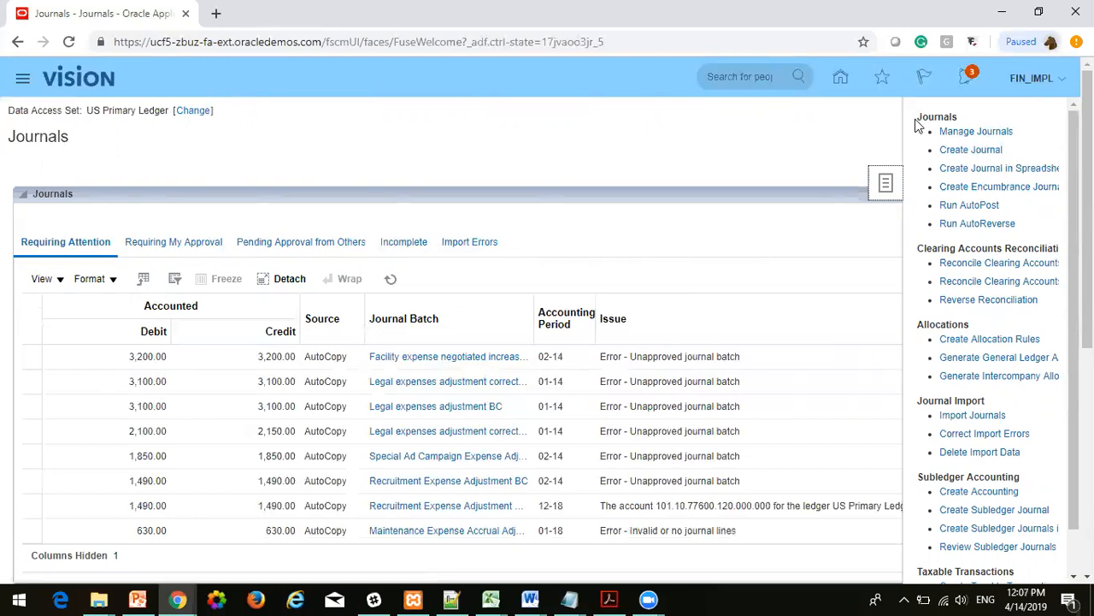
mouse_move(938, 373)
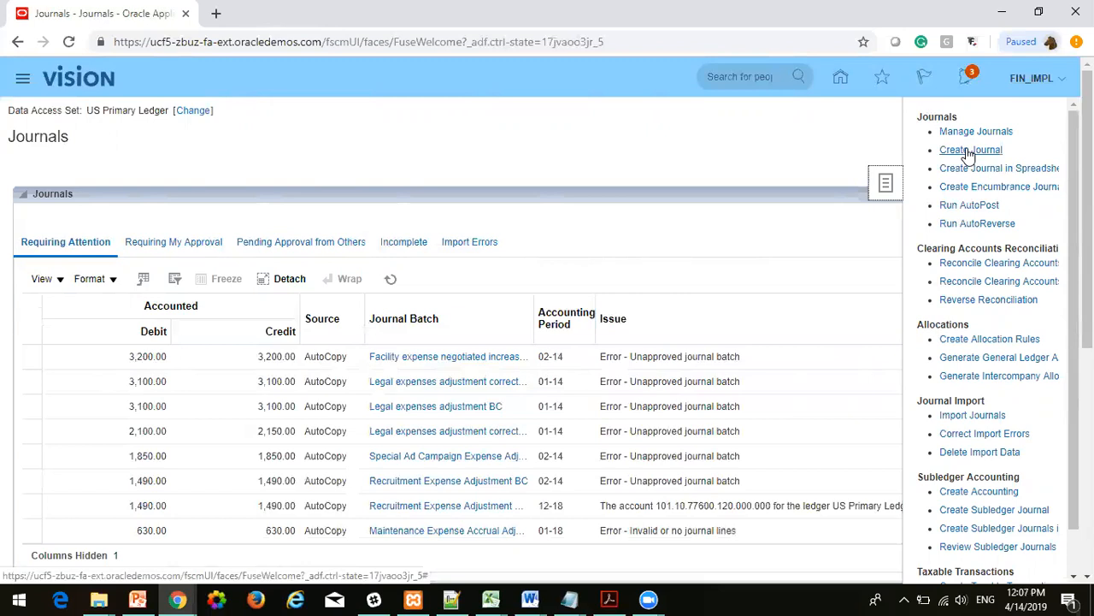
mouse_move(976, 131)
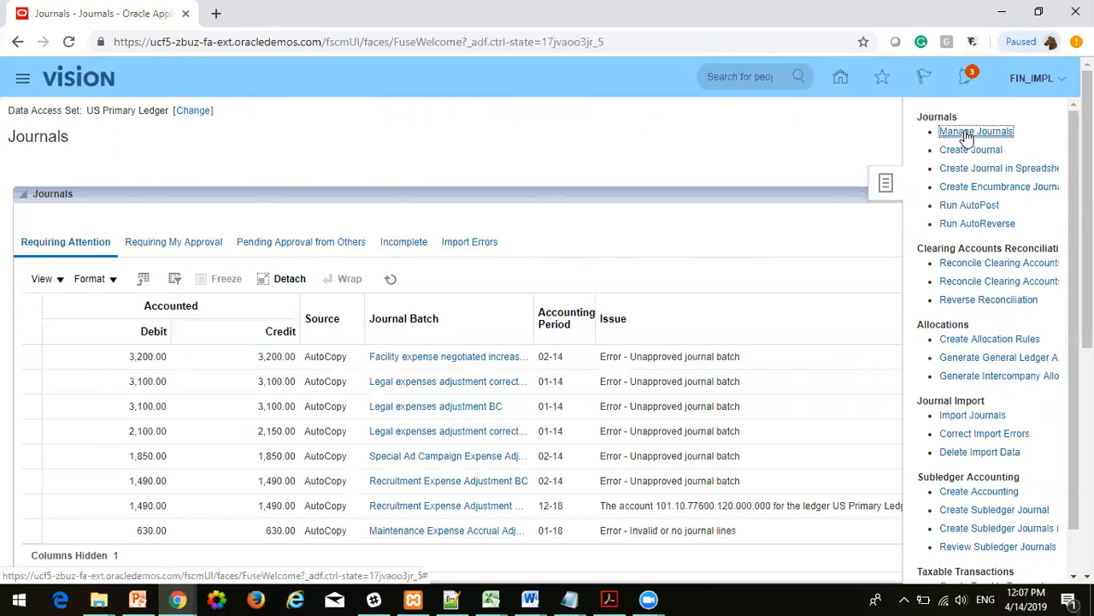
Step: Search Manage Journals for accounting period 04-19
left_click(976, 131)
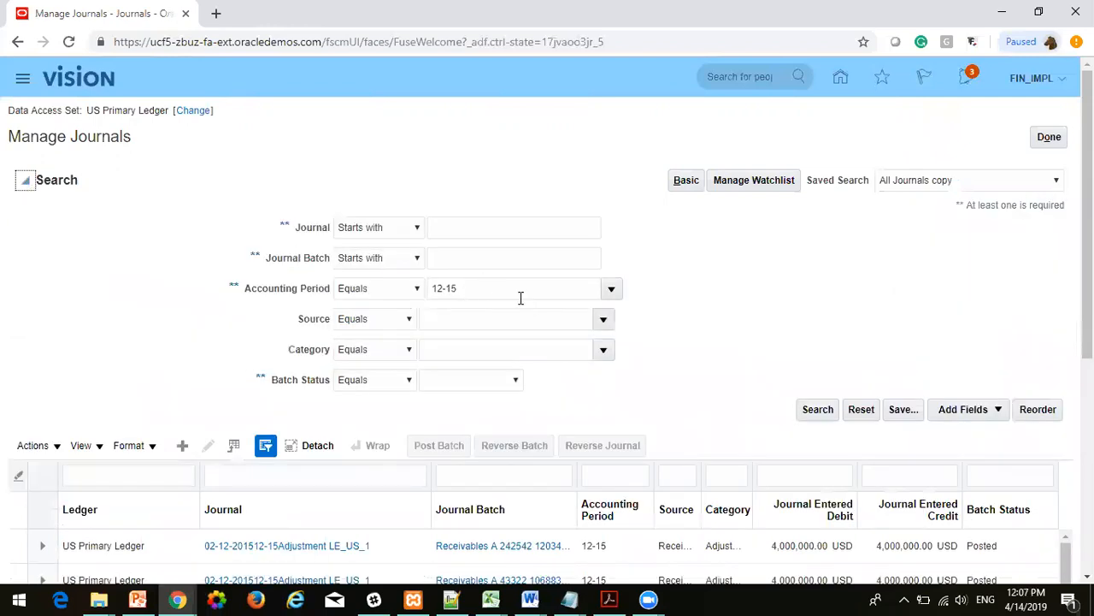
mouse_move(504, 411)
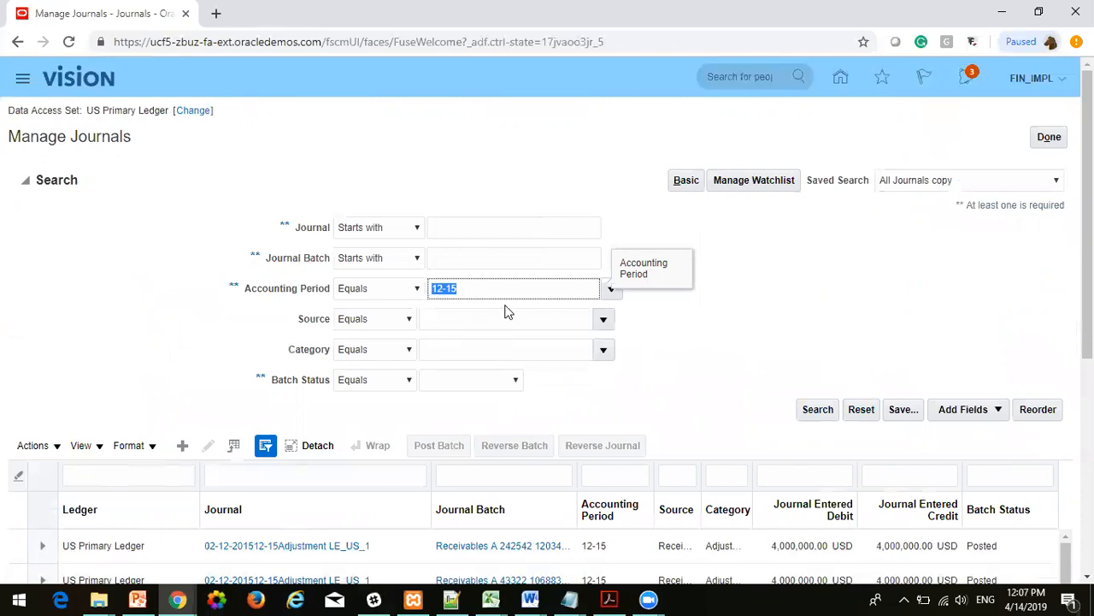
type("4")
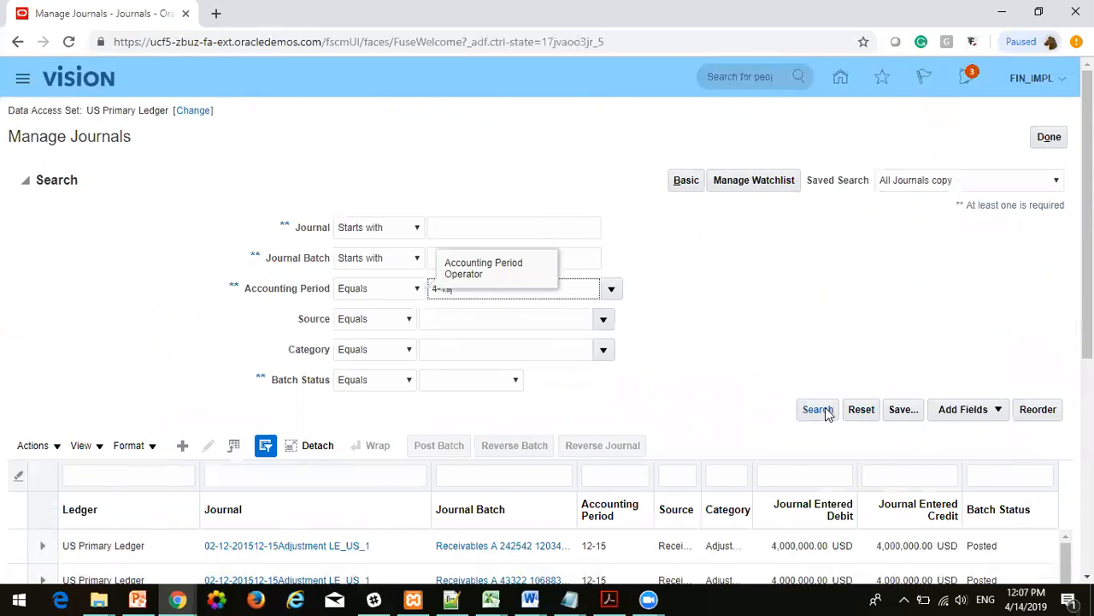
mouse_move(690, 318)
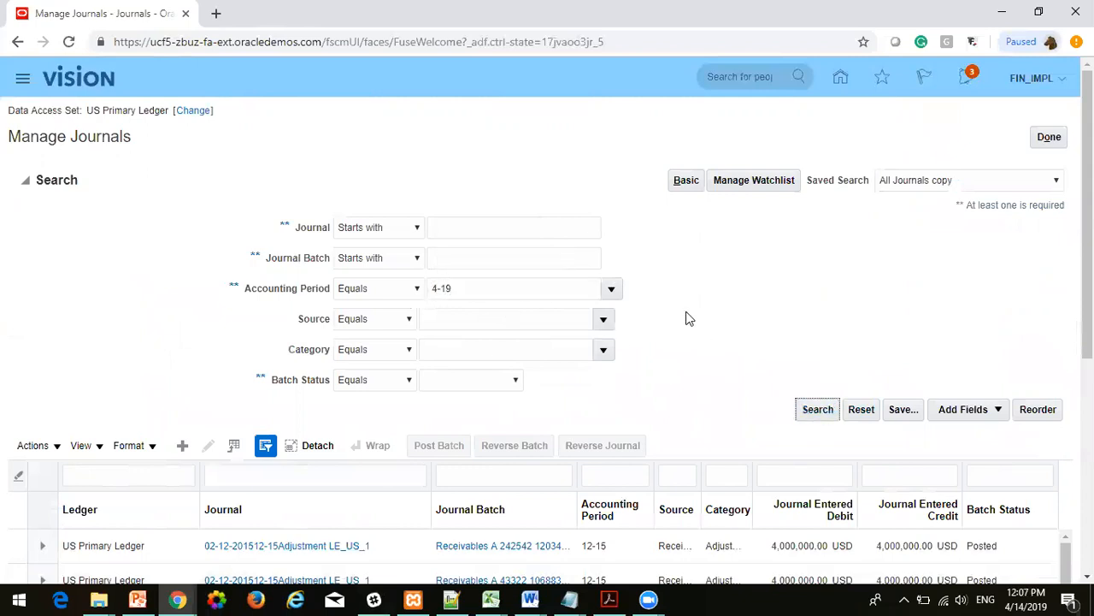
left_click(513, 288)
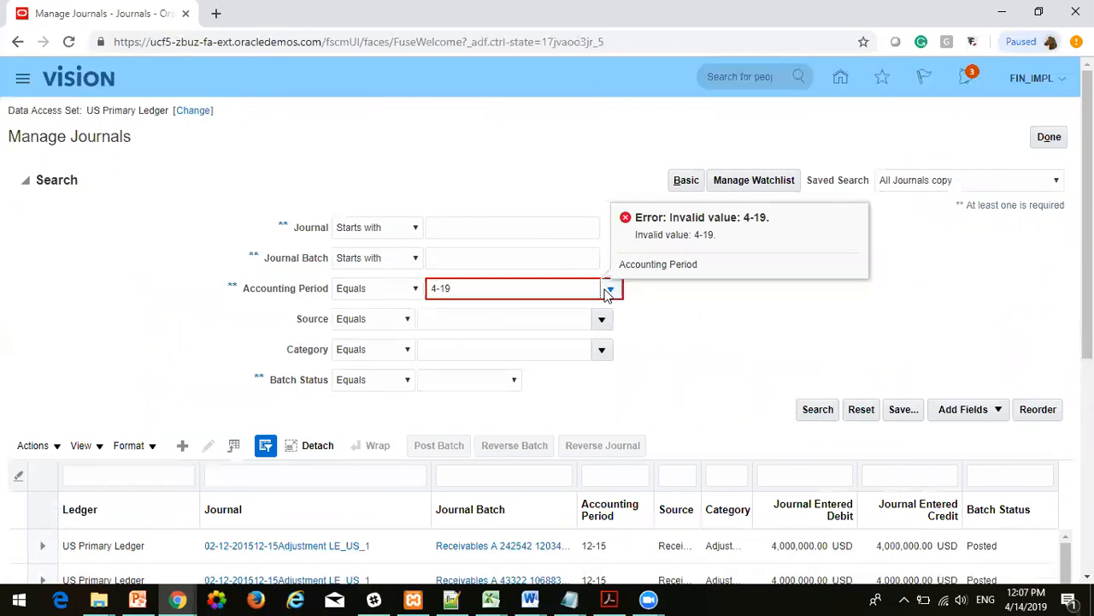
left_click(610, 288)
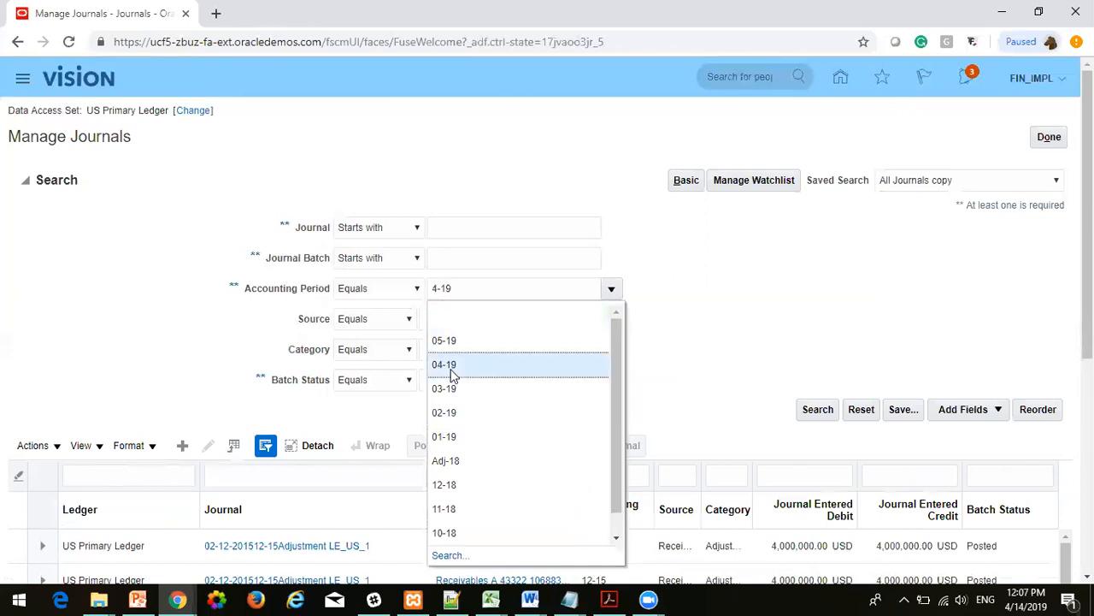
left_click(444, 364)
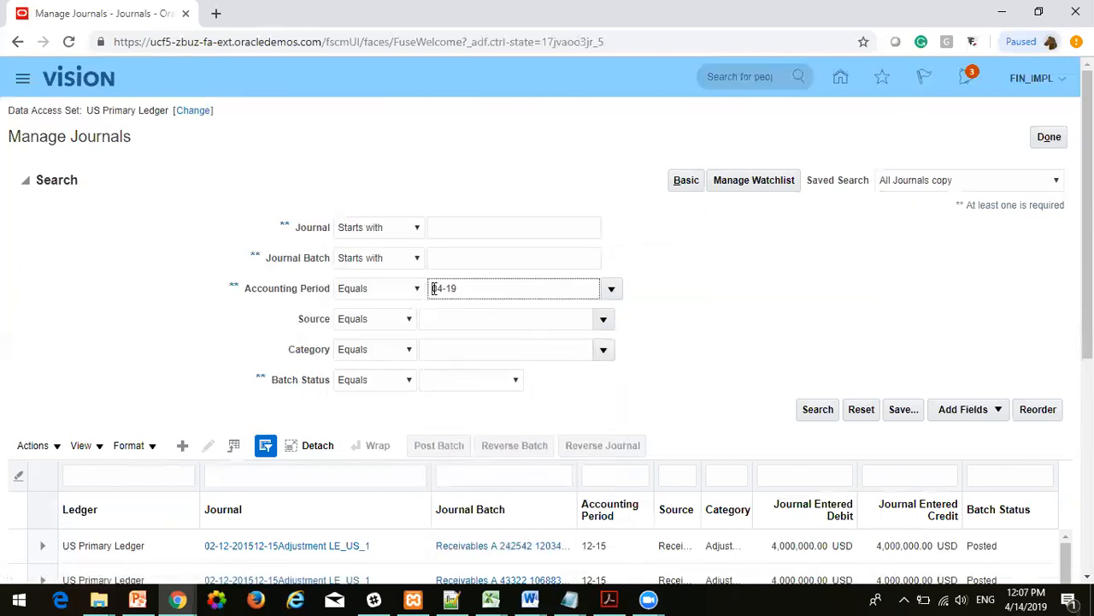
mouse_move(676, 327)
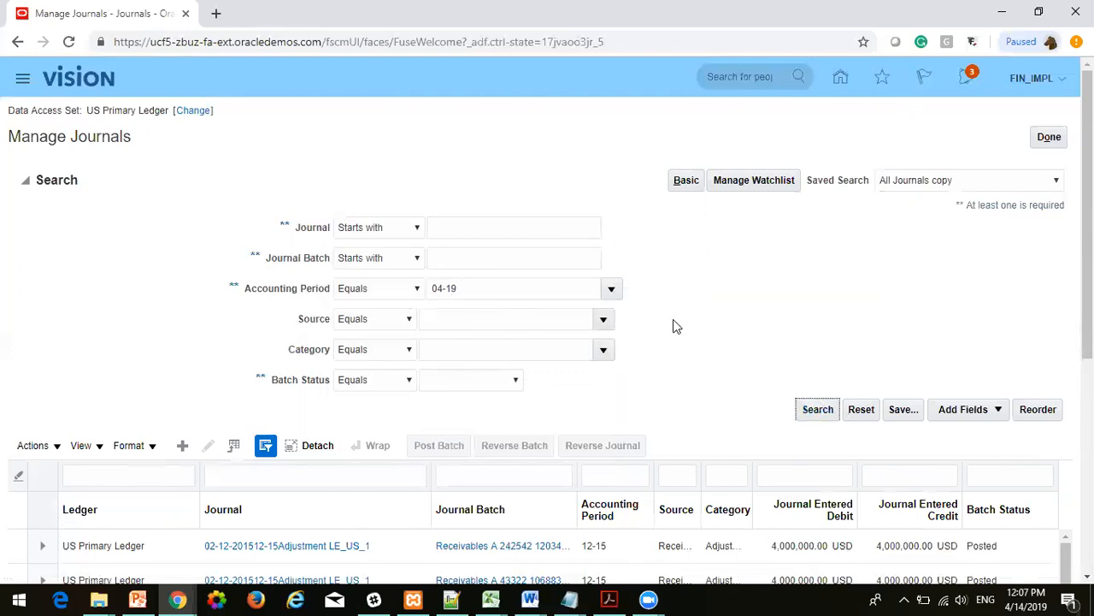
mouse_move(697, 384)
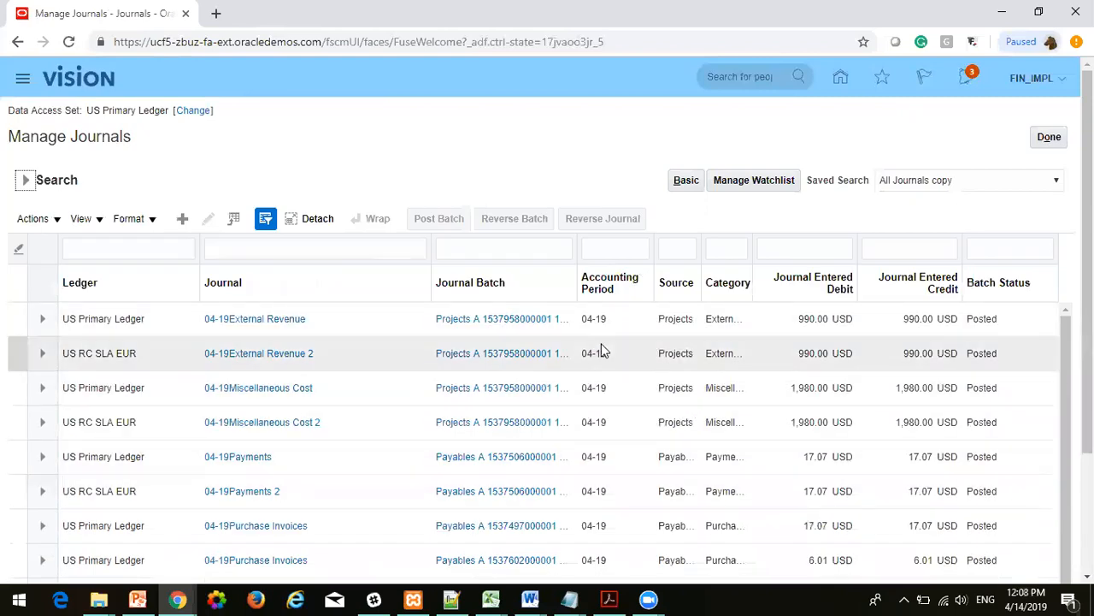
Step: Open the 04-19External Revenue journal on the Edit Journal page
left_click(255, 318)
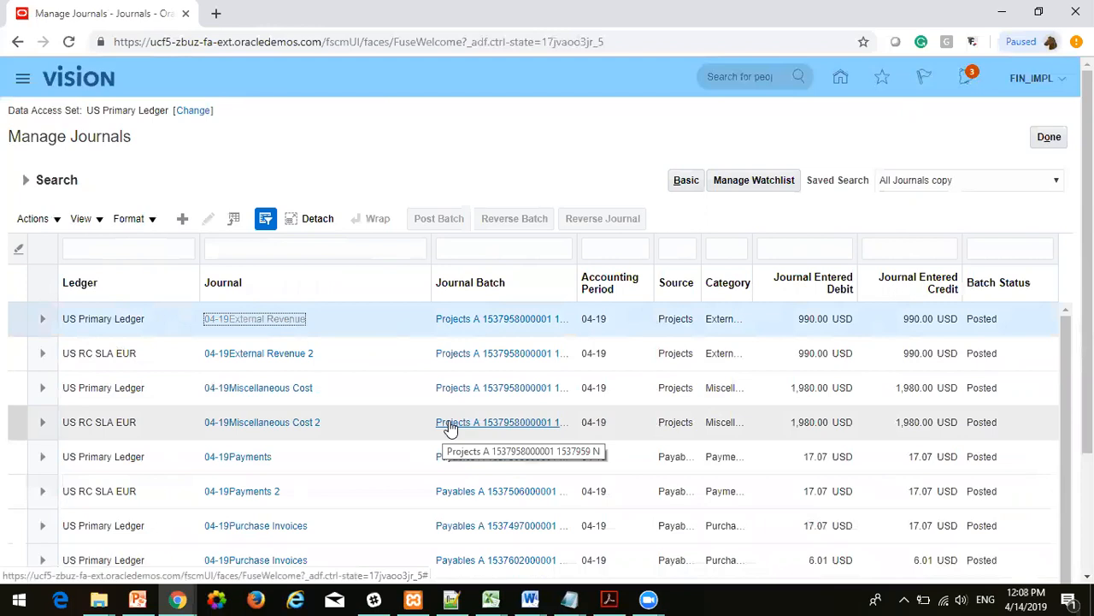
left_click(254, 318)
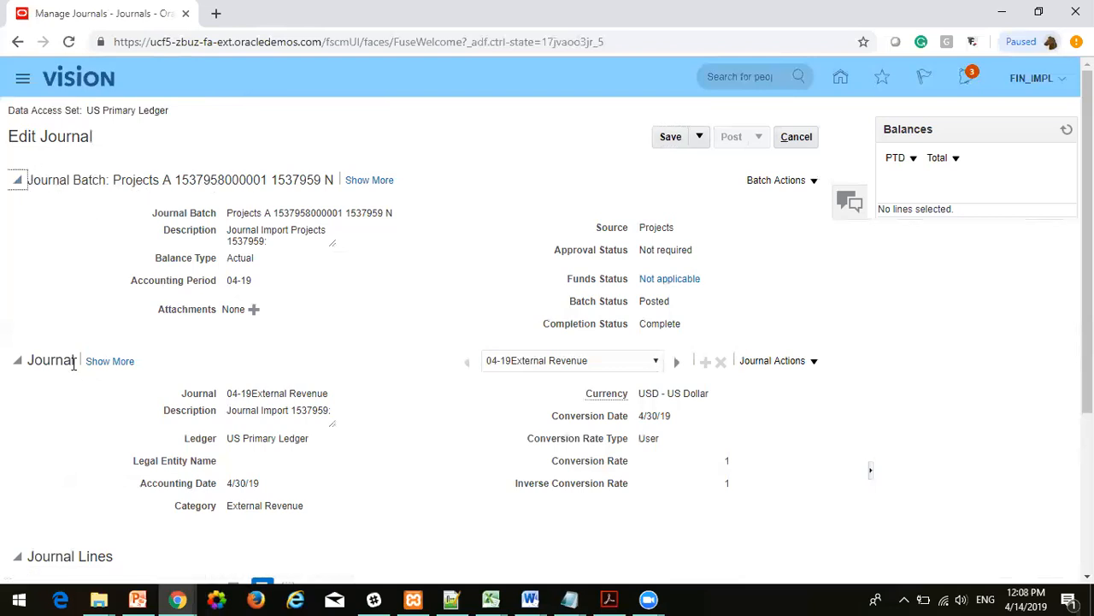
Step: Review the two 990.00 journal lines, then cancel editing without saving
scroll("down", 3)
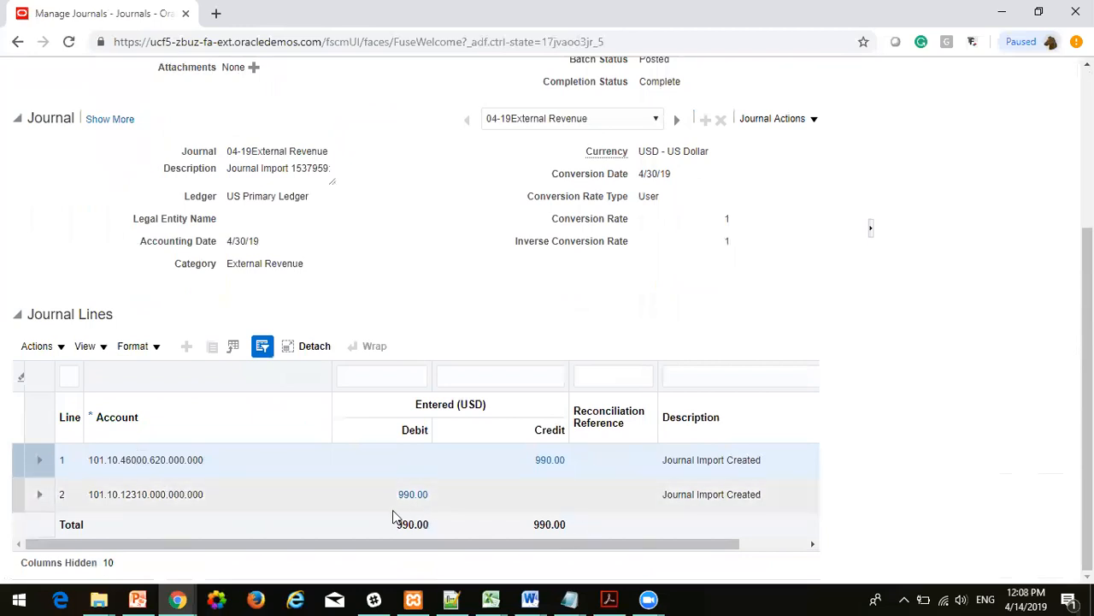
scroll("up", 3)
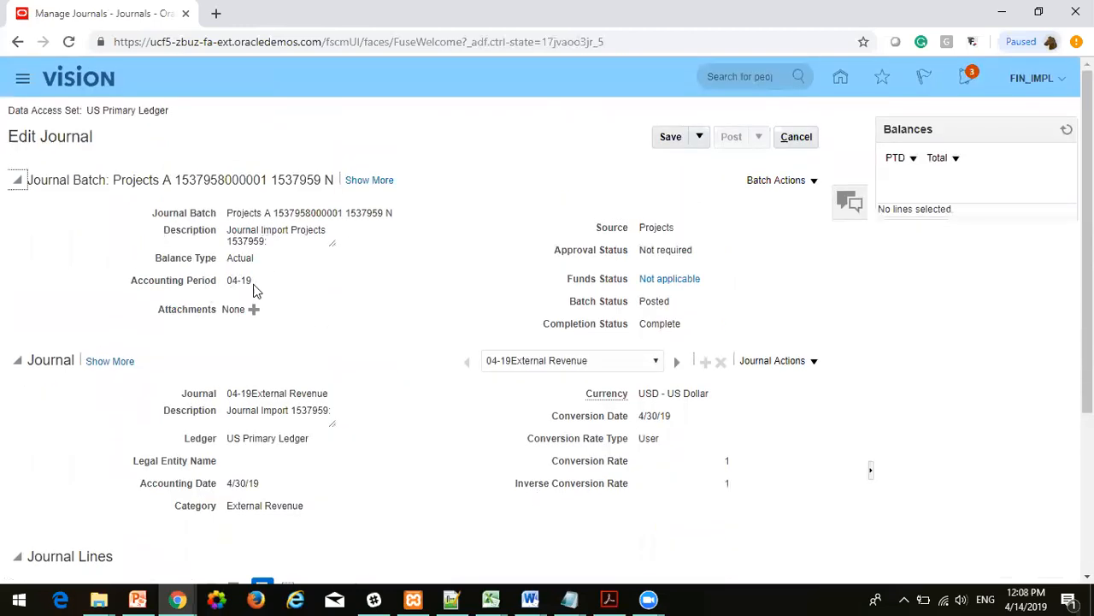
mouse_move(666, 407)
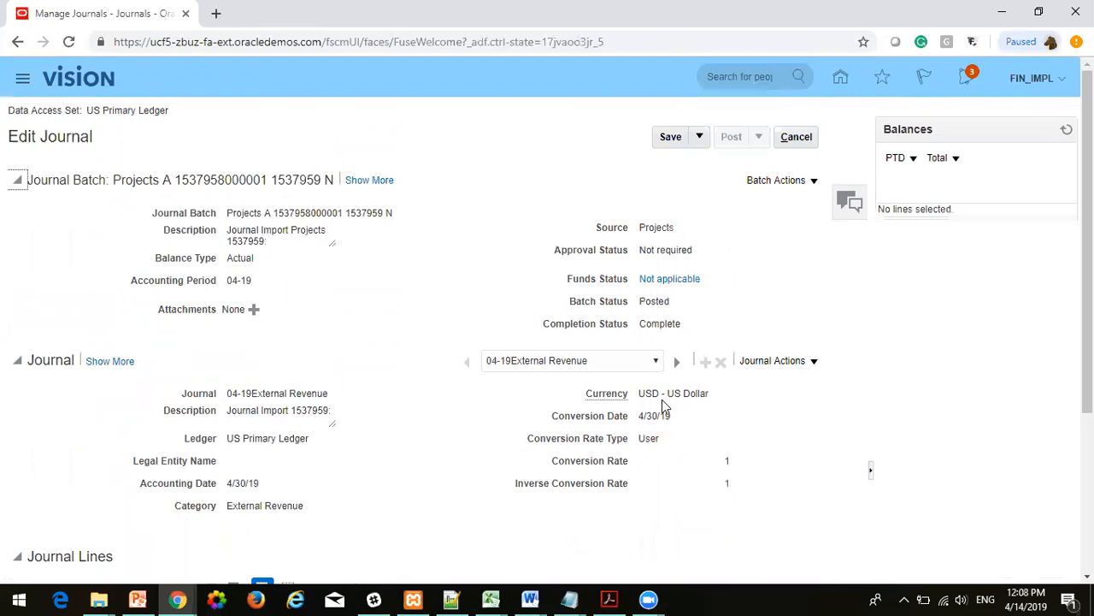
mouse_move(261, 473)
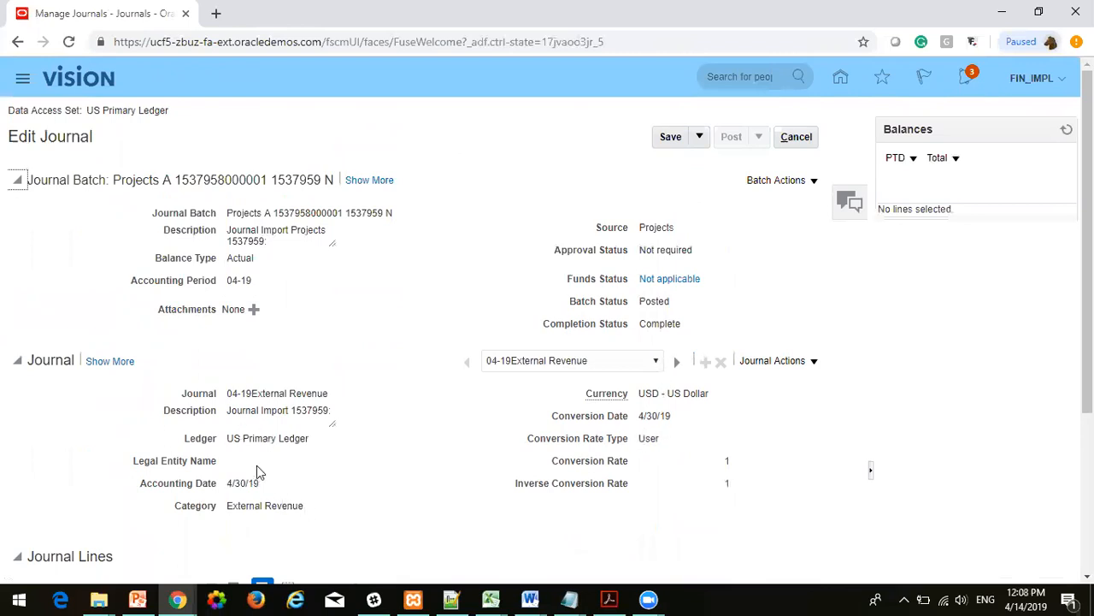
scroll("down", 3)
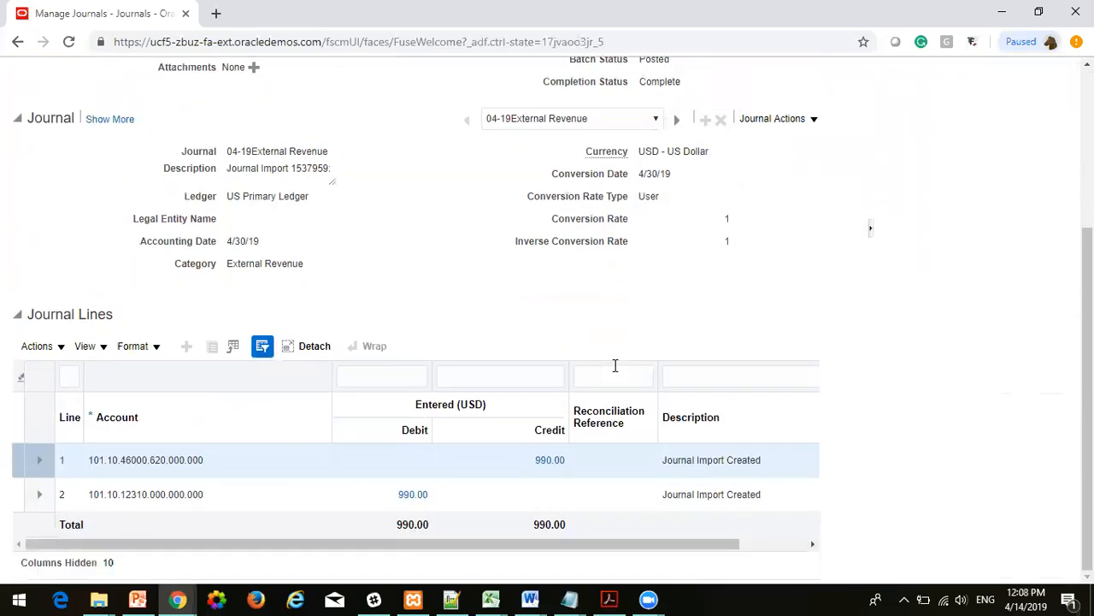
scroll("up", 3)
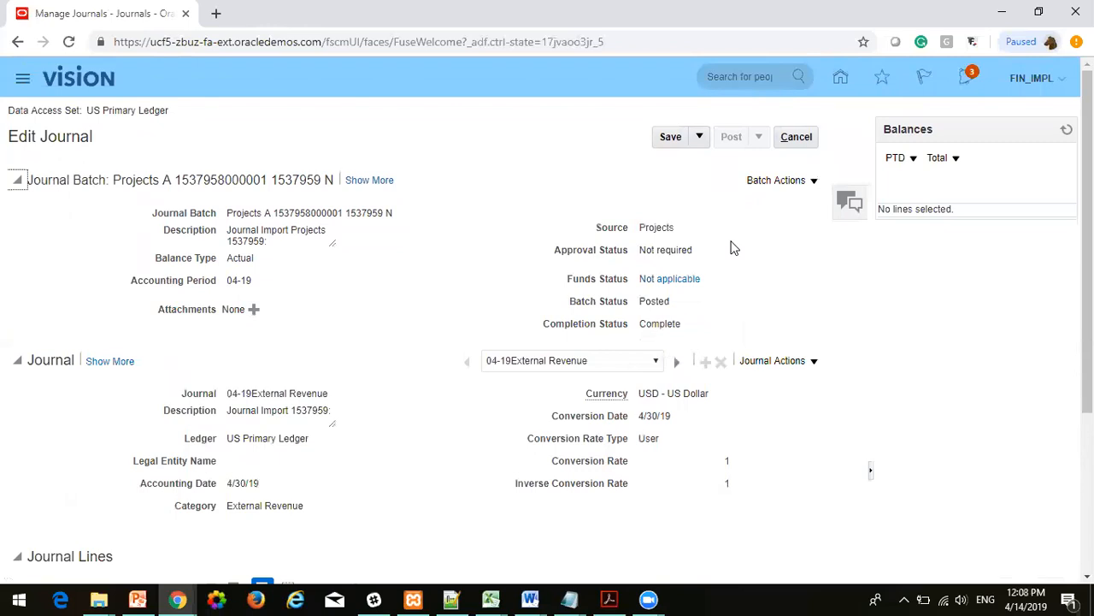
mouse_move(796, 137)
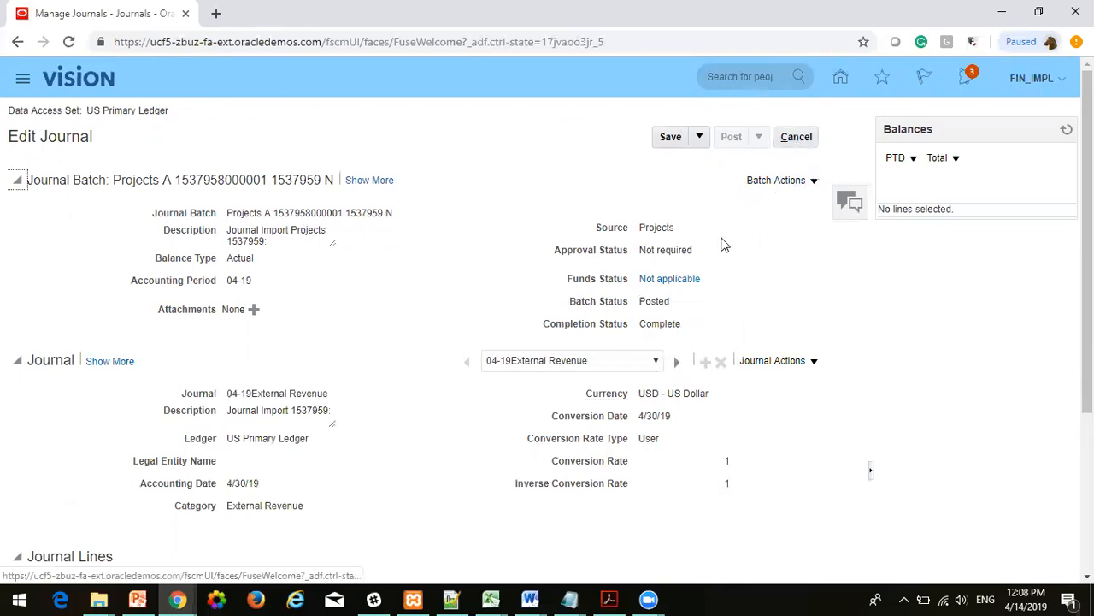
left_click(796, 137)
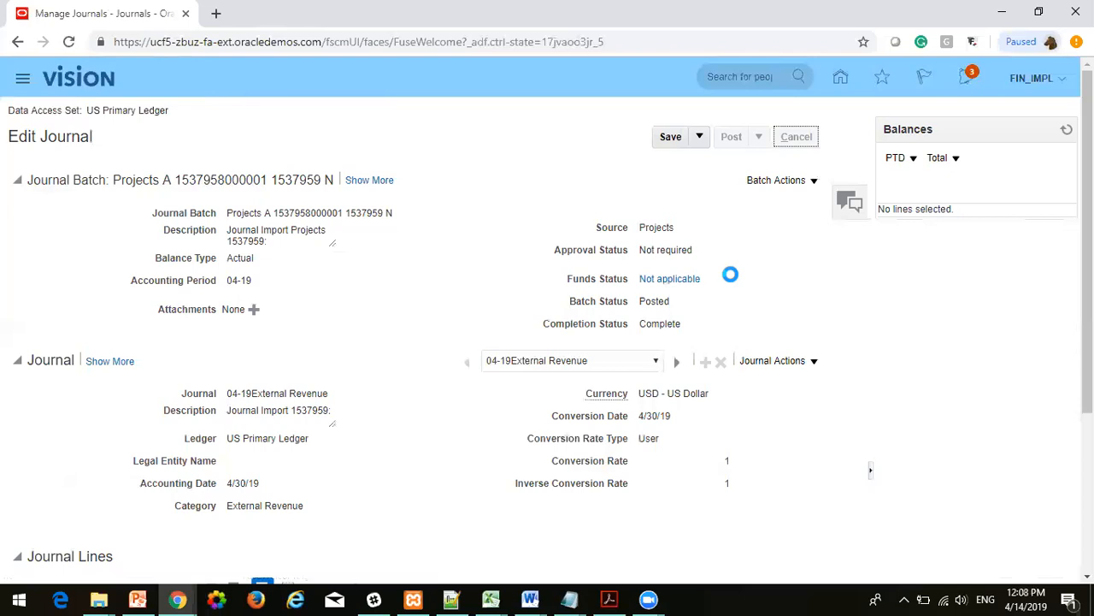
Step: Leave Manage Journals for the Journals area, then return home
left_click(796, 136)
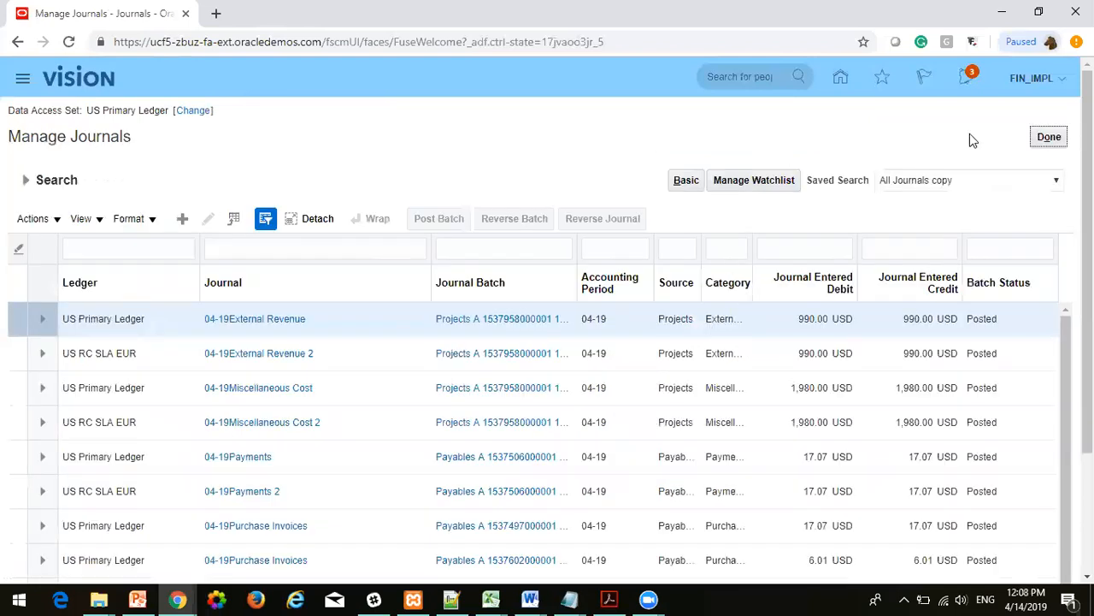
mouse_move(1049, 137)
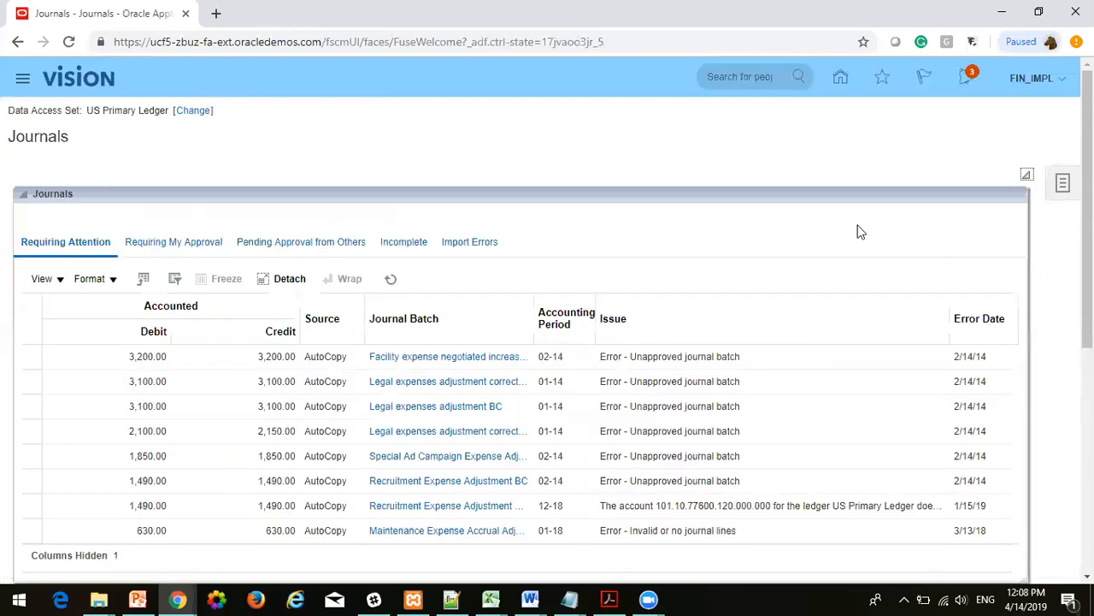
mouse_move(413, 191)
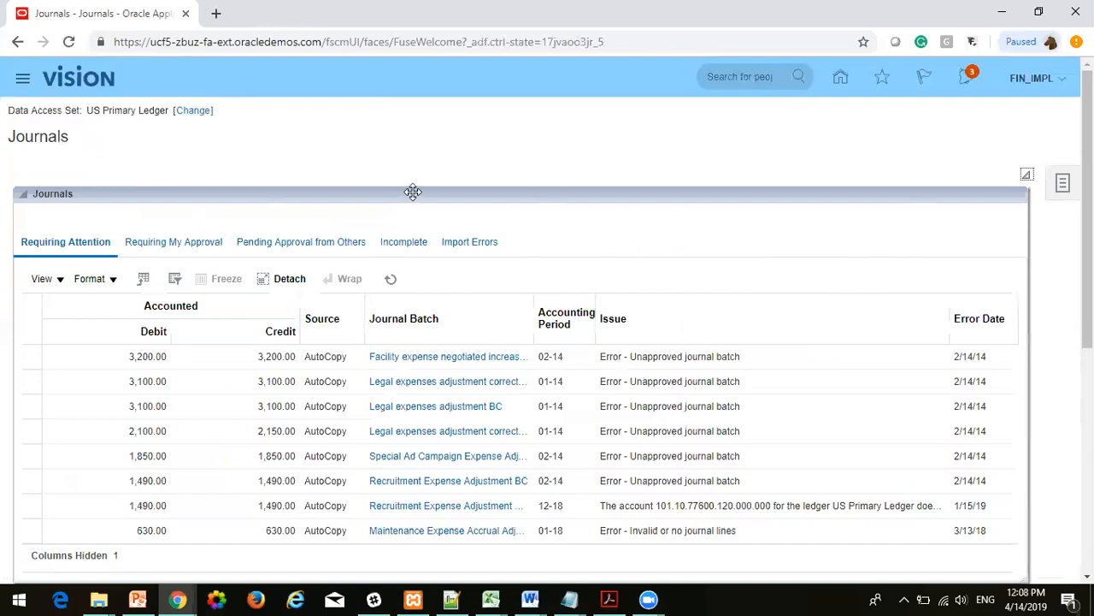
mouse_move(841, 77)
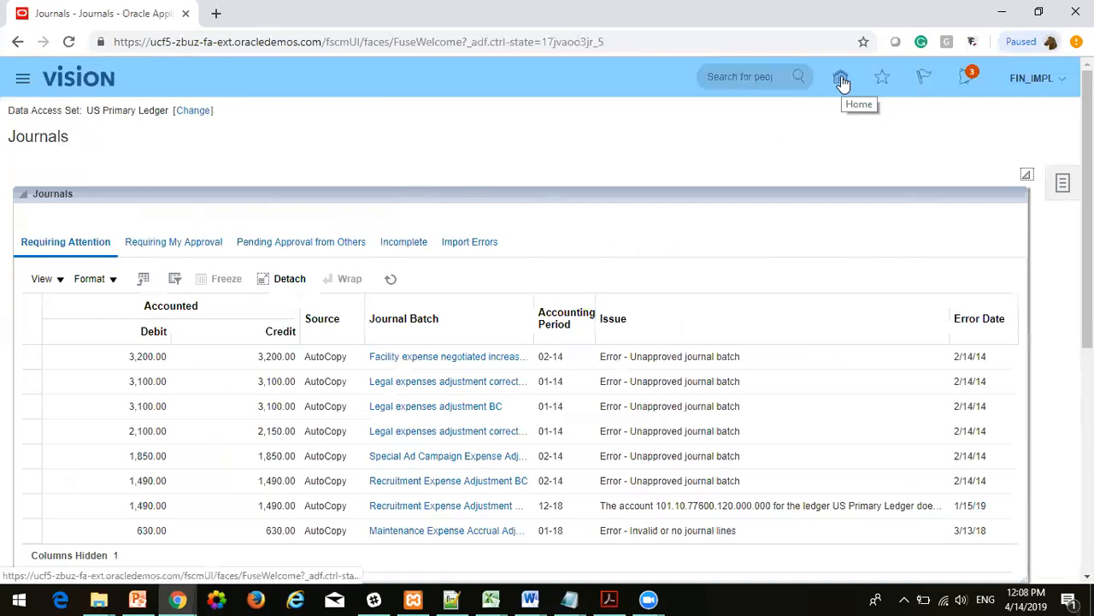
left_click(840, 77)
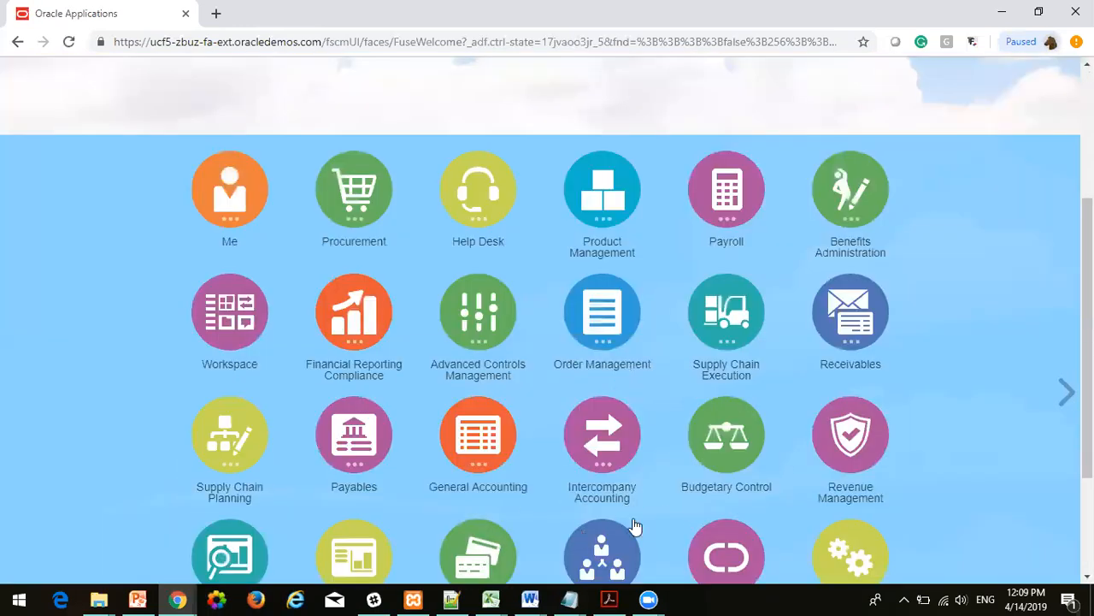
Step: Expand the Payables group to reveal Payables Dashboard and Invoices
scroll("down", 3)
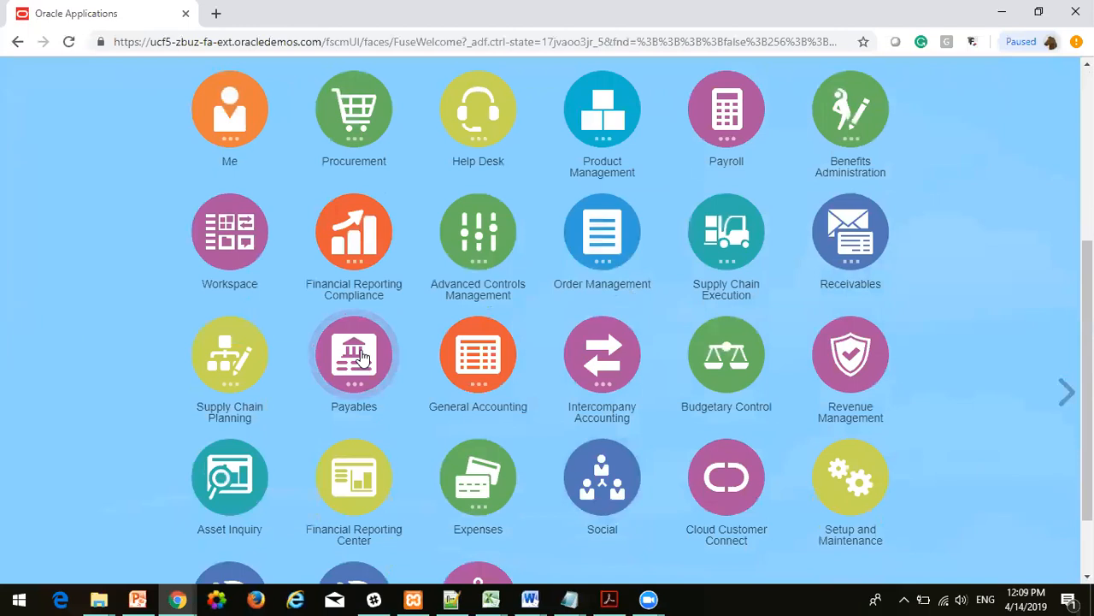
mouse_move(354, 355)
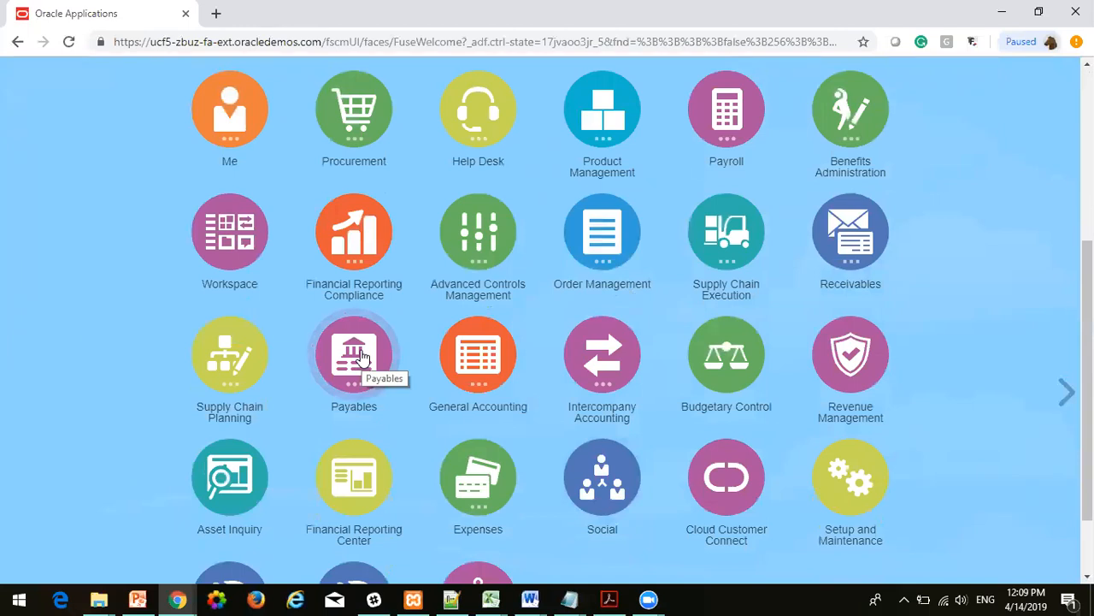
left_click(353, 354)
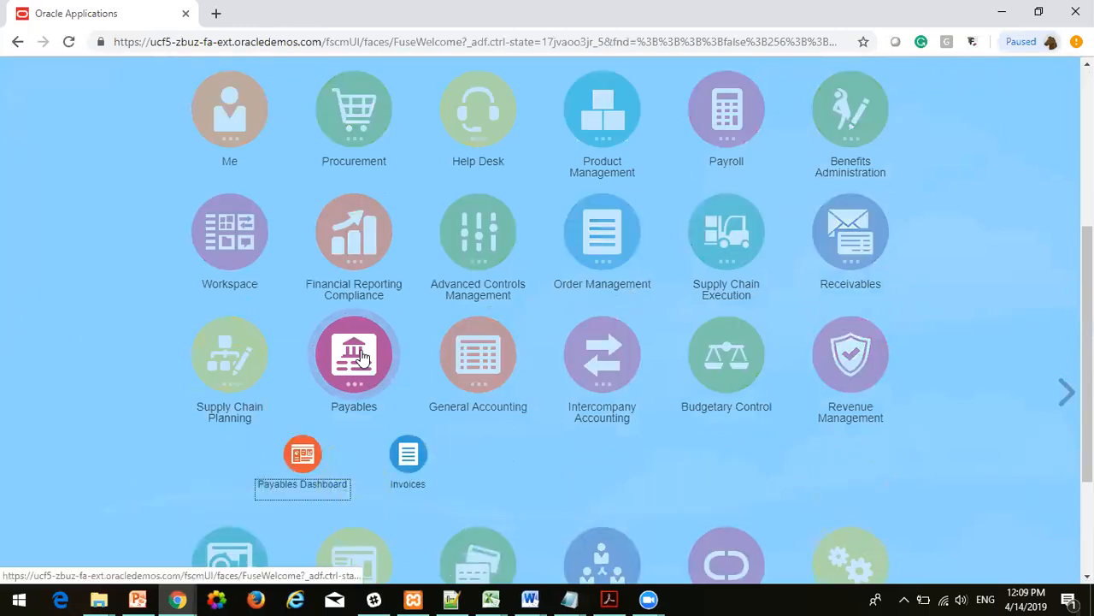
mouse_move(408, 453)
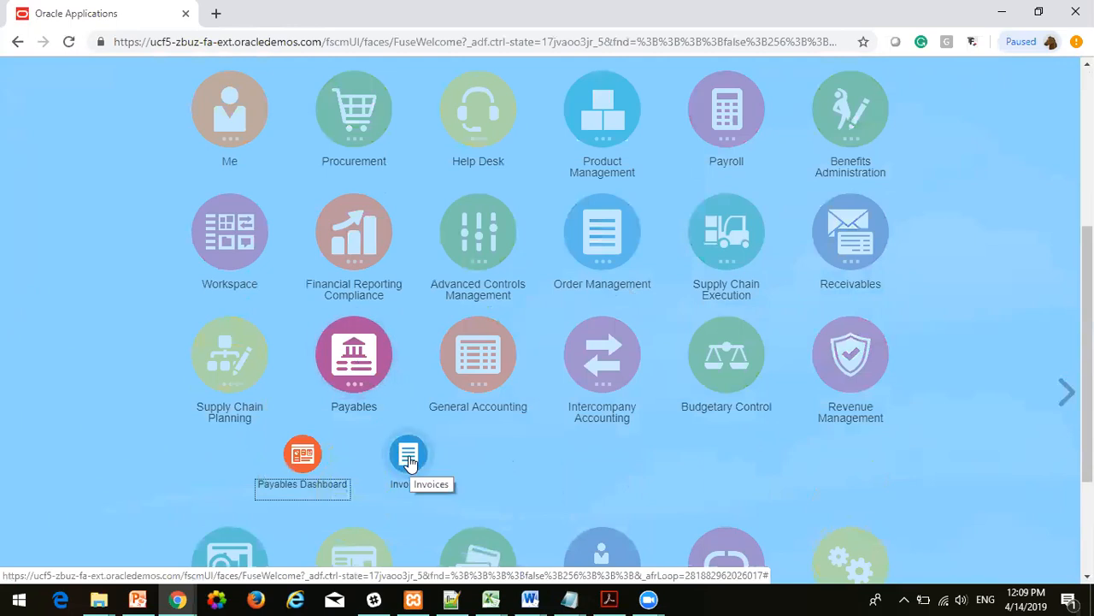
scroll("up", 3)
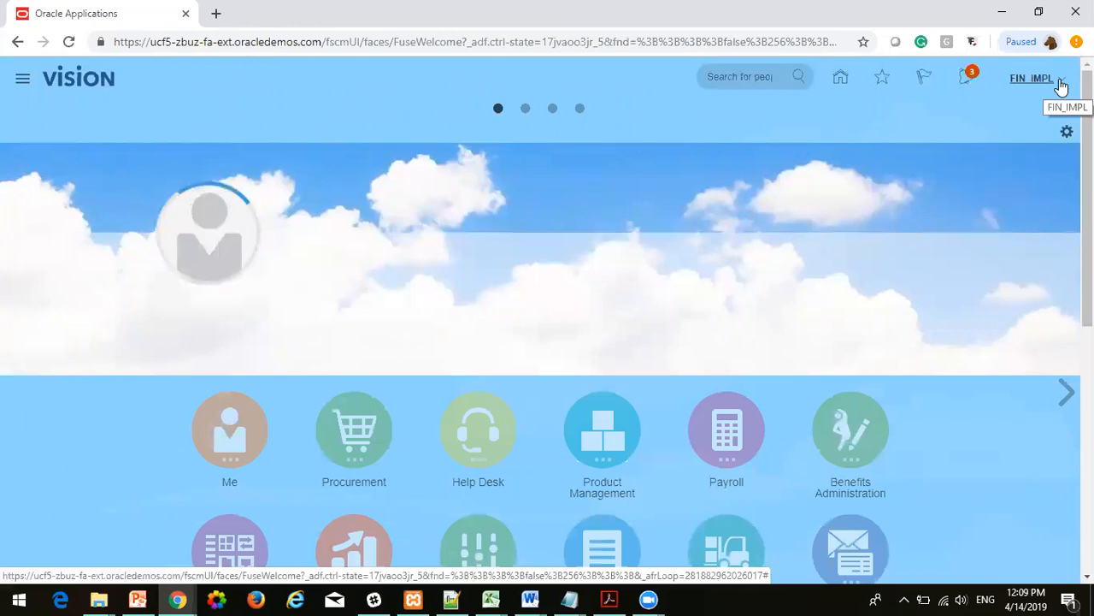
left_click(1031, 78)
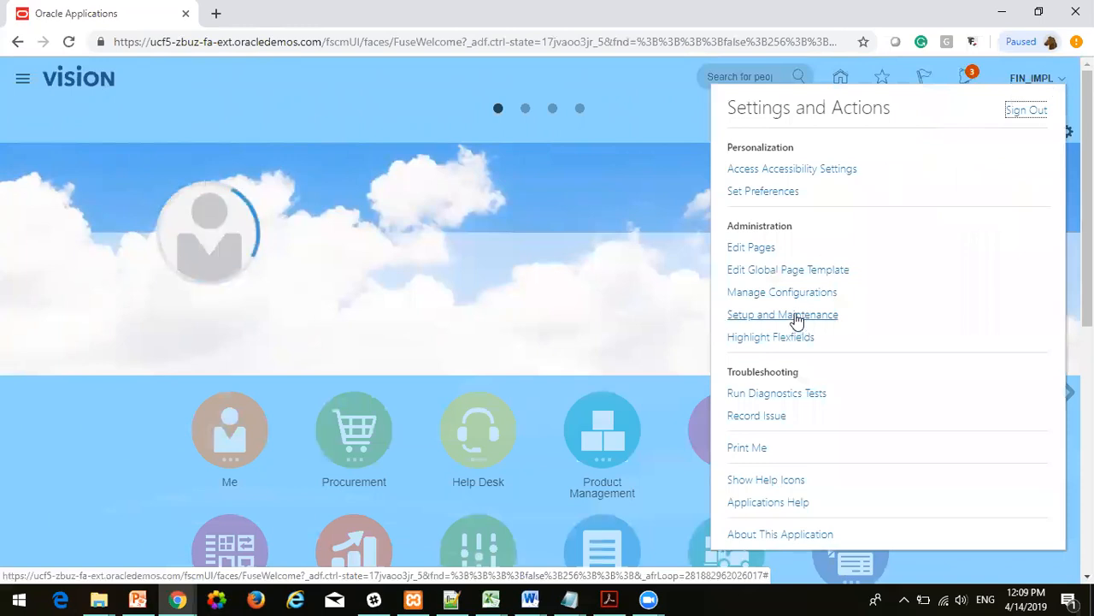
mouse_move(808, 319)
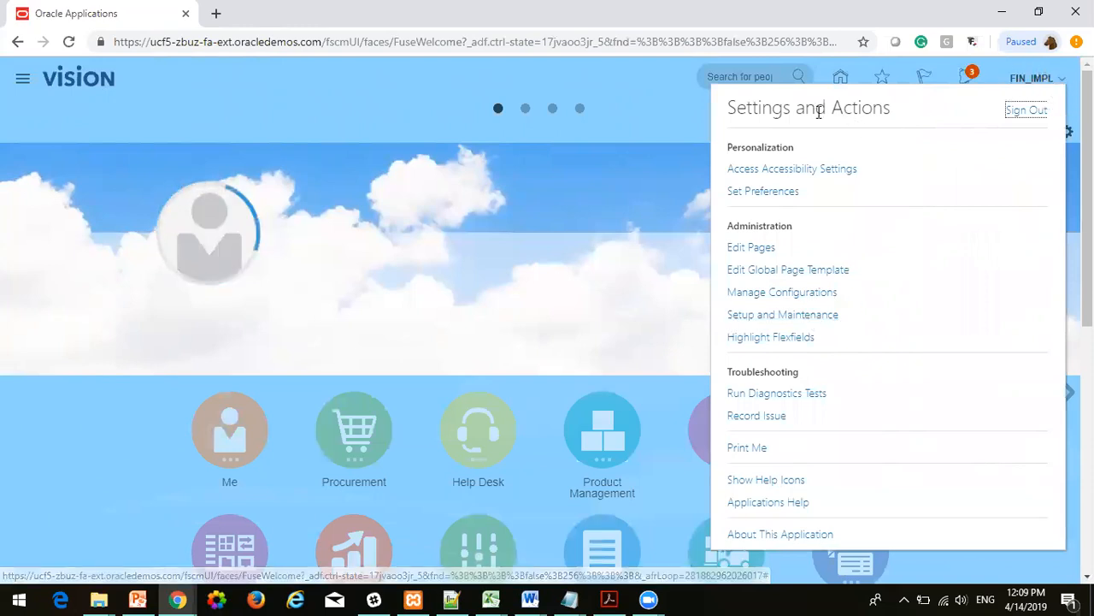
mouse_move(744, 332)
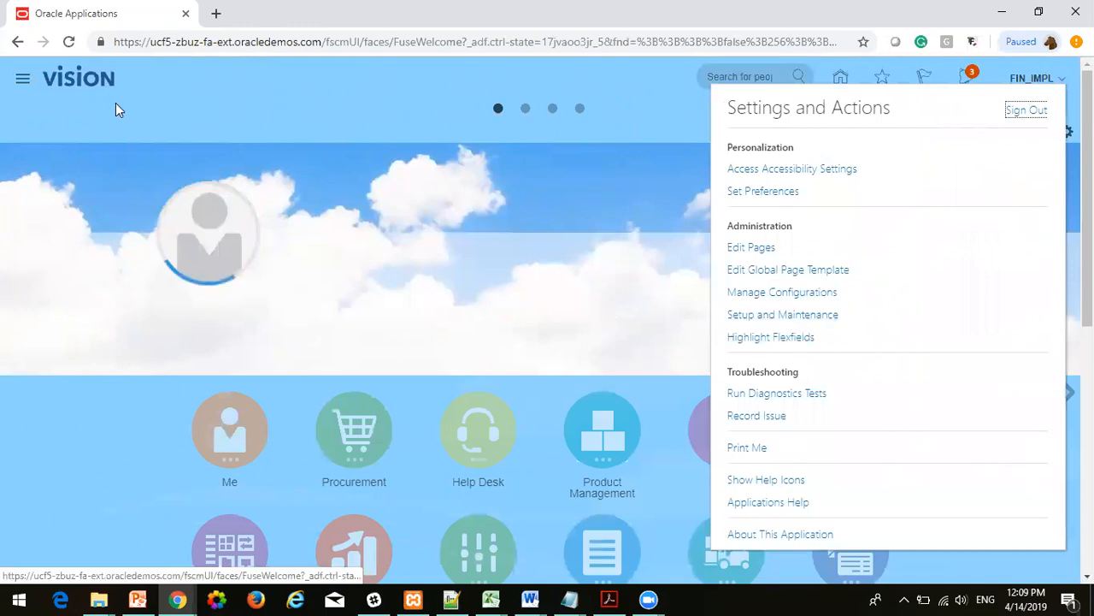
left_click(22, 78)
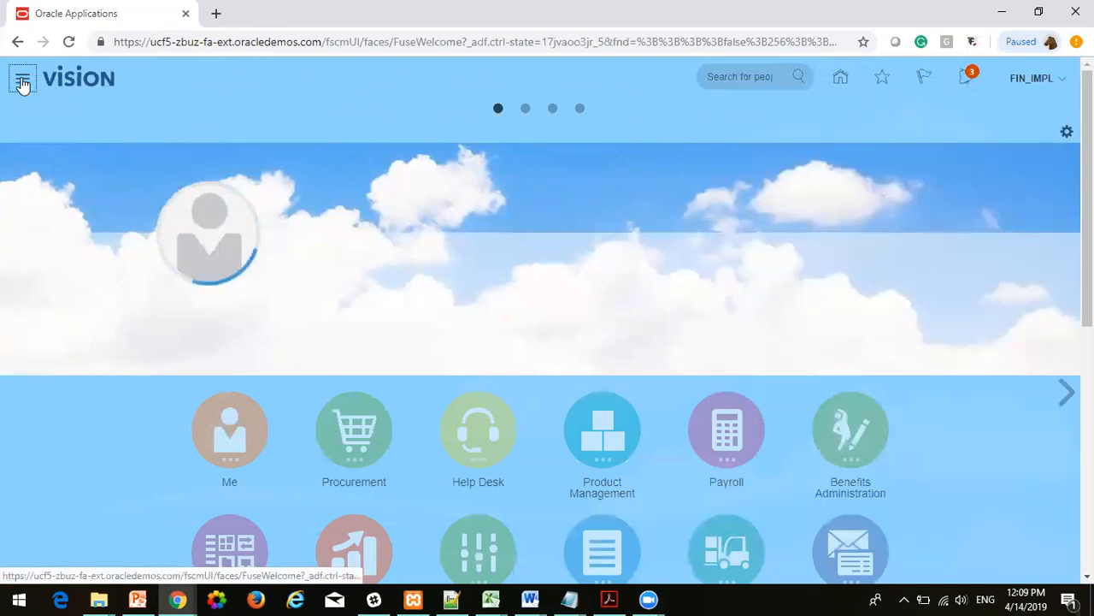
Step: Open the Navigator and scroll its work areas down to Setup and Maintenance
left_click(23, 78)
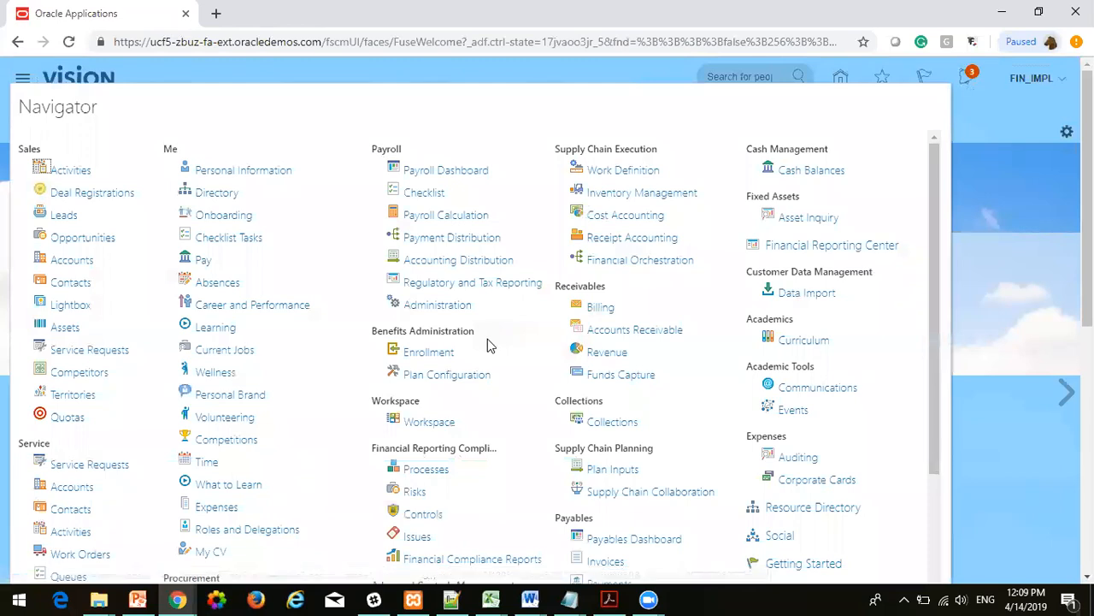
scroll("down", 3)
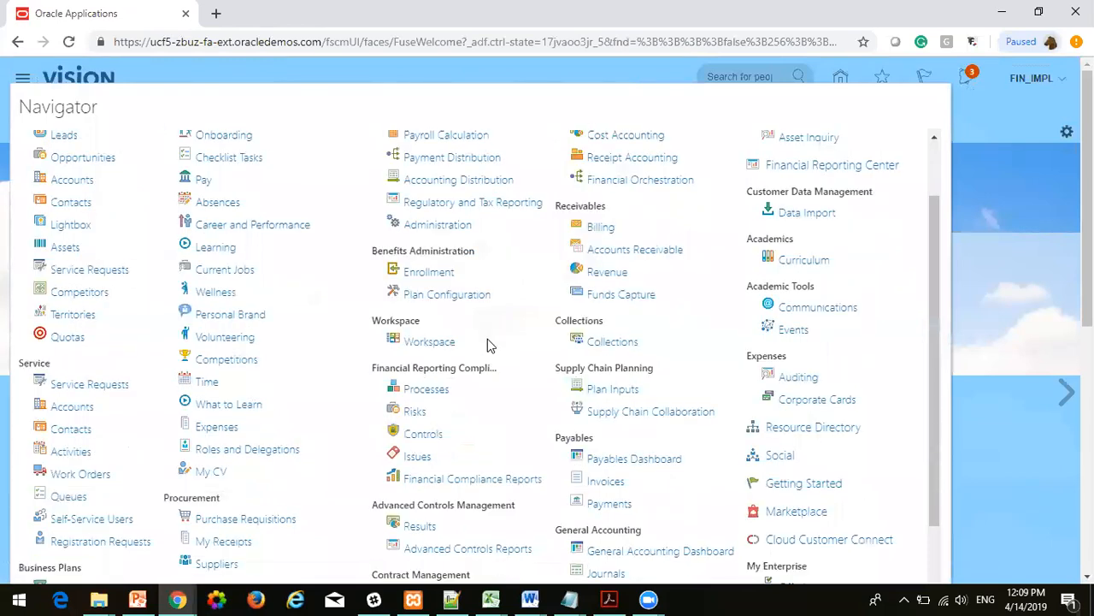
scroll("down", 3)
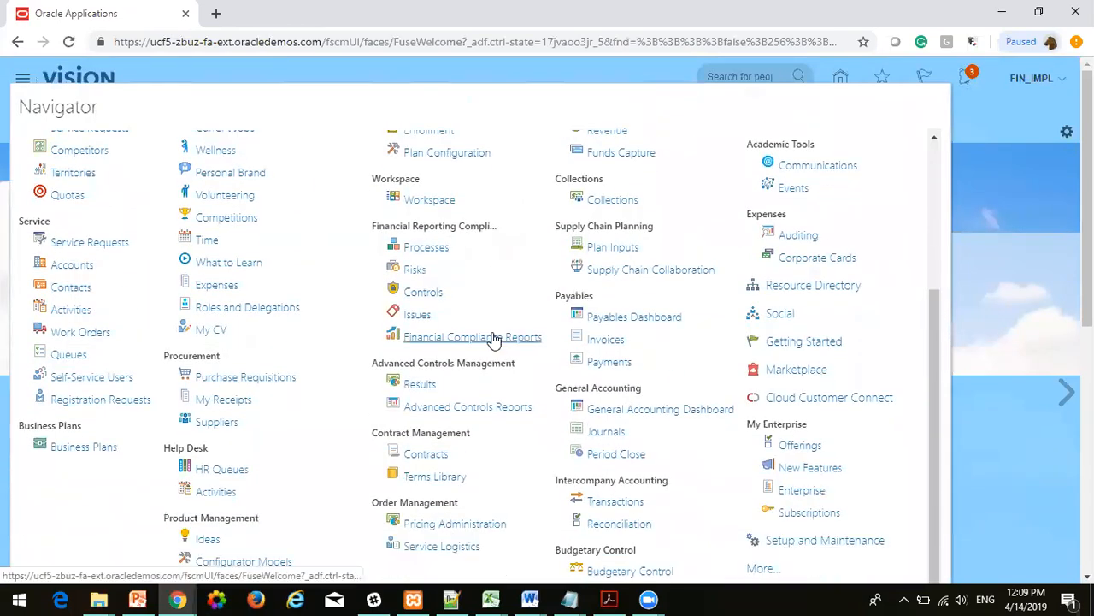
mouse_move(813, 539)
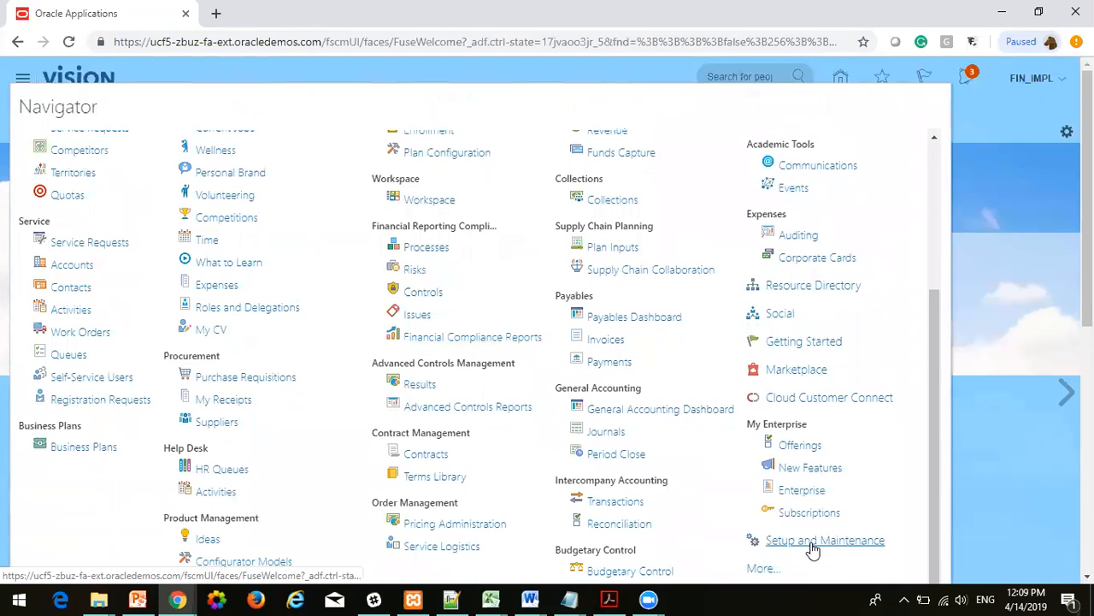
Step: Switch the Setup and Maintenance offering from Compensation Management to Financials
left_click(824, 540)
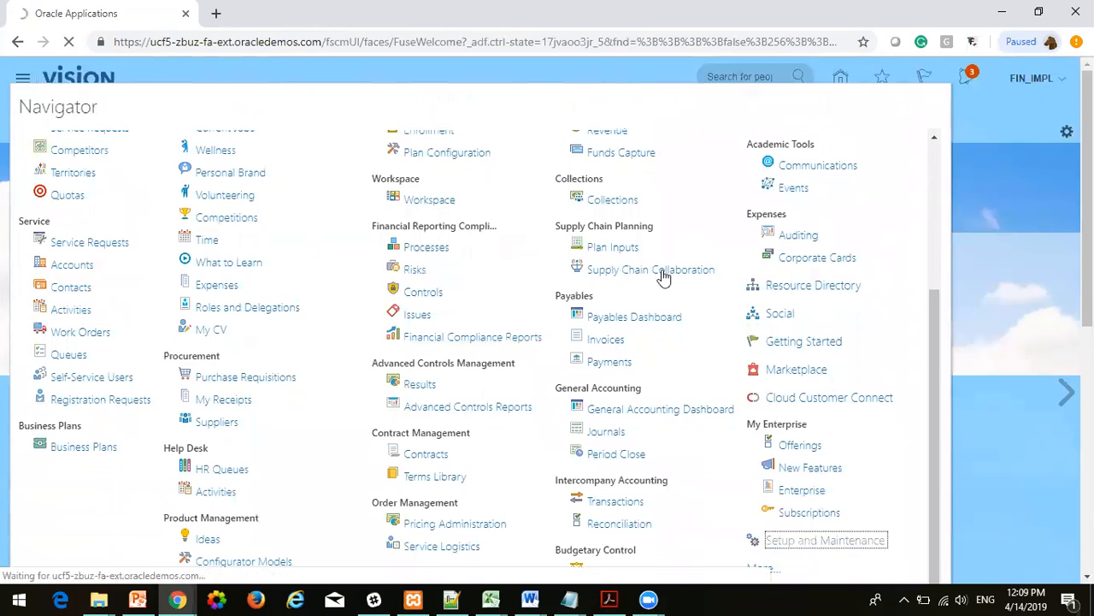
mouse_move(834, 214)
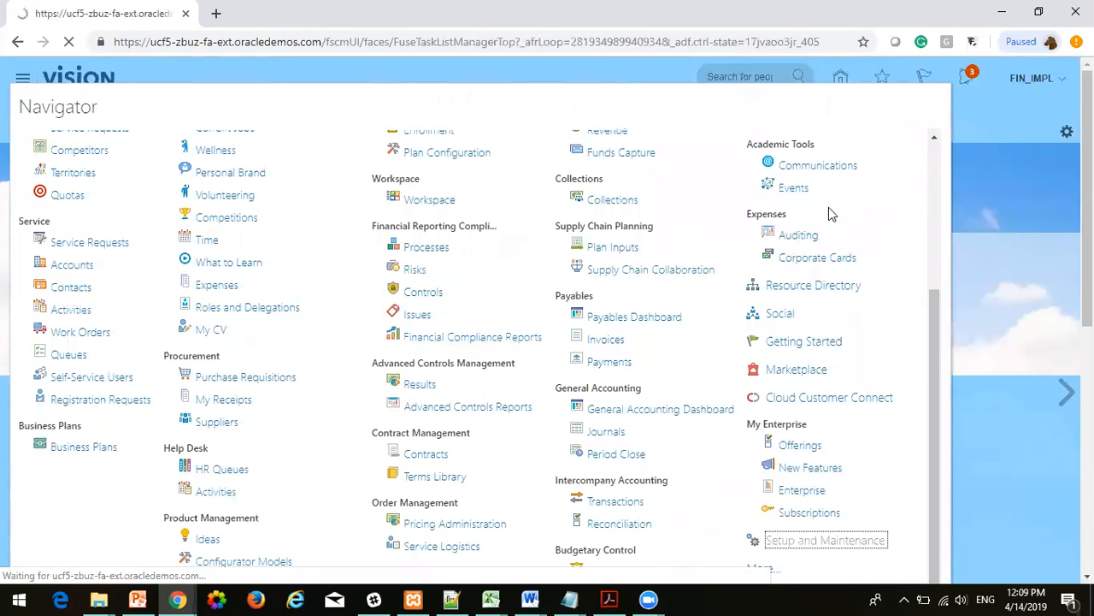
left_click(824, 539)
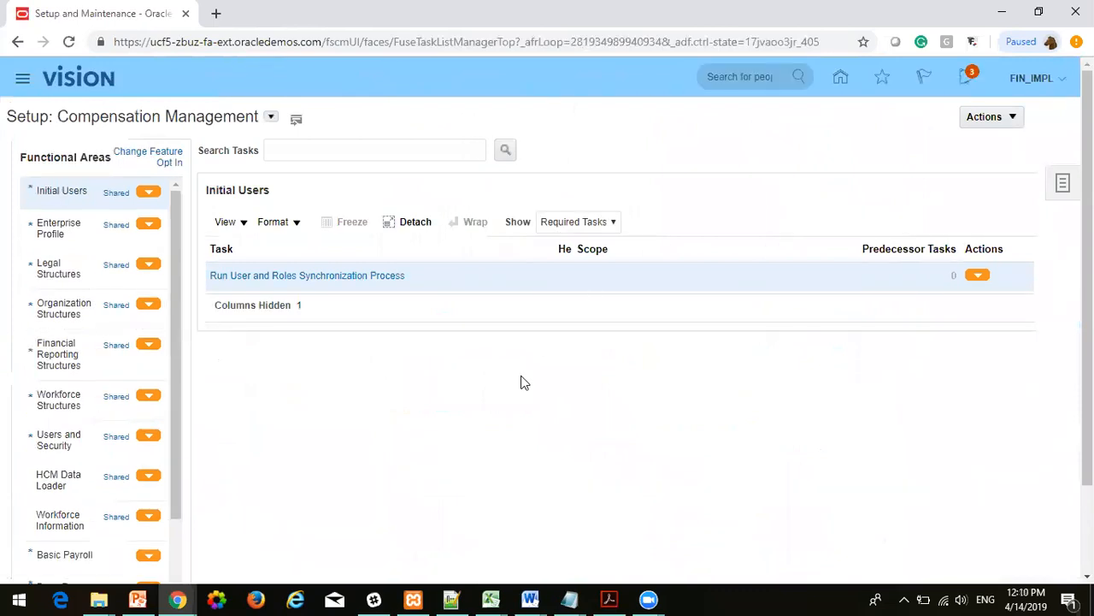
left_click(271, 116)
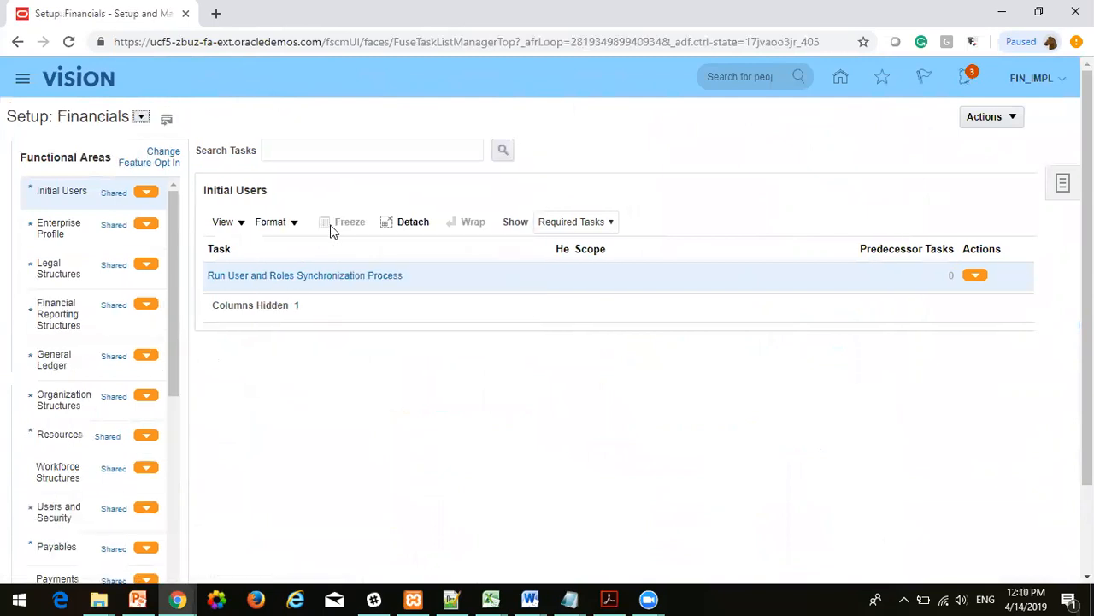
mouse_move(341, 433)
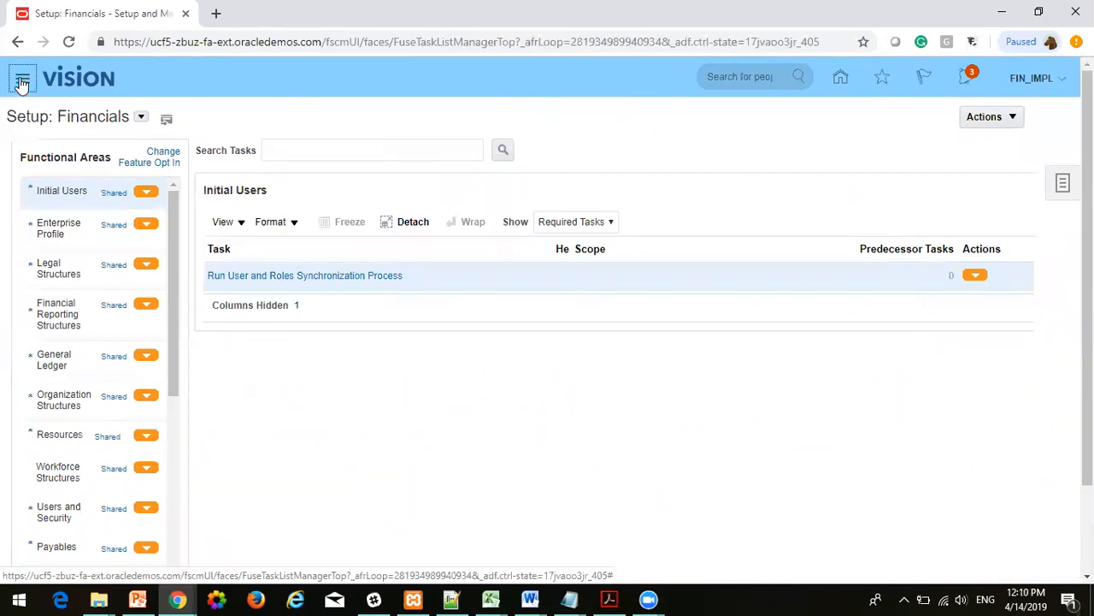
Step: Go to Tools > Scheduled Processes from the Navigator to see the last 24 hours' processes
left_click(23, 77)
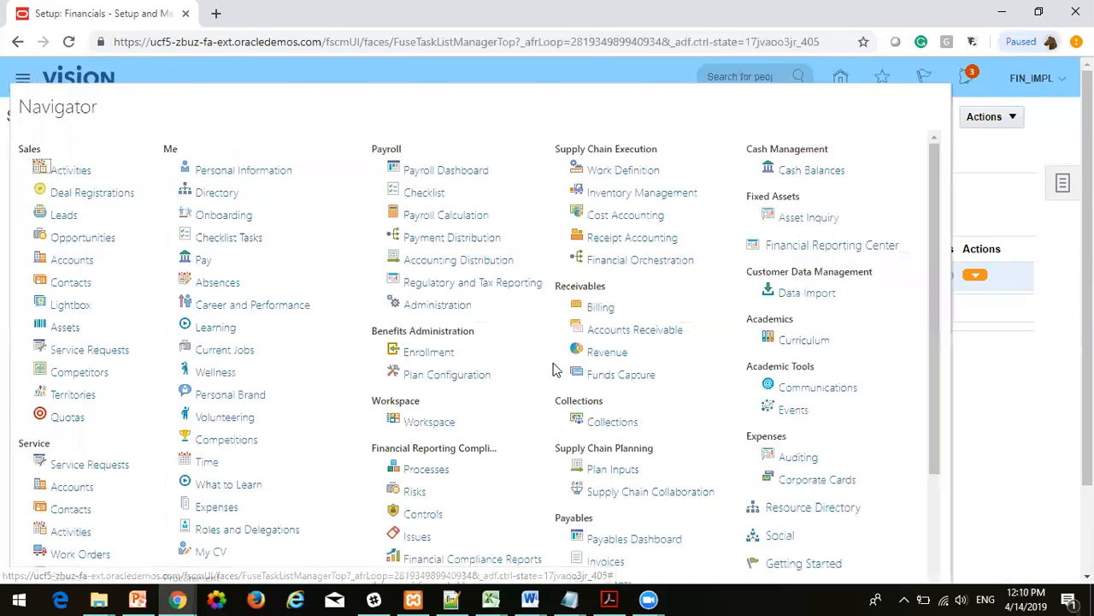
scroll("down", 3)
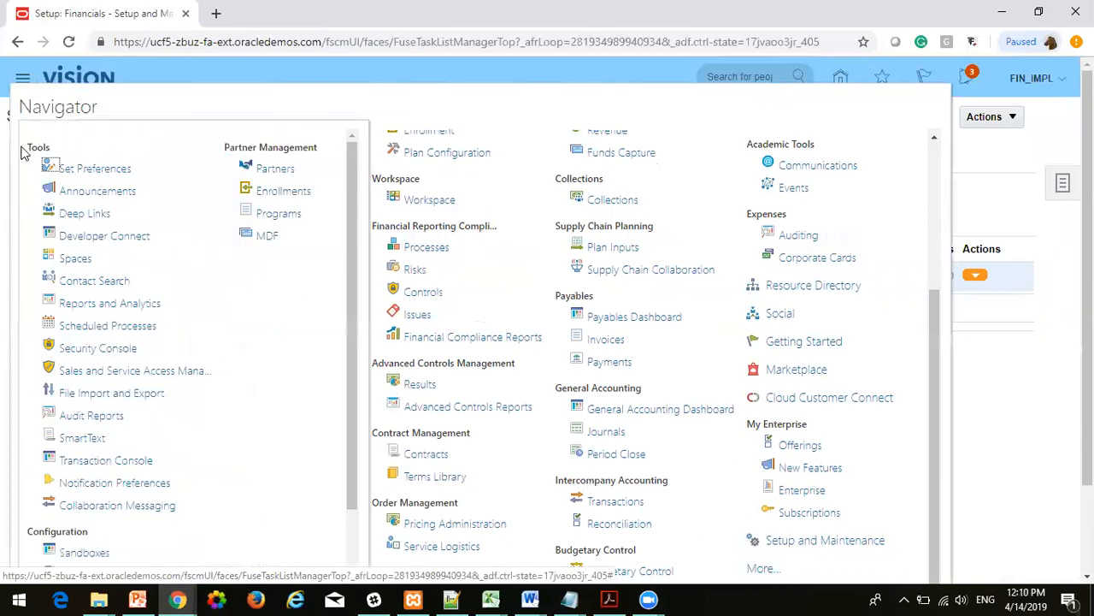
mouse_move(105, 460)
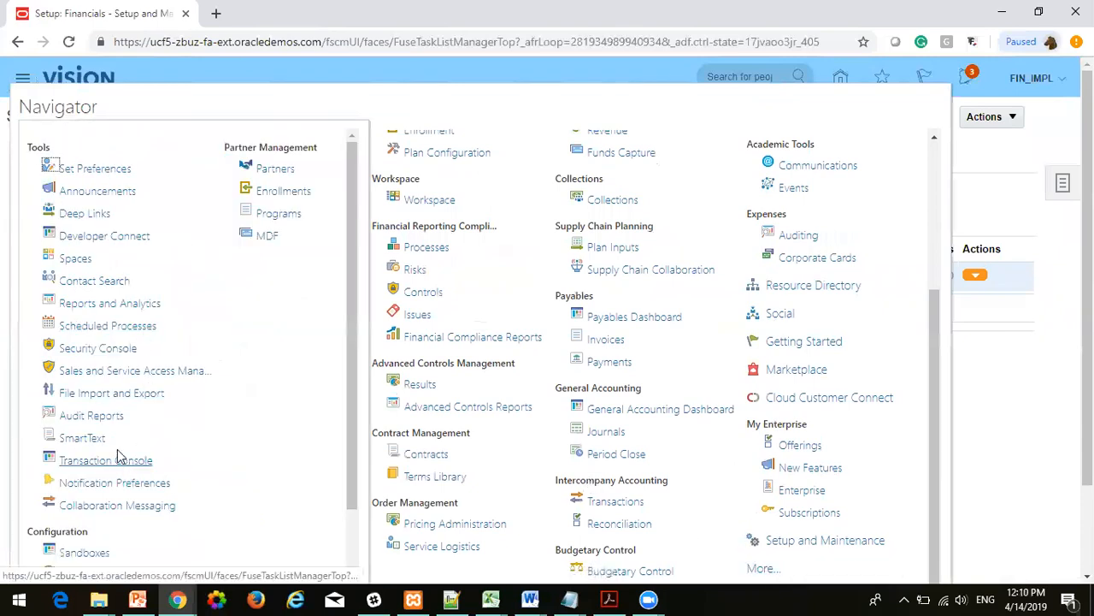
mouse_move(109, 317)
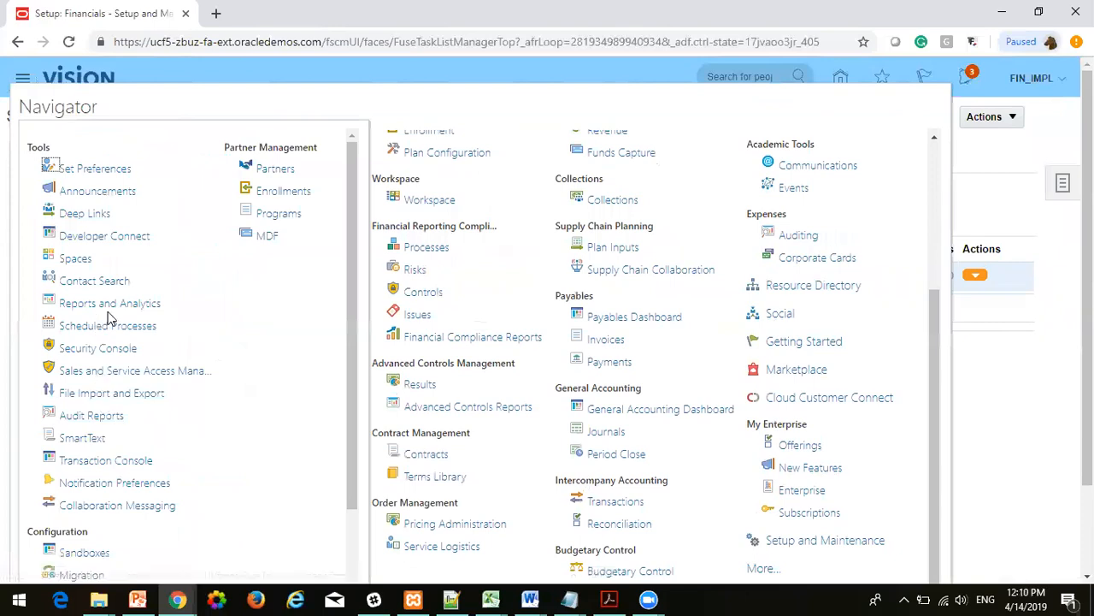
mouse_move(134, 370)
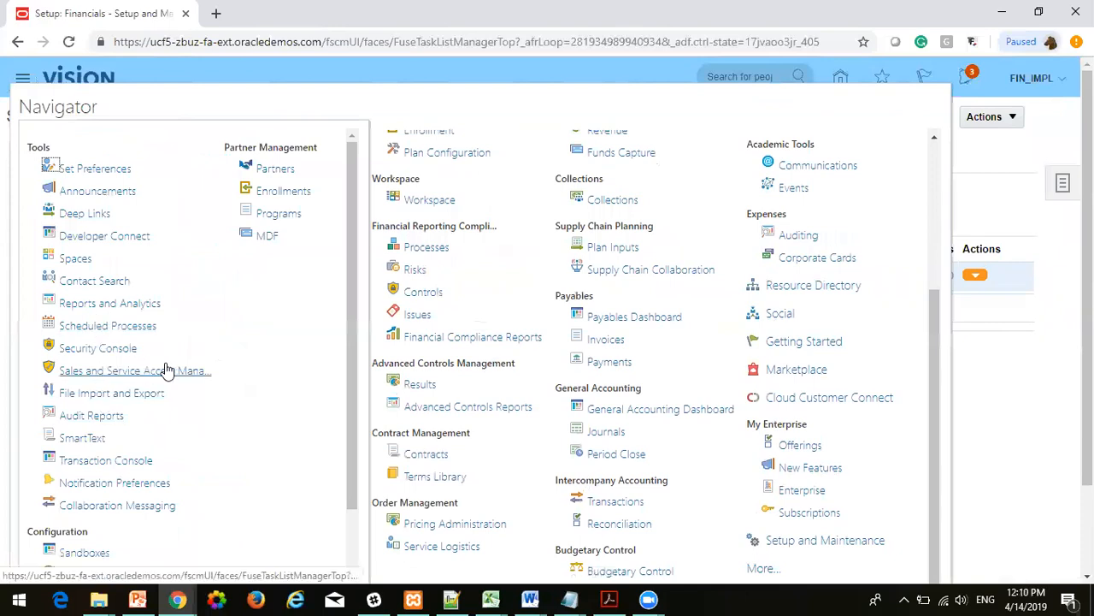
mouse_move(107, 326)
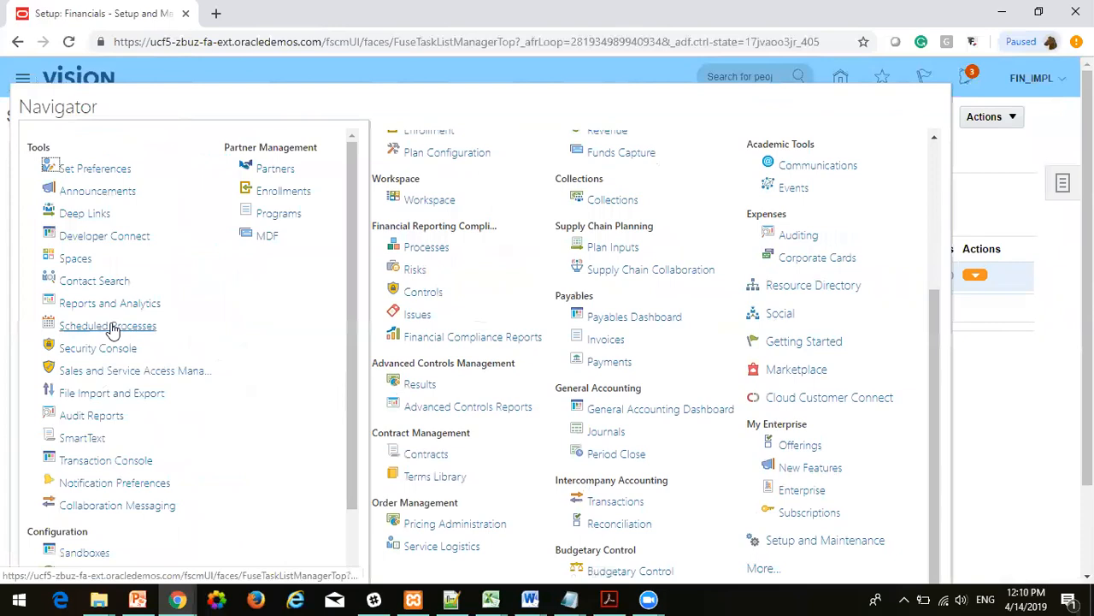
left_click(108, 325)
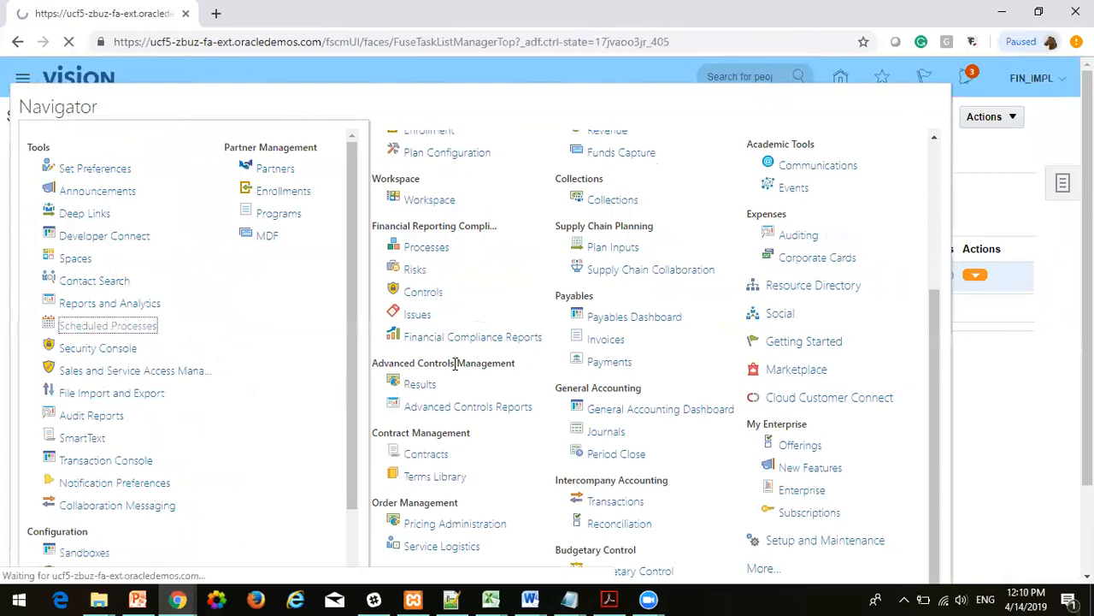
left_click(108, 326)
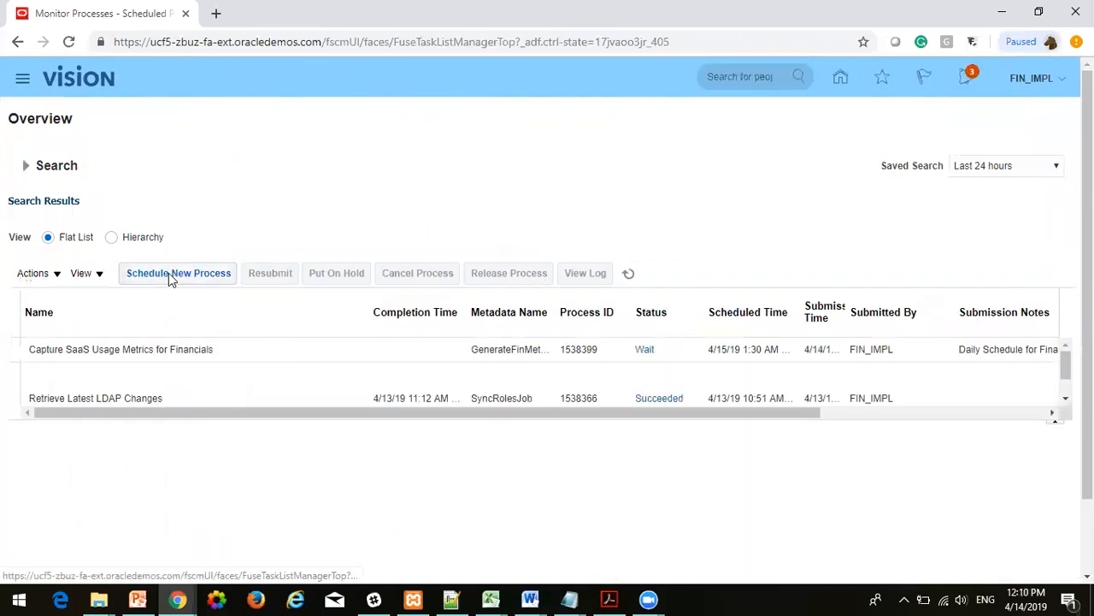
Step: Start scheduling a new process and open the Search... window for its name
left_click(178, 272)
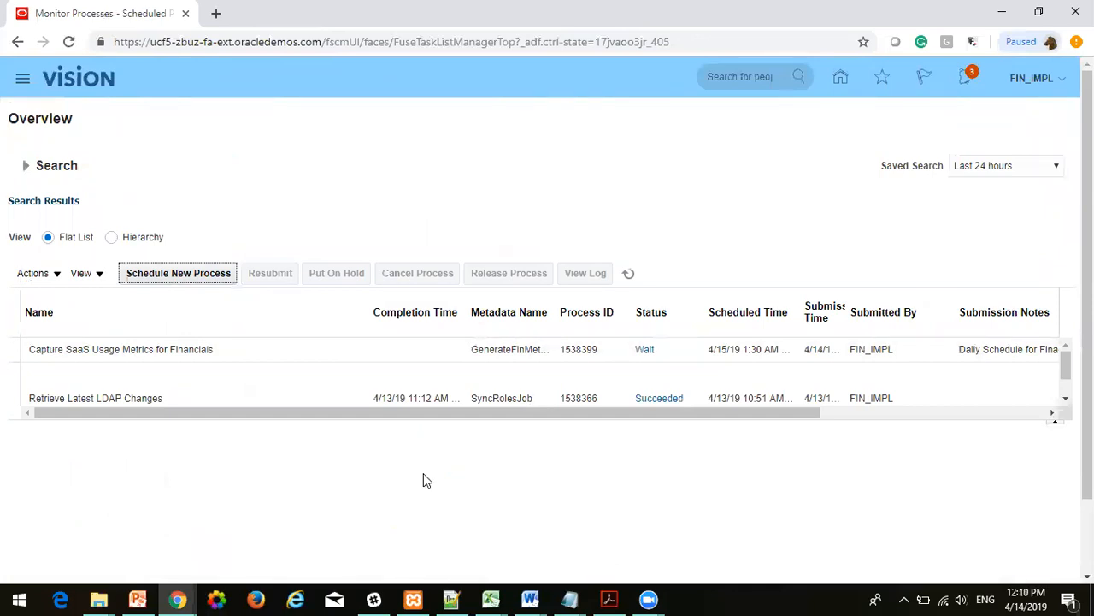
left_click(178, 273)
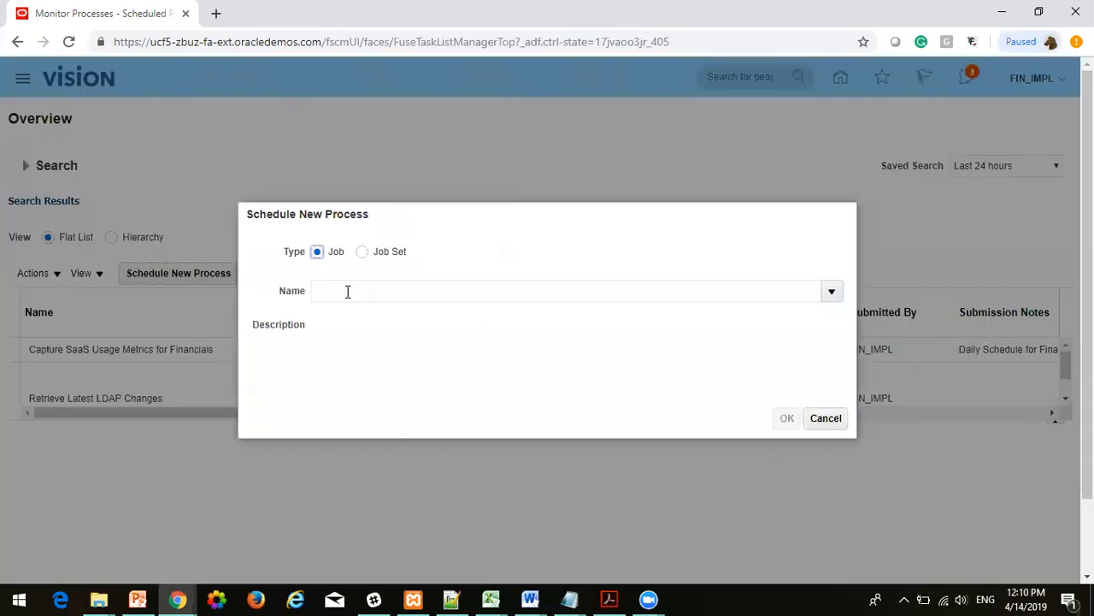
mouse_move(815, 290)
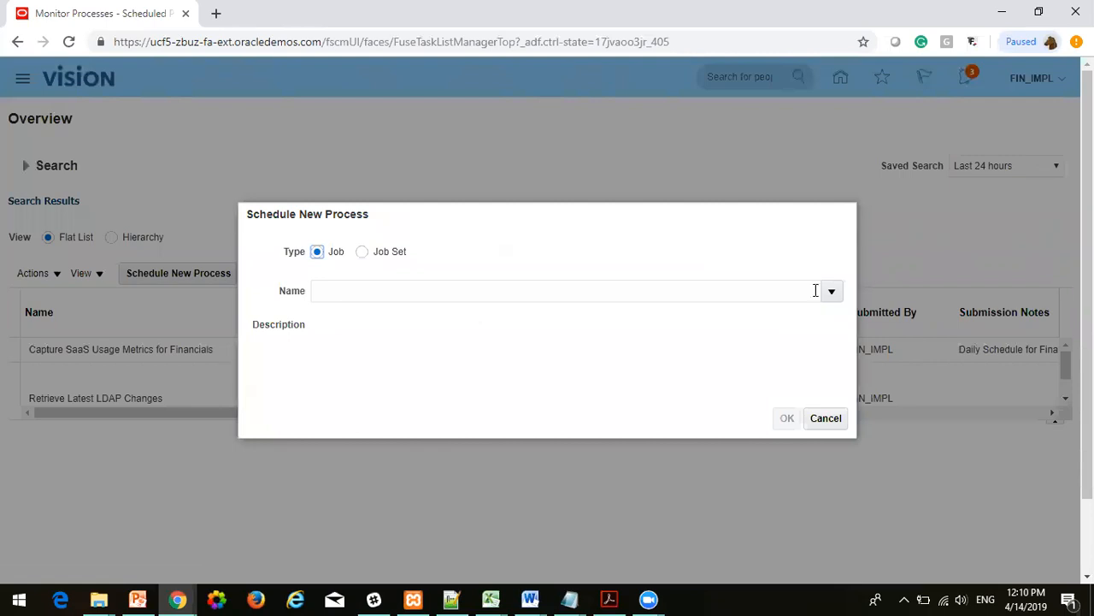
left_click(831, 291)
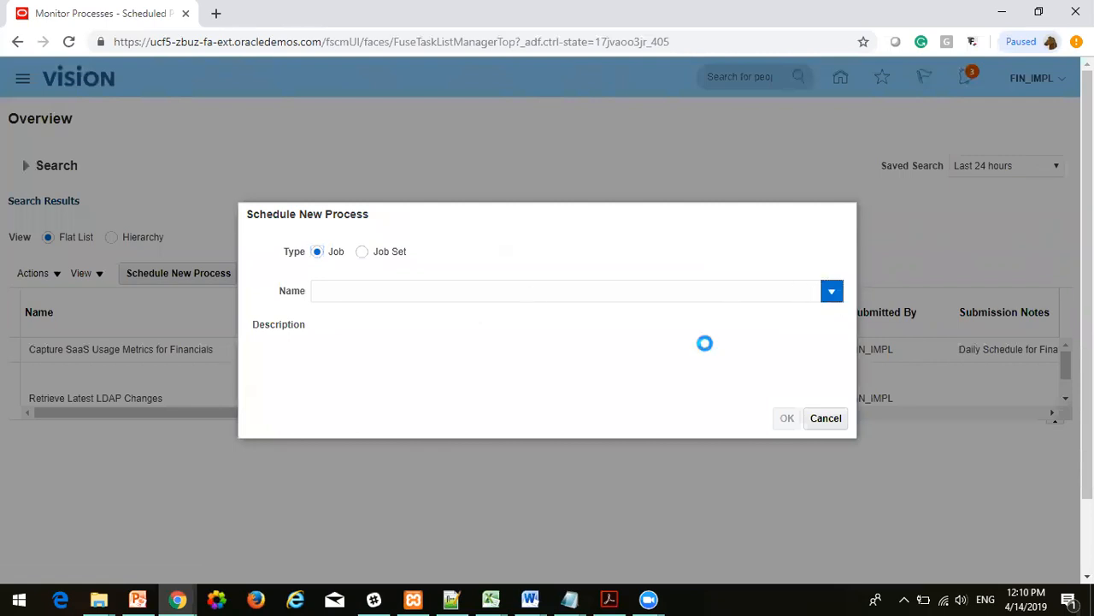
left_click(830, 291)
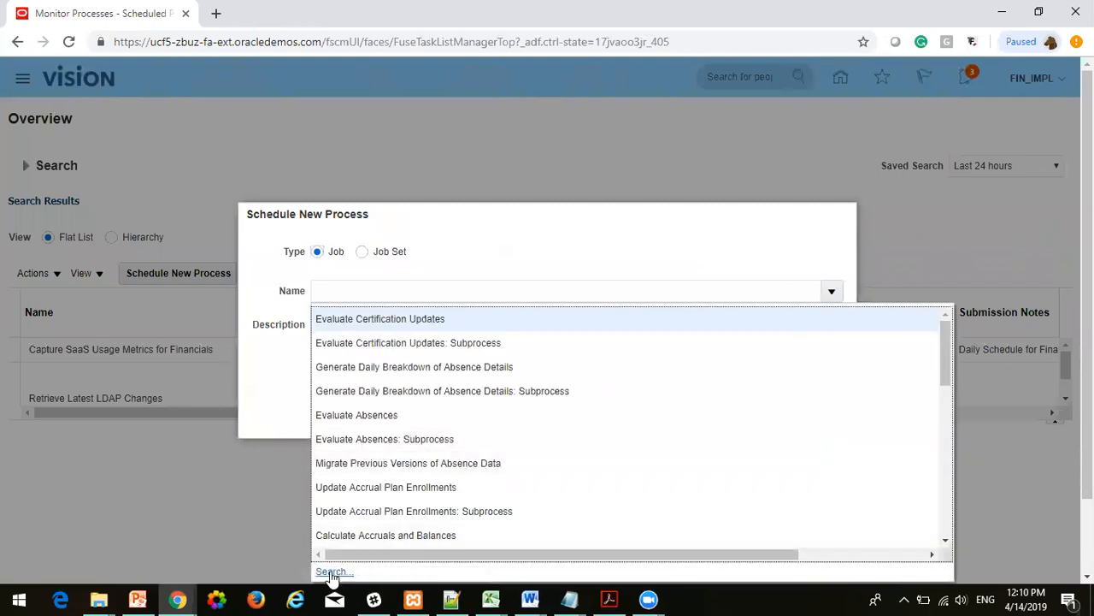
left_click(332, 571)
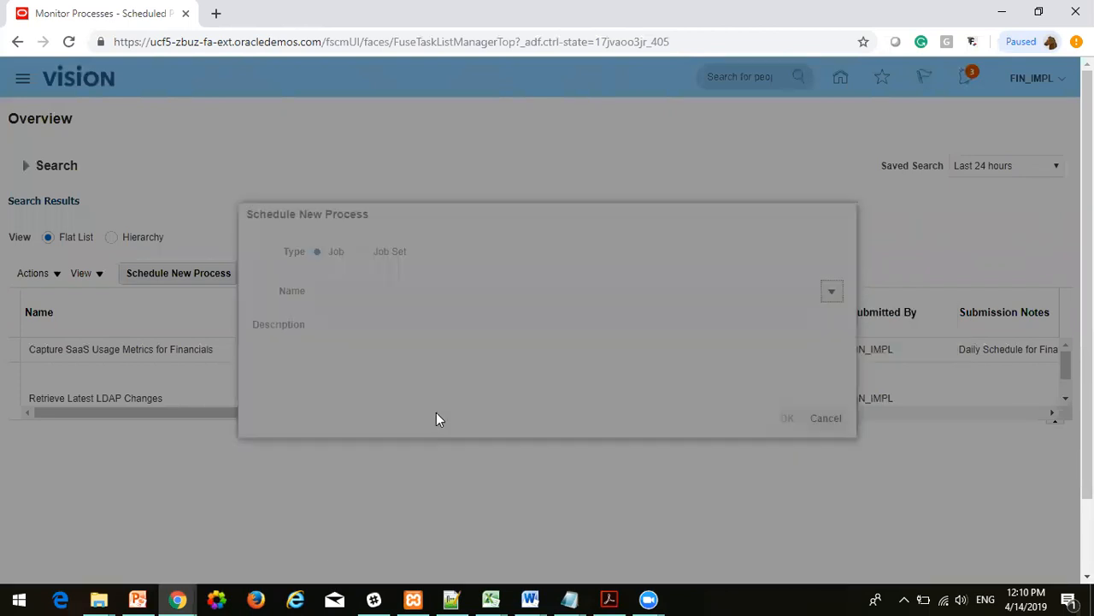
Step: Search process names for 'Trial' and select Trial Balance Report as the job
left_click(831, 291)
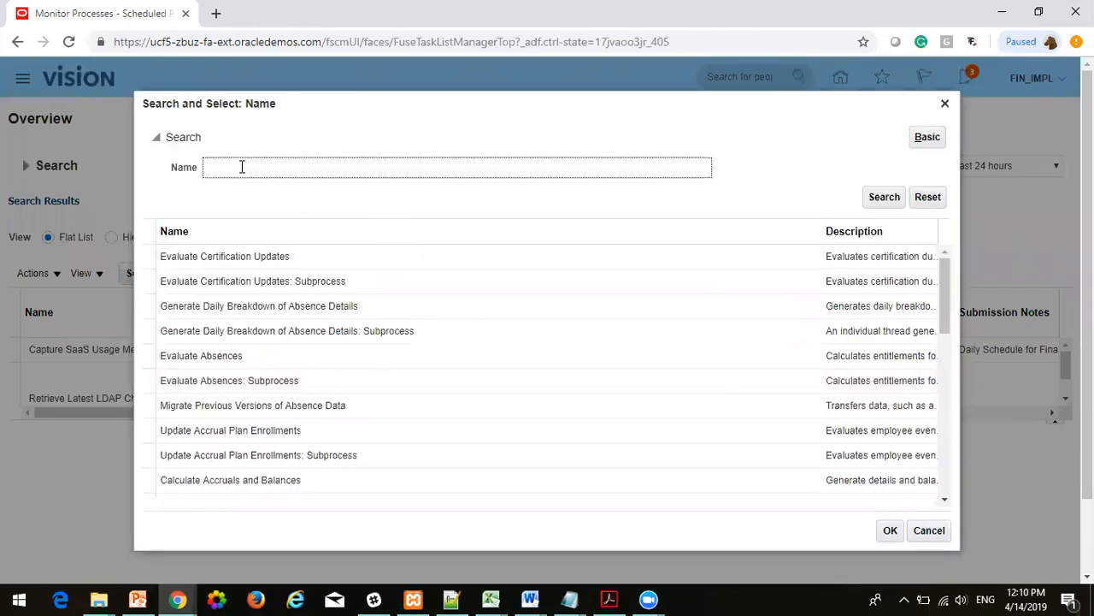
type("R")
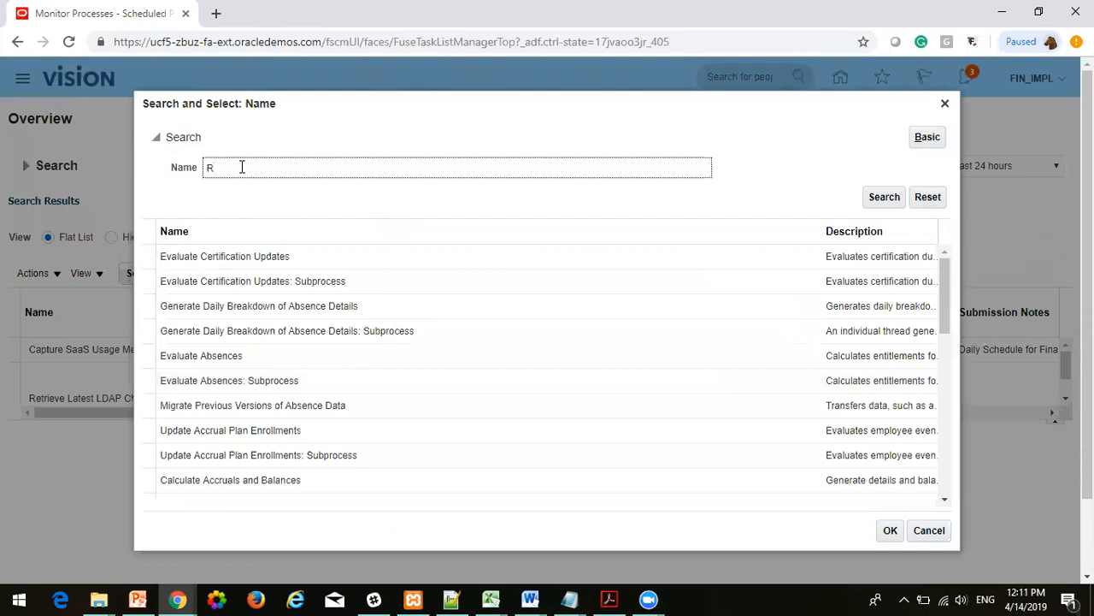
type("Tri")
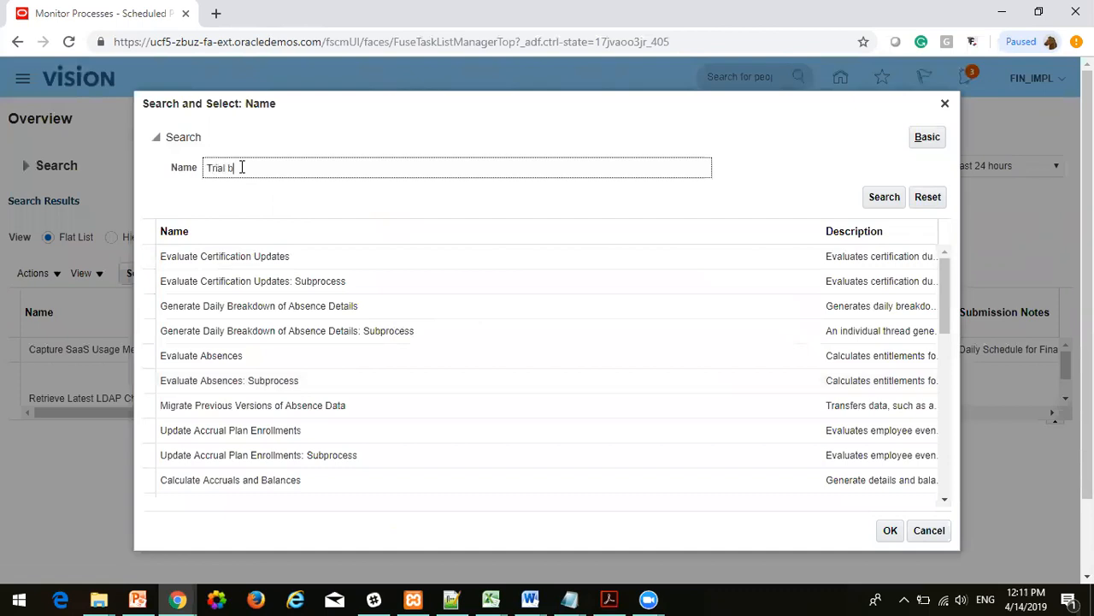
type("al")
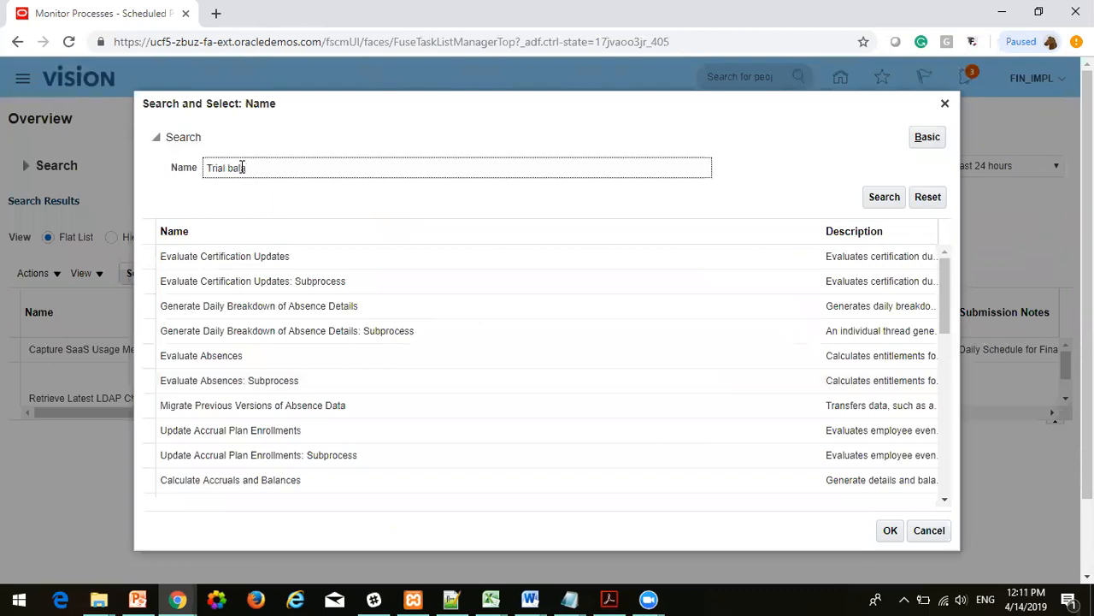
key("Backspace")
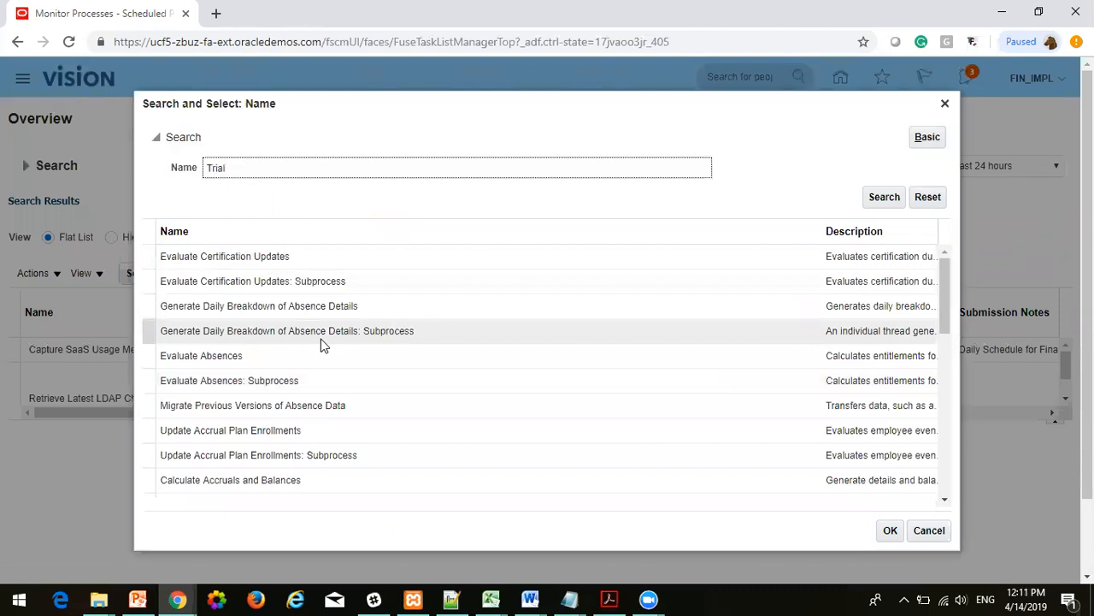
left_click(884, 196)
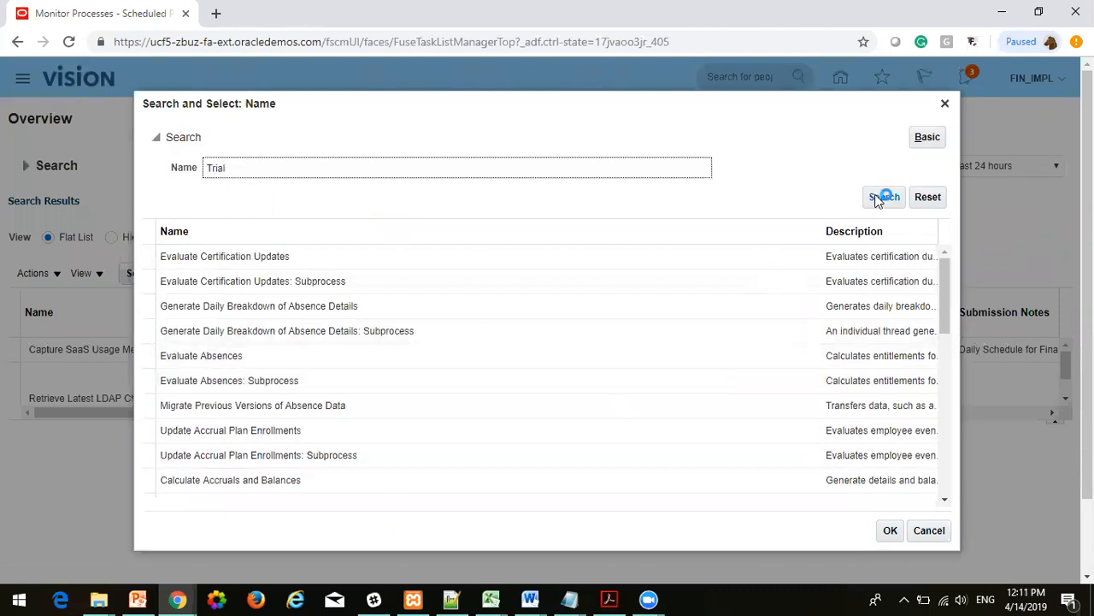
left_click(884, 196)
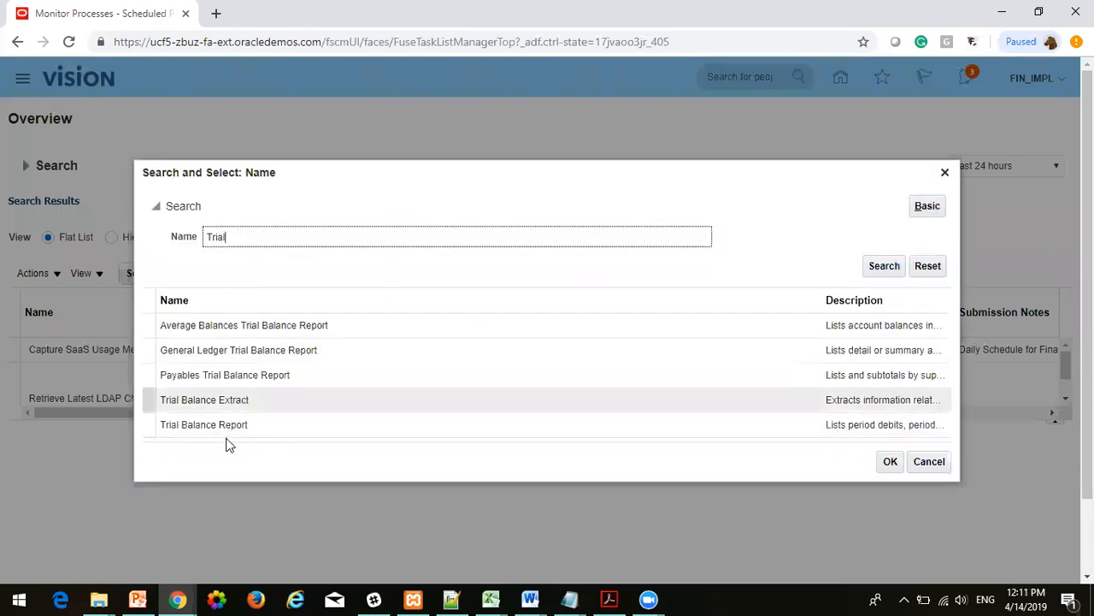
left_click(203, 424)
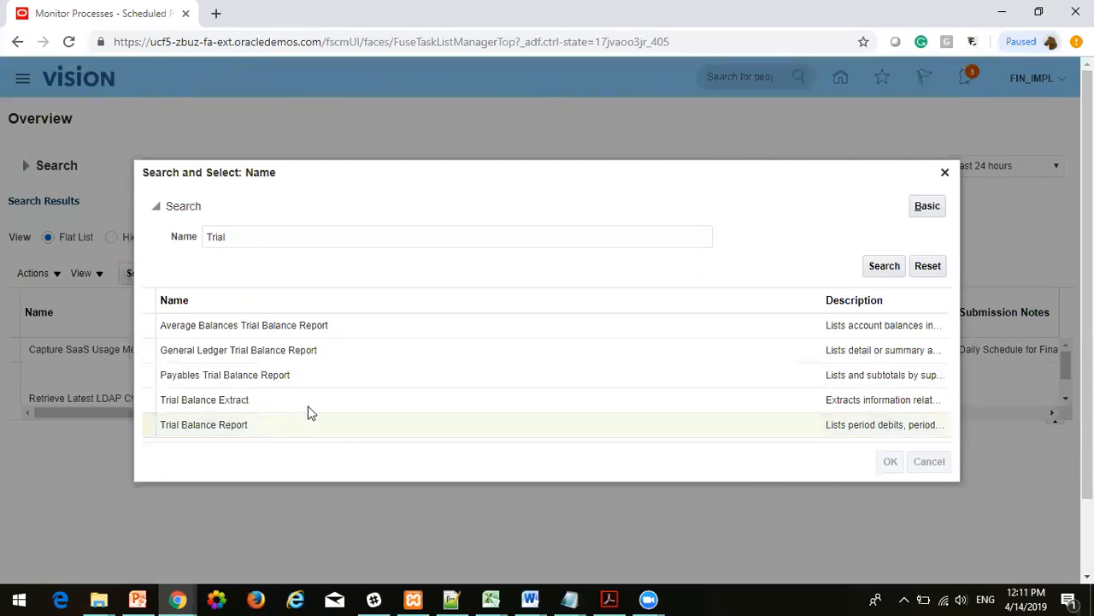
left_click(889, 460)
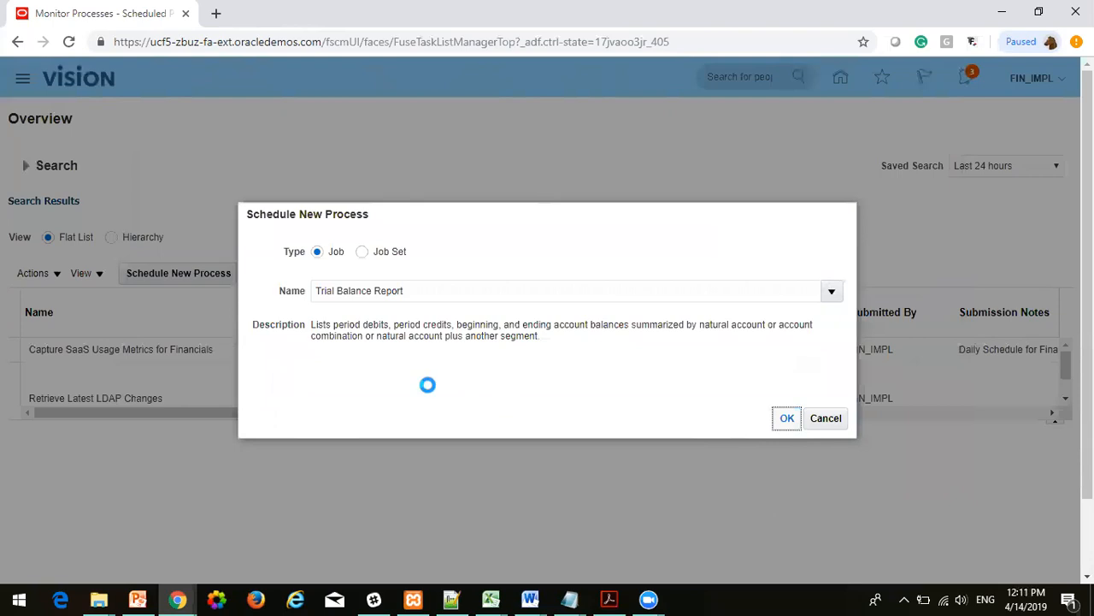
Step: Submit the Trial Balance Report process and acknowledge its confirmation, process 1538434
left_click(786, 418)
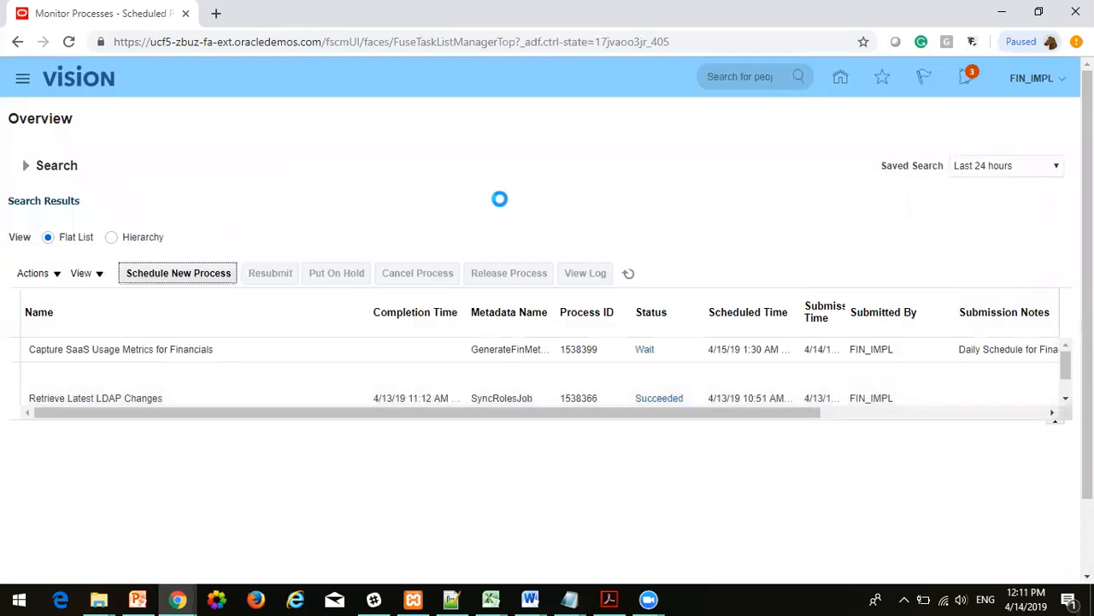
mouse_move(449, 241)
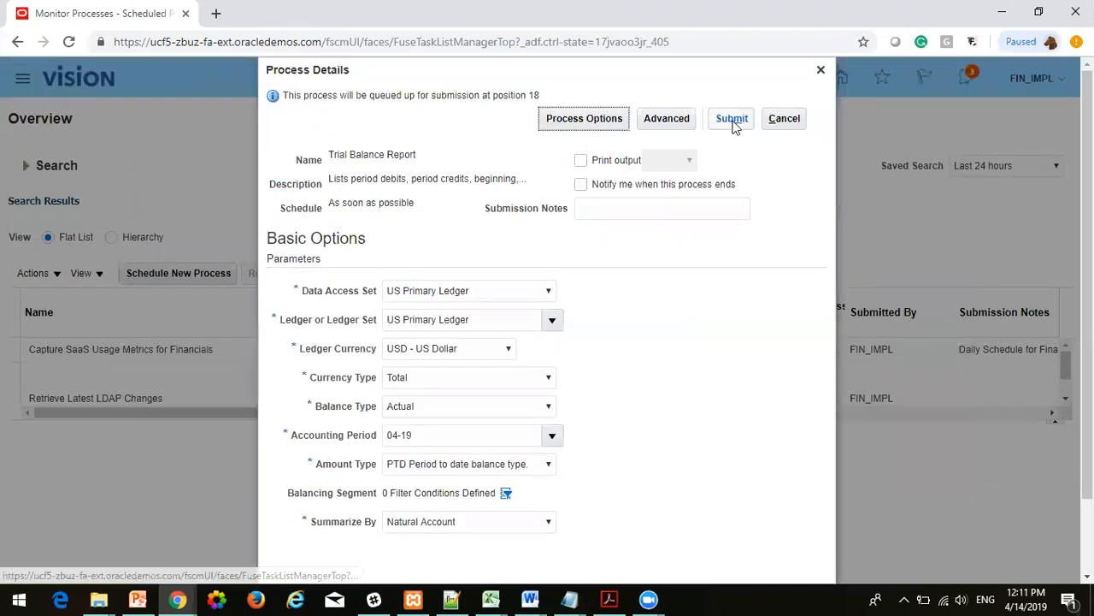
left_click(731, 118)
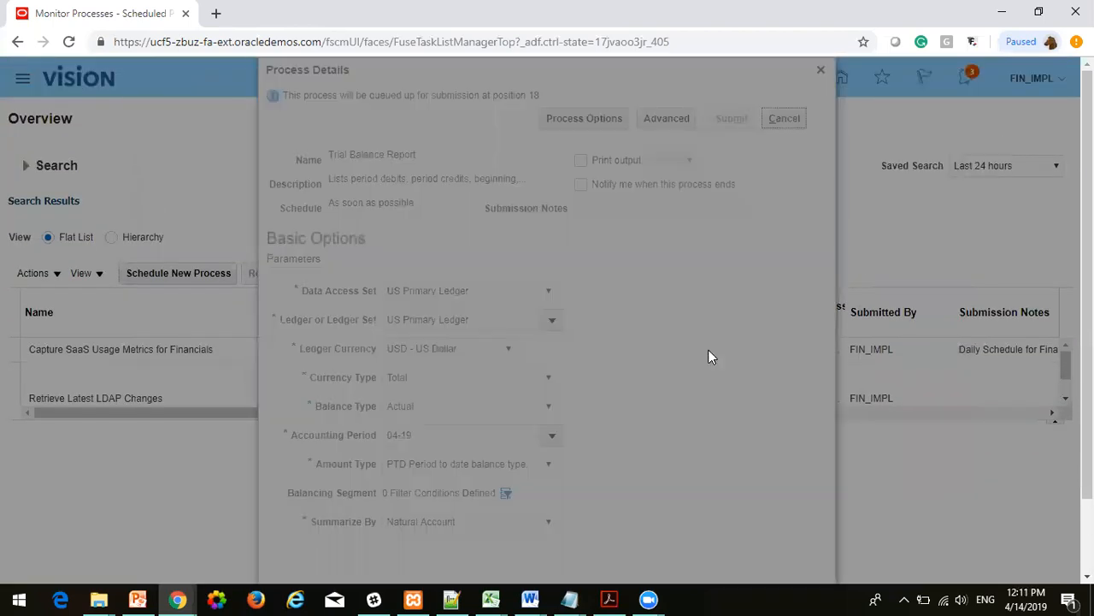
left_click(731, 118)
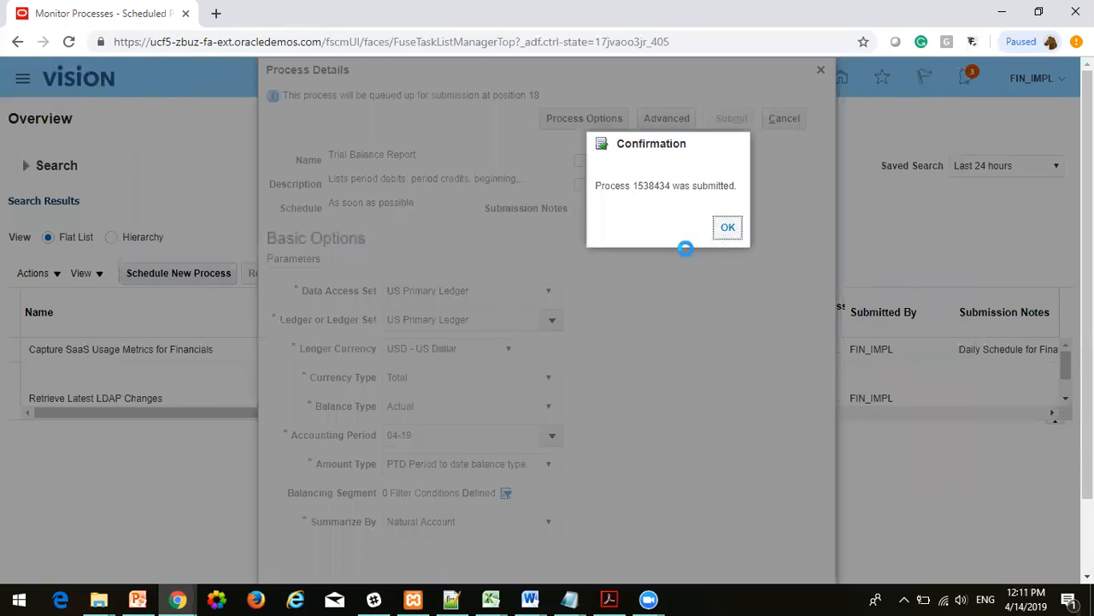
left_click(727, 227)
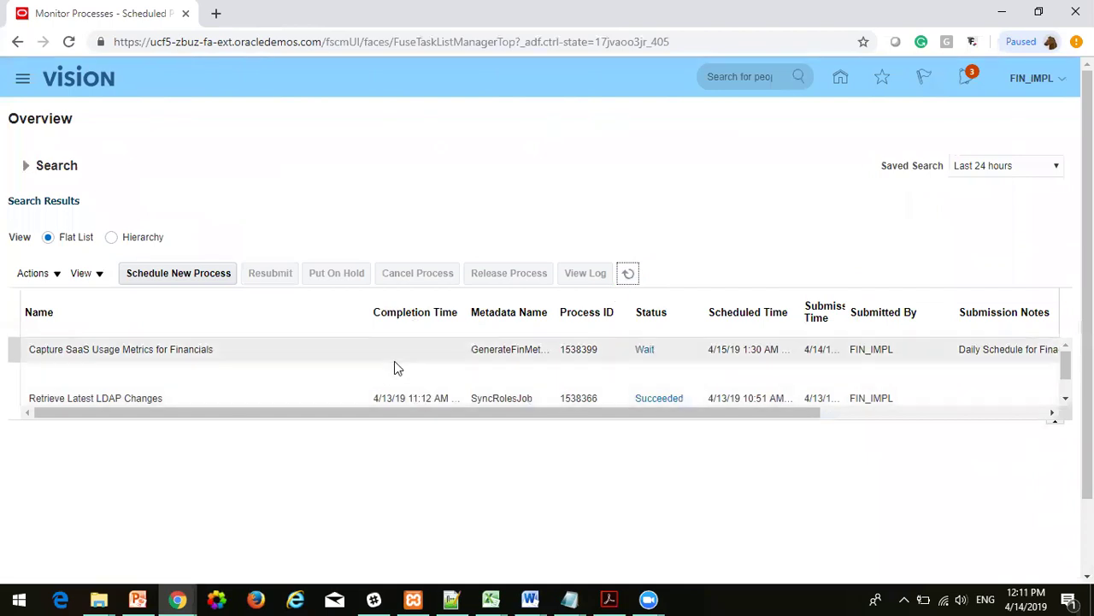
Step: Refresh the process list until Trial Balance Report 1538434 changes from Ready to Completed
left_click(627, 273)
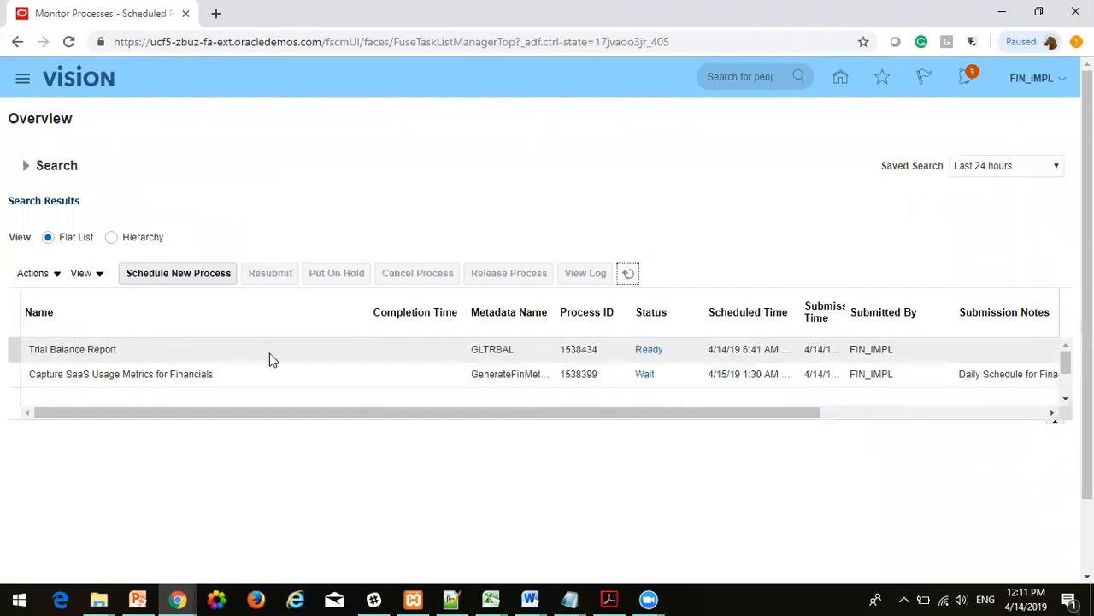
mouse_move(649, 348)
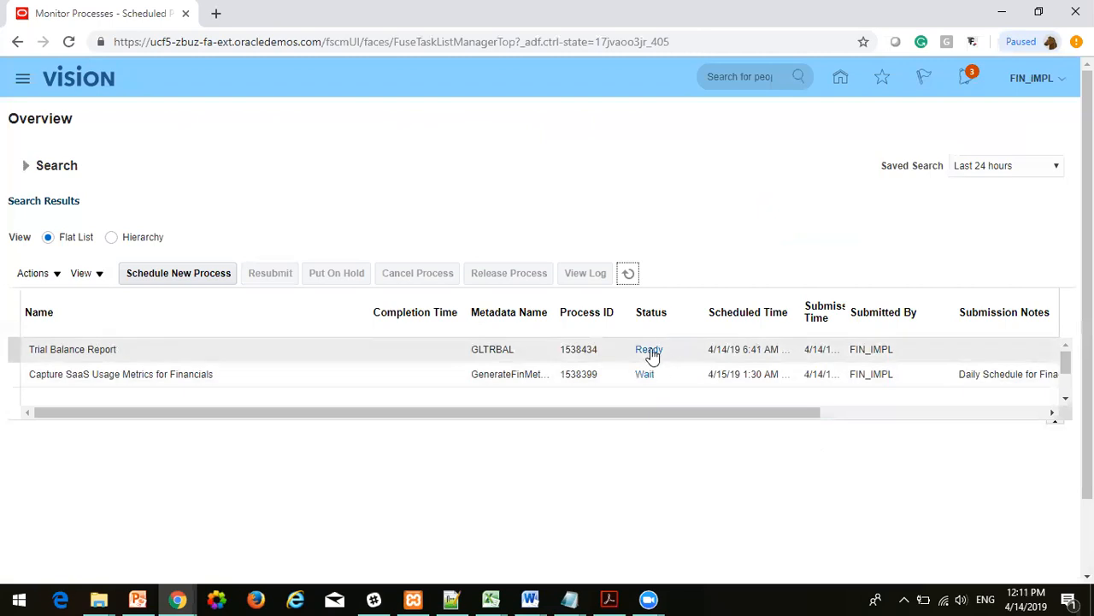
left_click(628, 273)
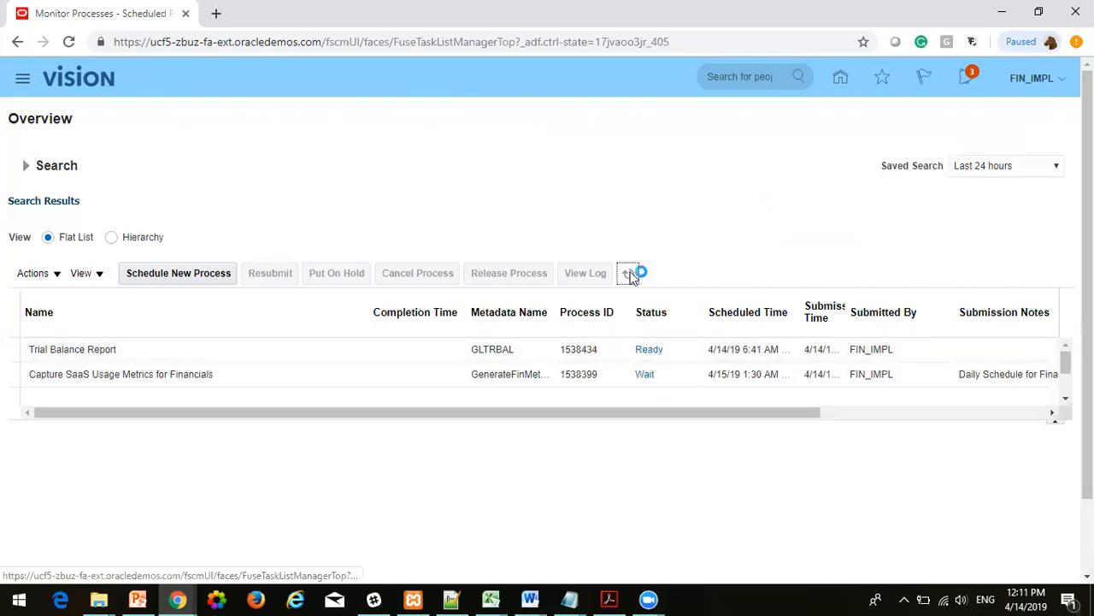
left_click(628, 273)
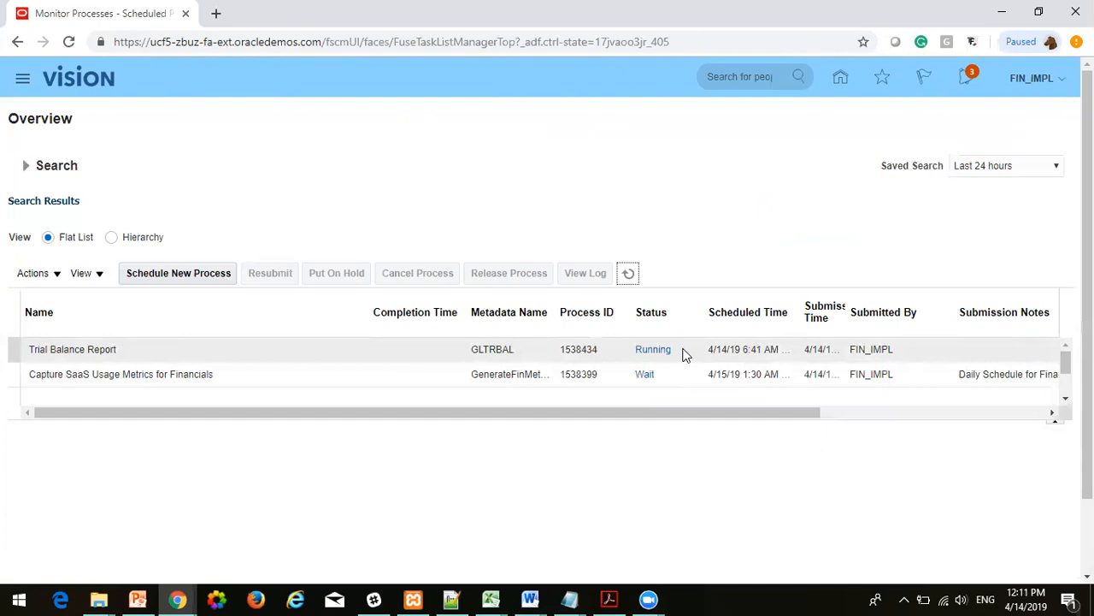
mouse_move(655, 336)
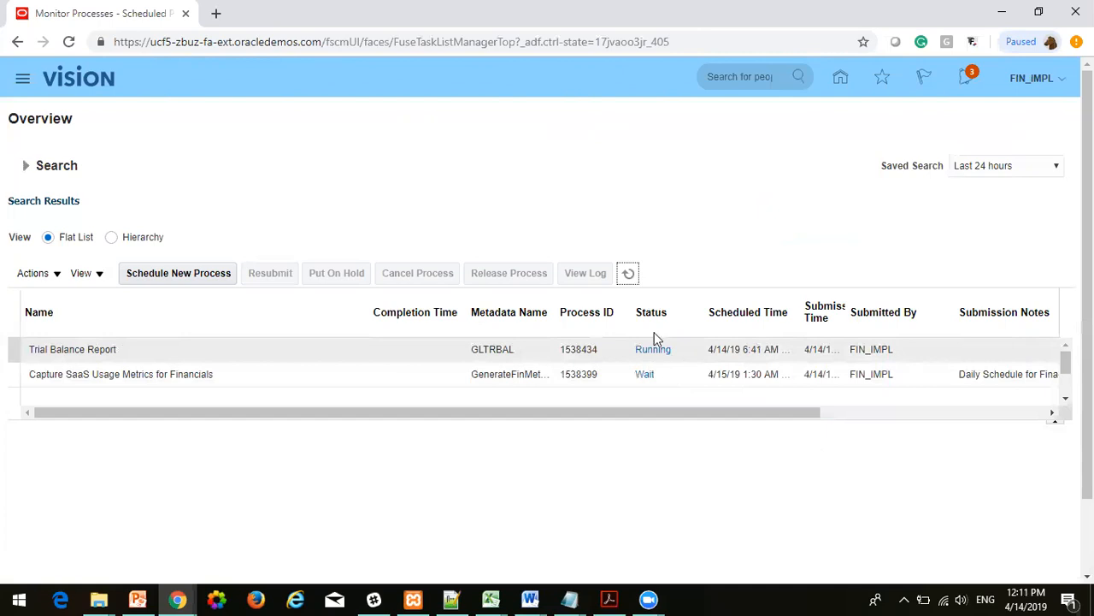
left_click(629, 273)
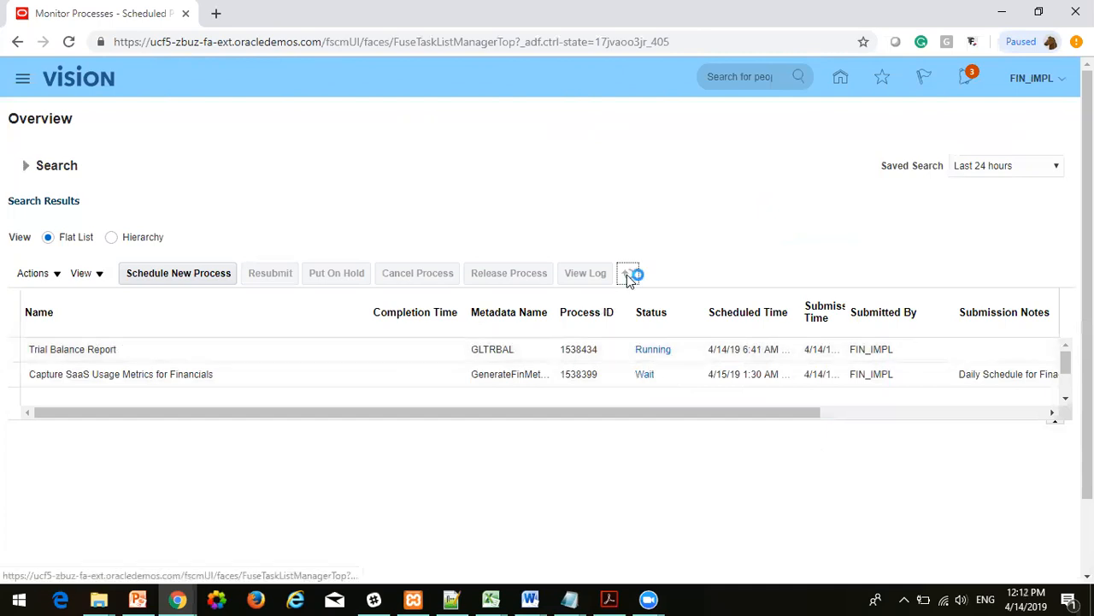
left_click(628, 273)
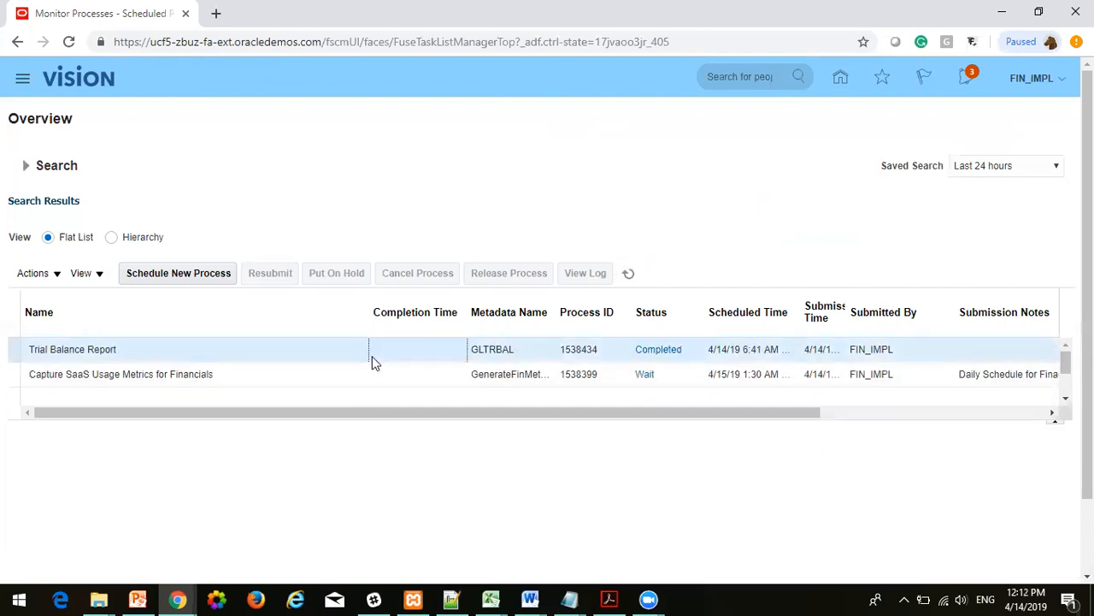
mouse_move(365, 390)
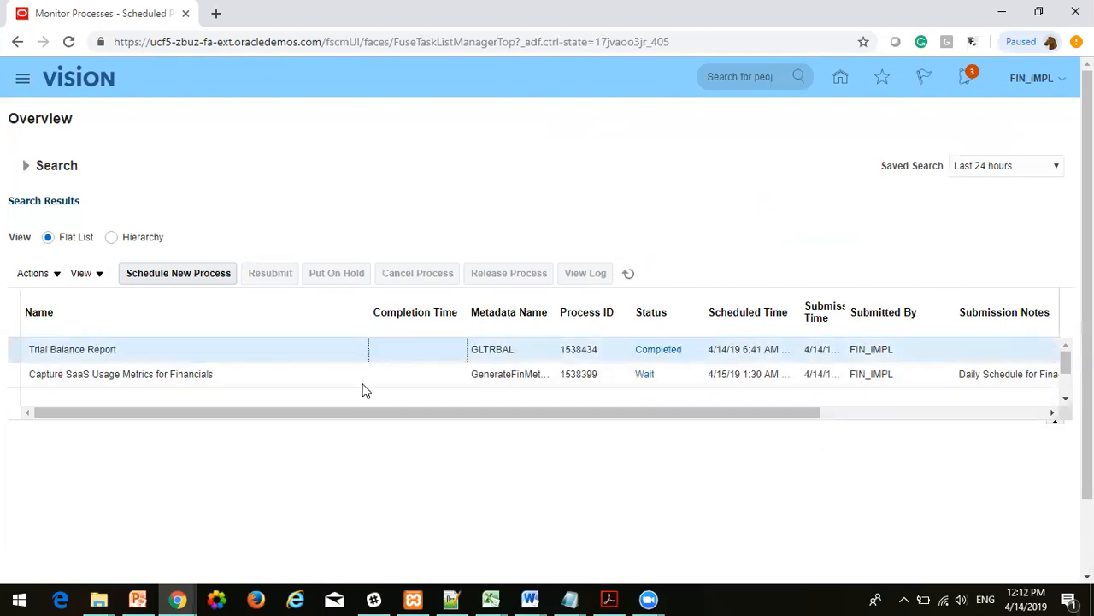
Step: Open the Trial Balance Report's Default Document output and review the US Primary Ledger balances
left_click(73, 349)
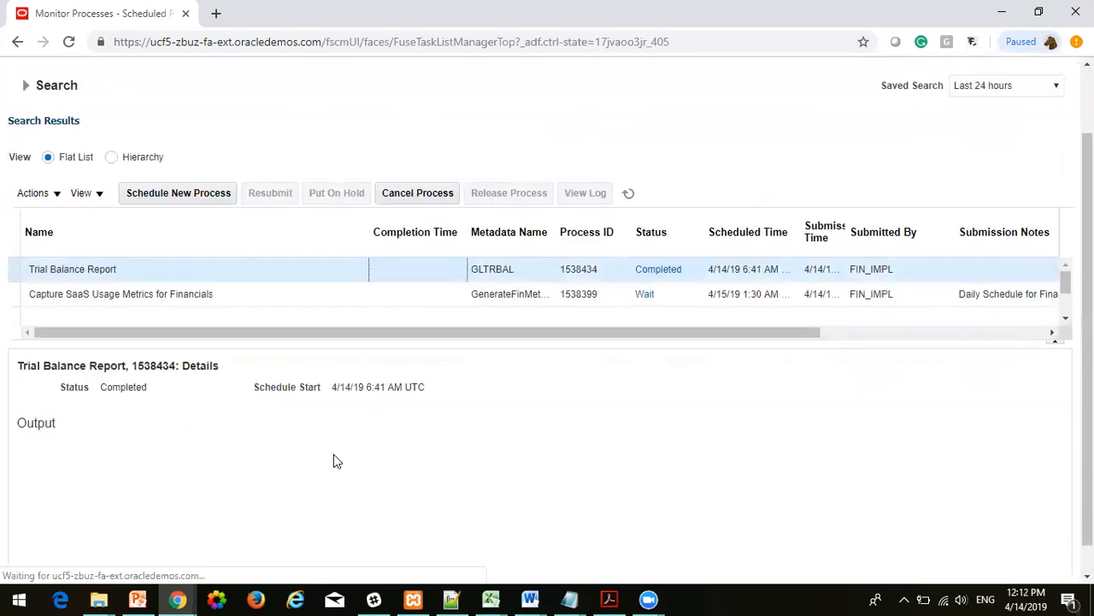
scroll("down", 3)
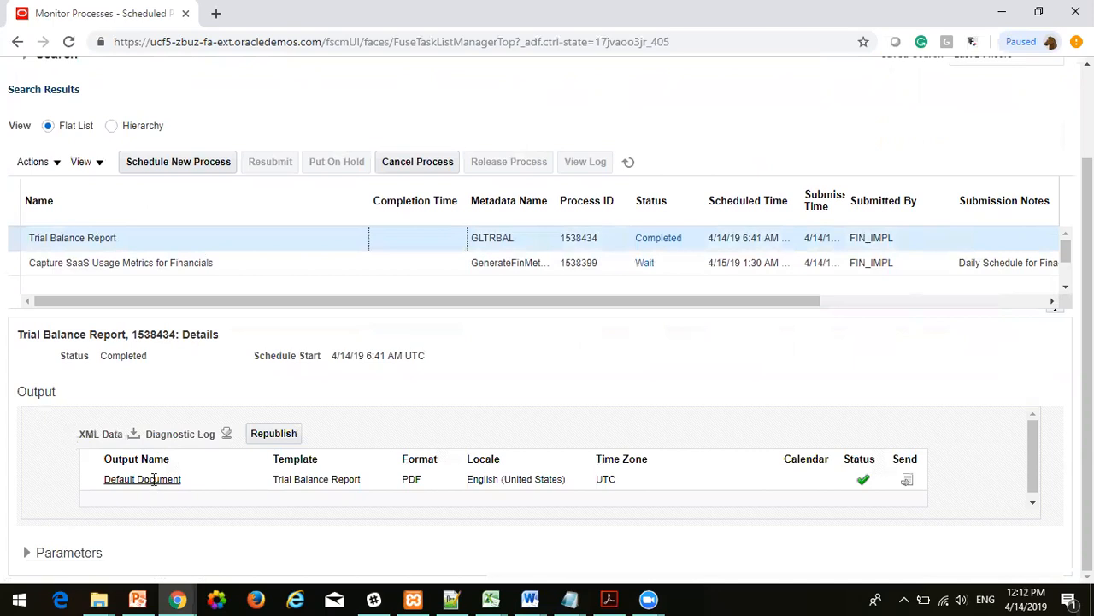
left_click(142, 479)
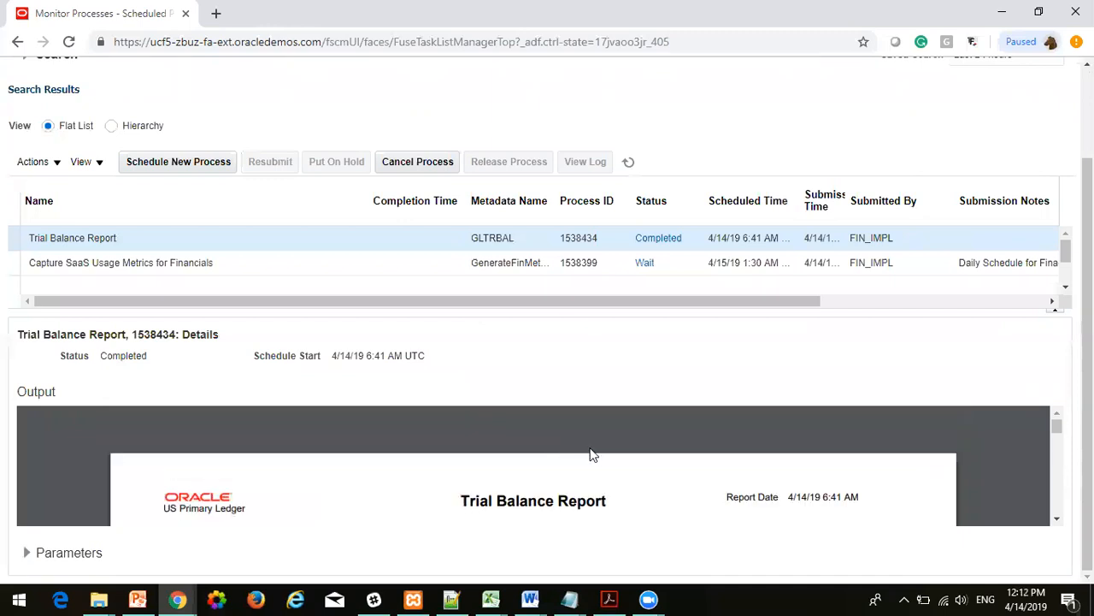
mouse_move(718, 505)
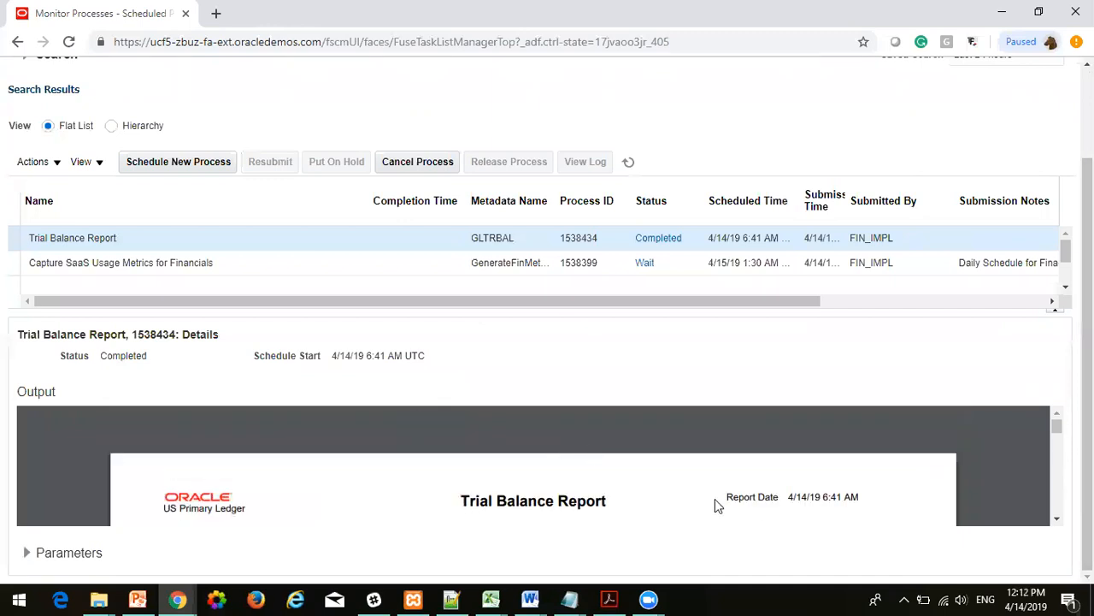
scroll("down", 3)
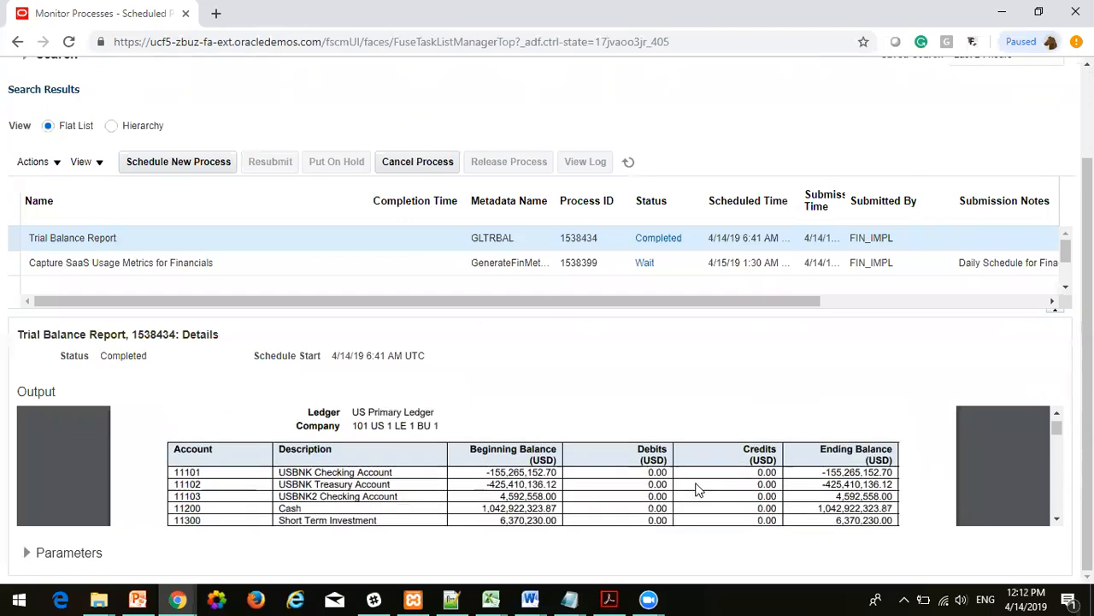
scroll("down", 3)
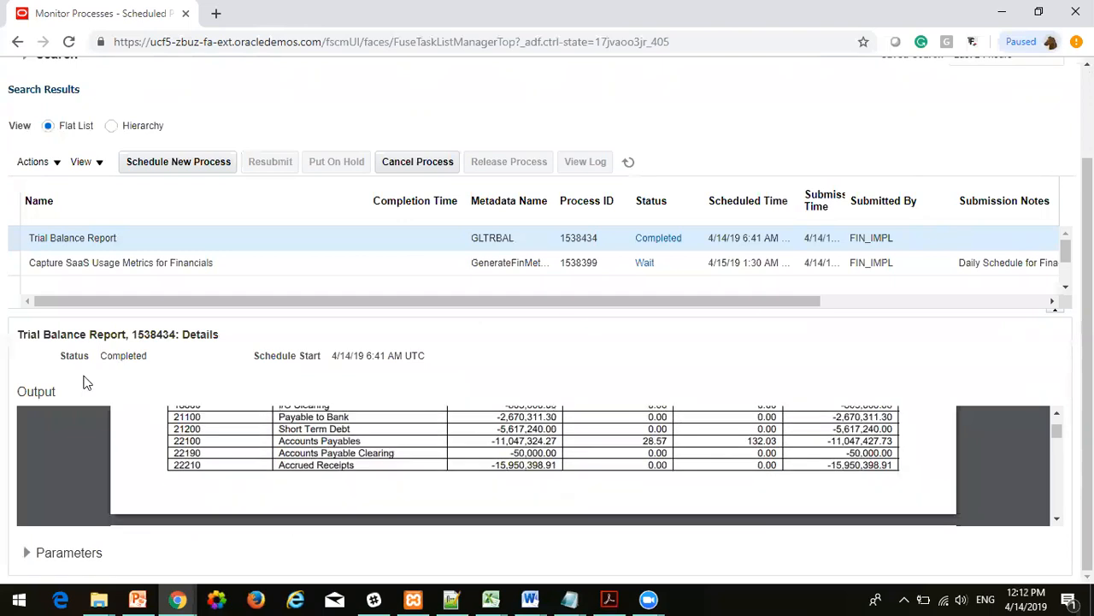
mouse_move(967, 451)
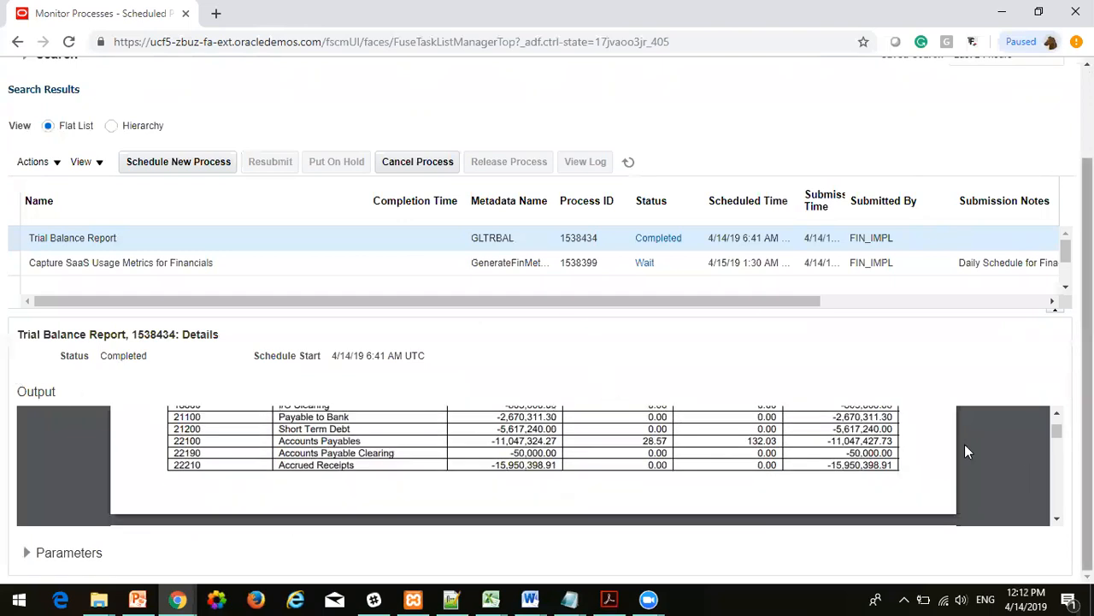
scroll("up", 3)
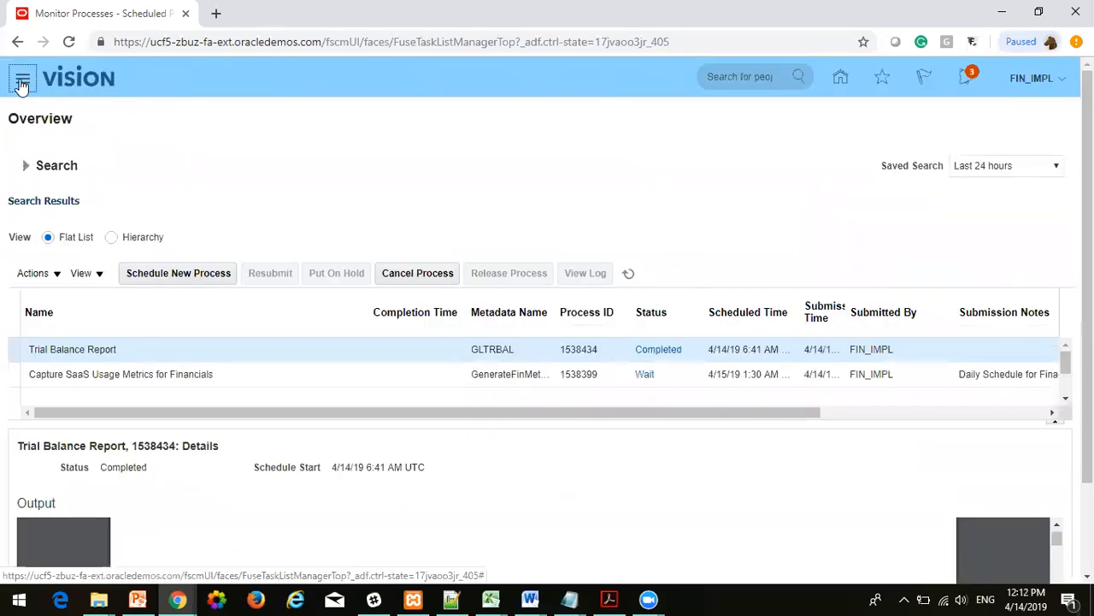
Step: Reopen the Navigator and scroll to the Tools group with Scheduled Processes
left_click(22, 78)
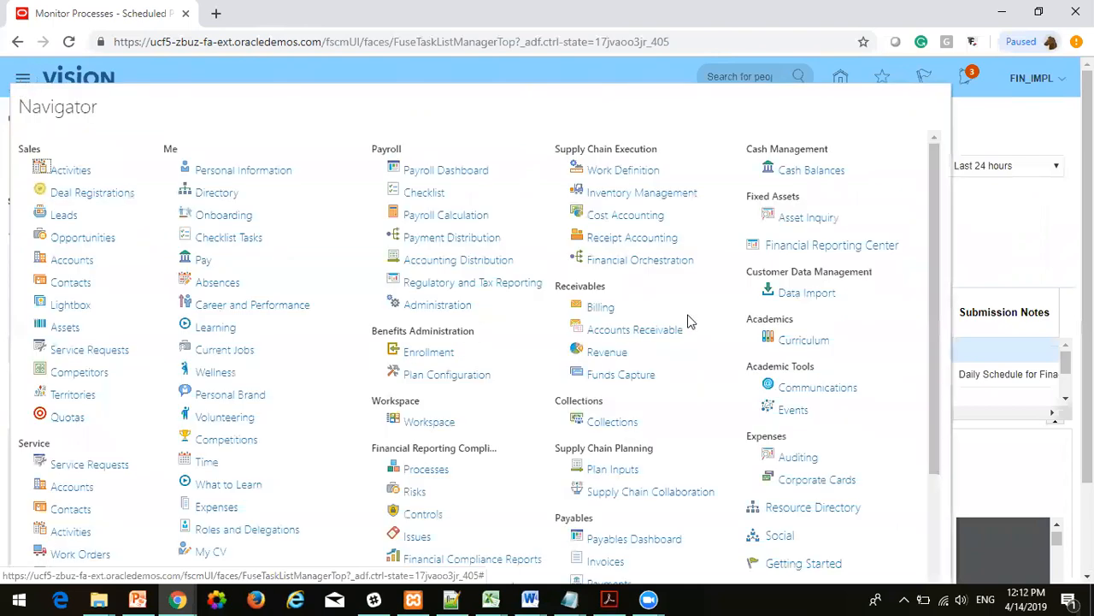
scroll("down", 3)
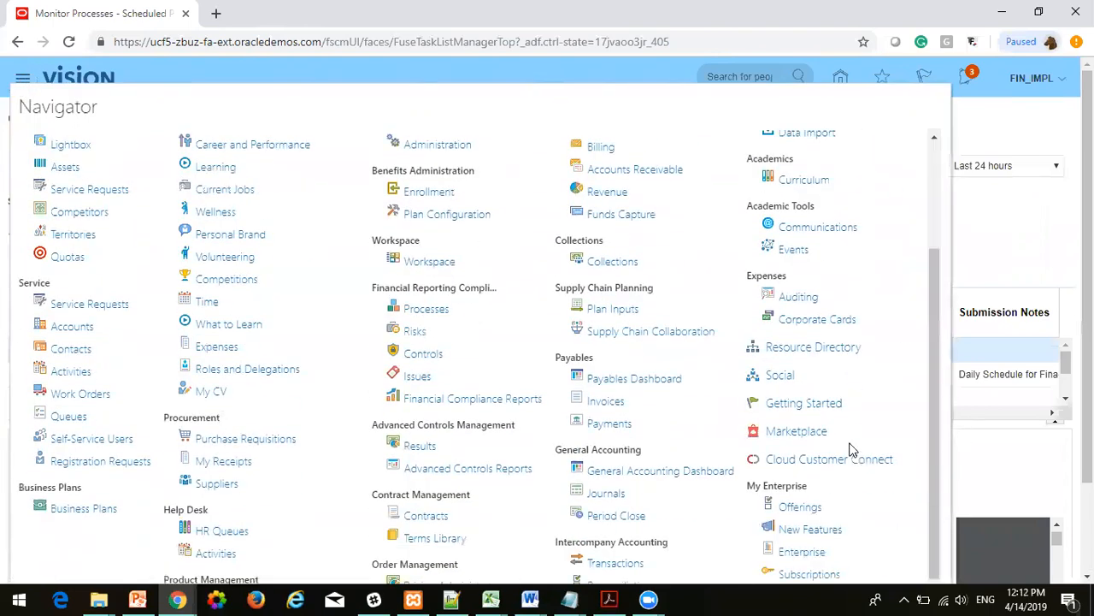
left_click(23, 78)
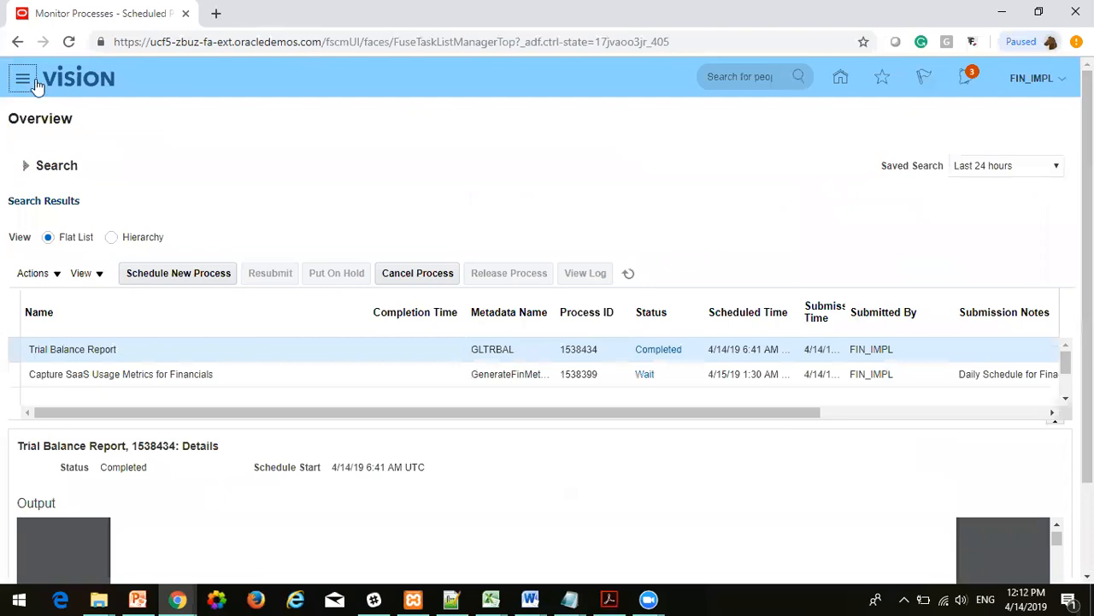
left_click(23, 78)
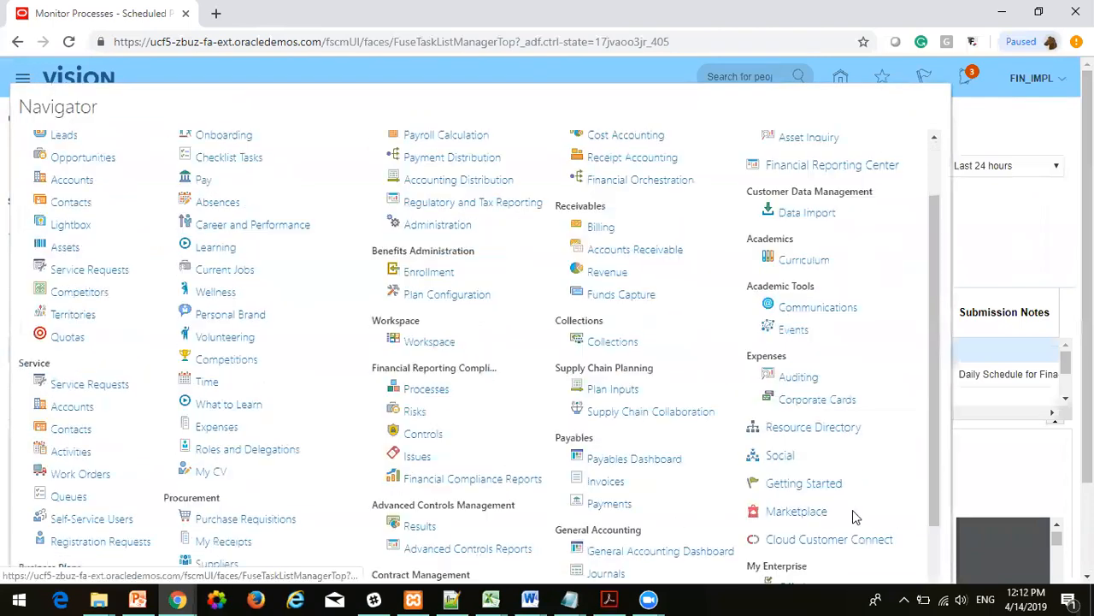
scroll("down", 3)
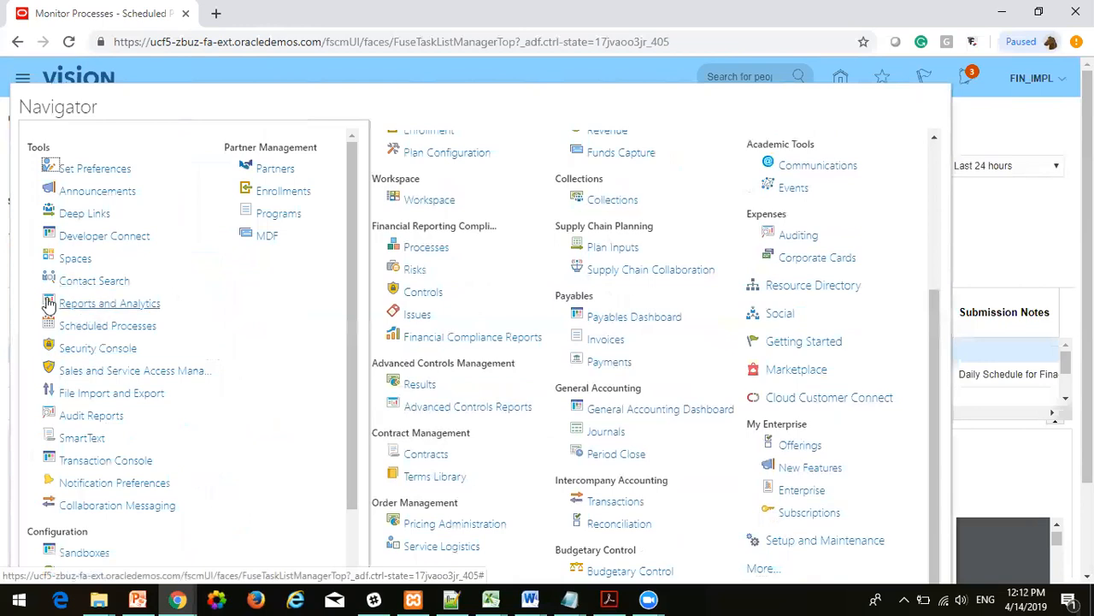
mouse_move(142, 306)
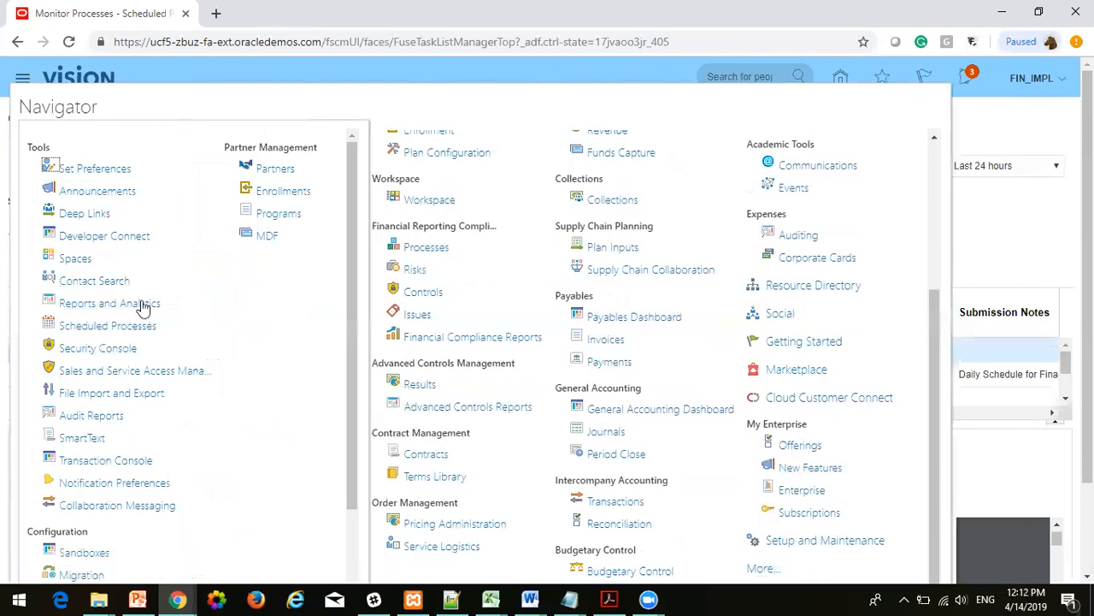
mouse_move(109, 303)
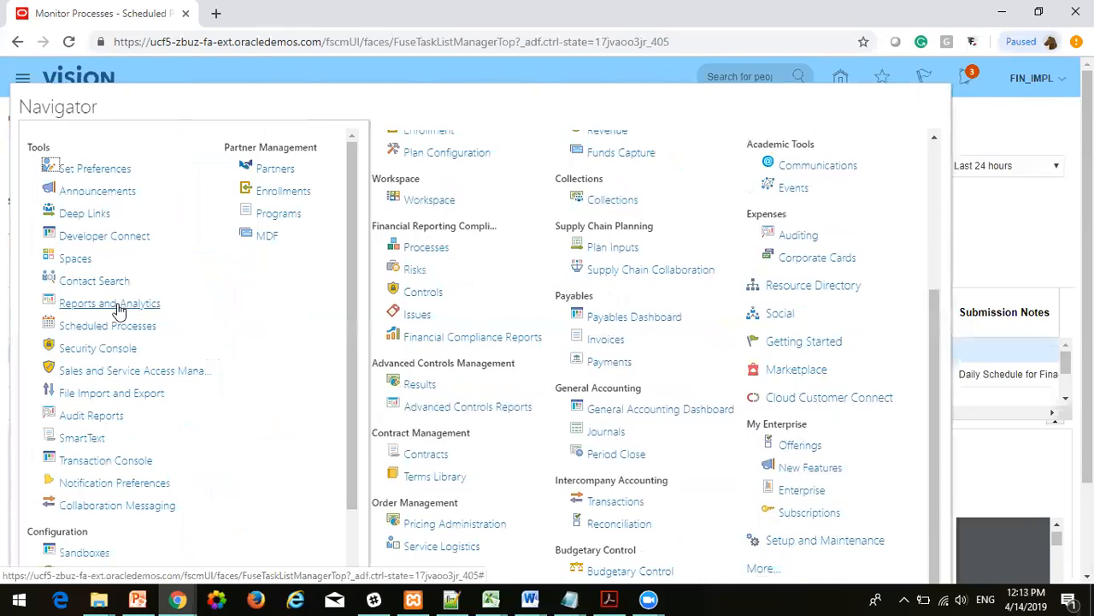
mouse_move(98, 347)
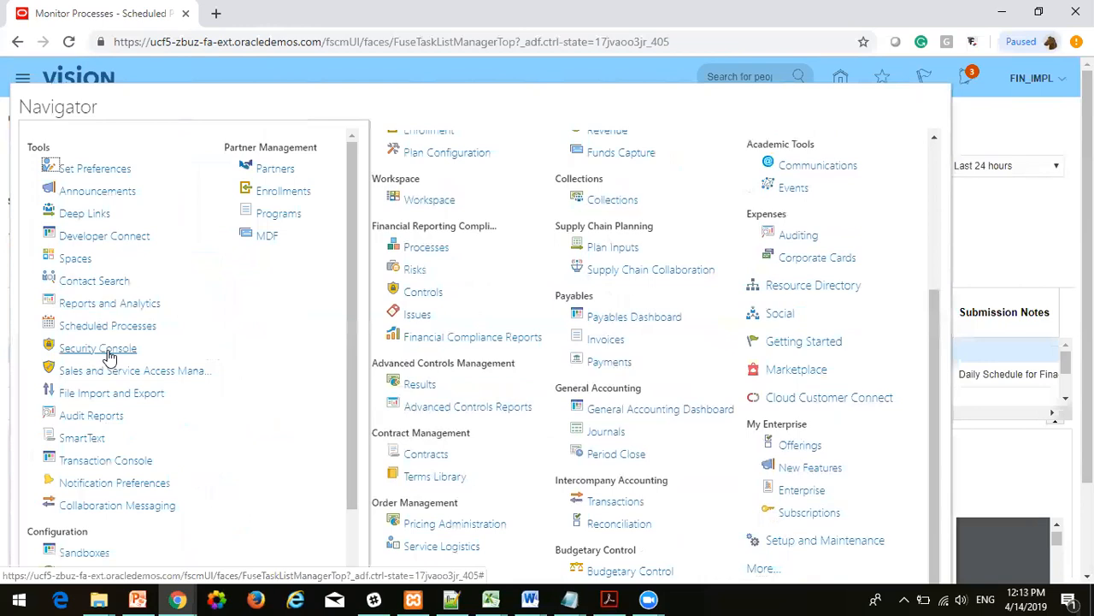
mouse_move(13, 598)
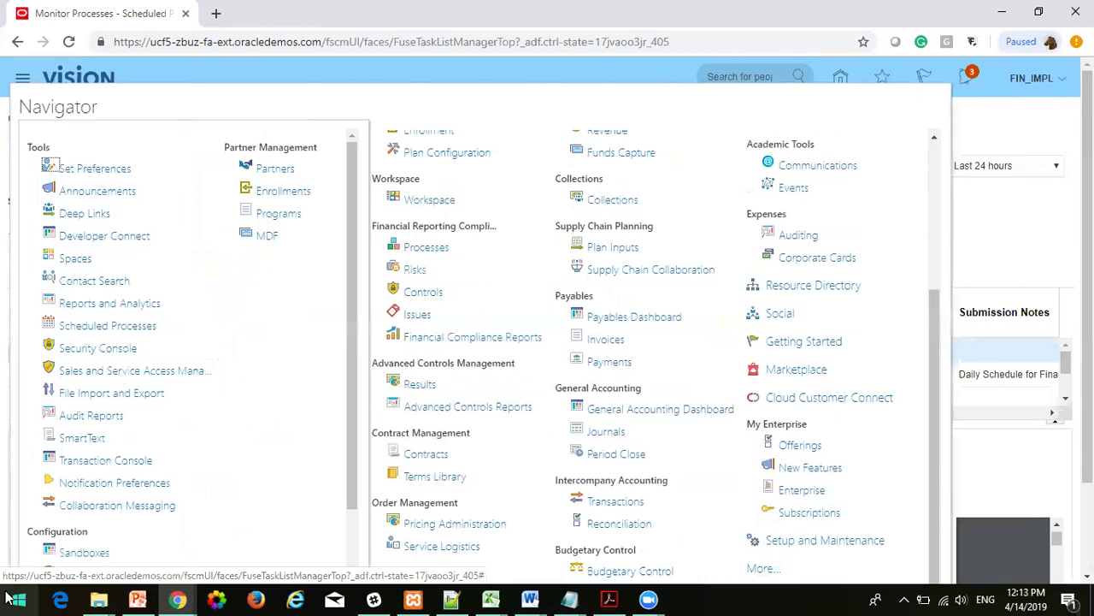
Step: Launch Notepad and type the first note line, 'transaction entry'
left_click(15, 600)
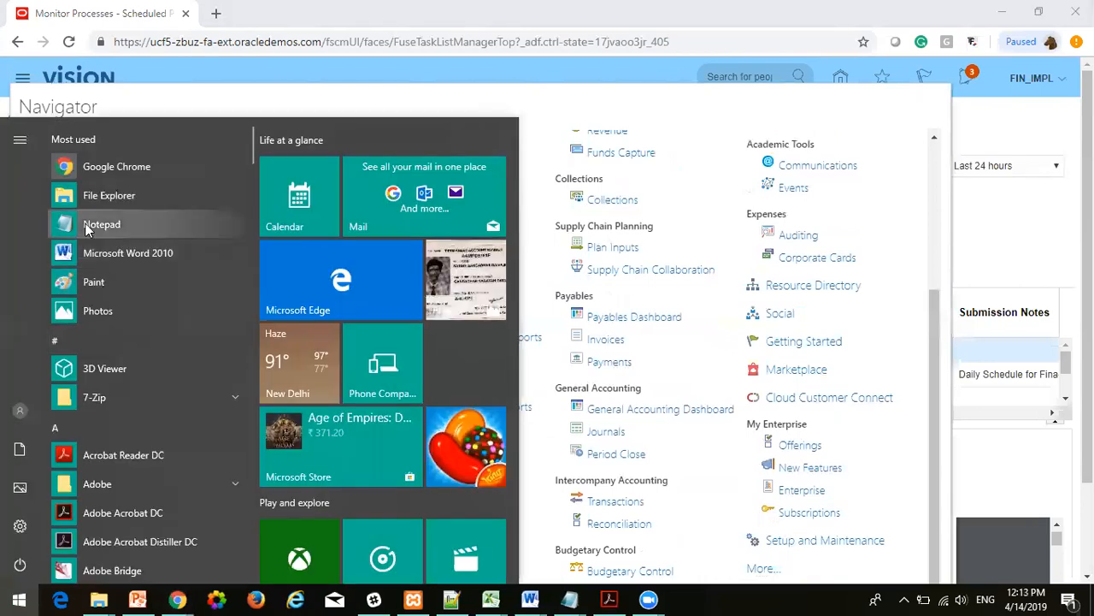
left_click(102, 223)
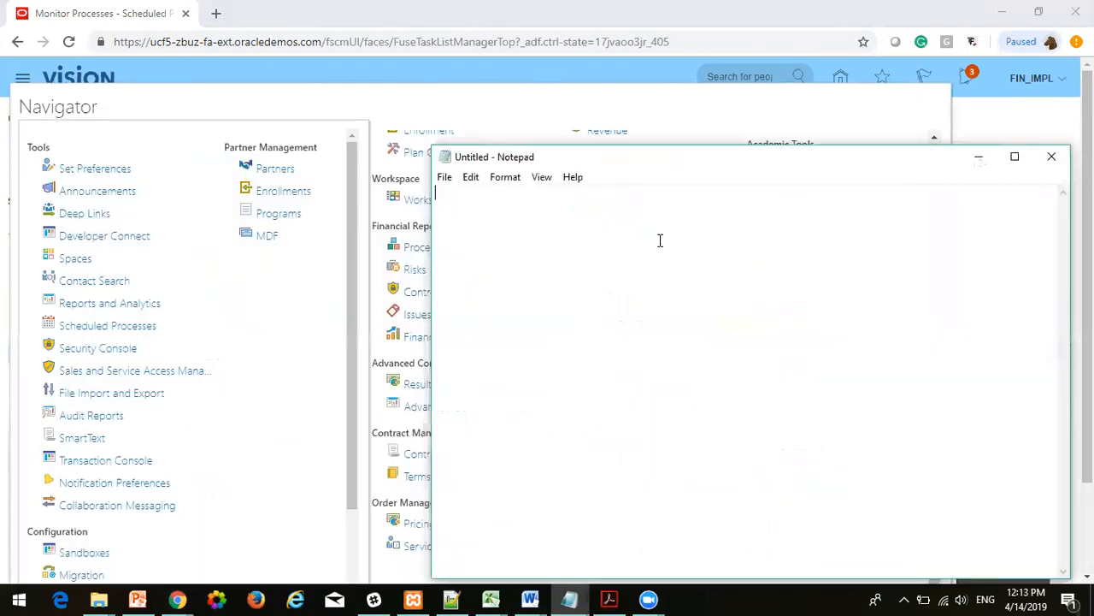
type("trabs")
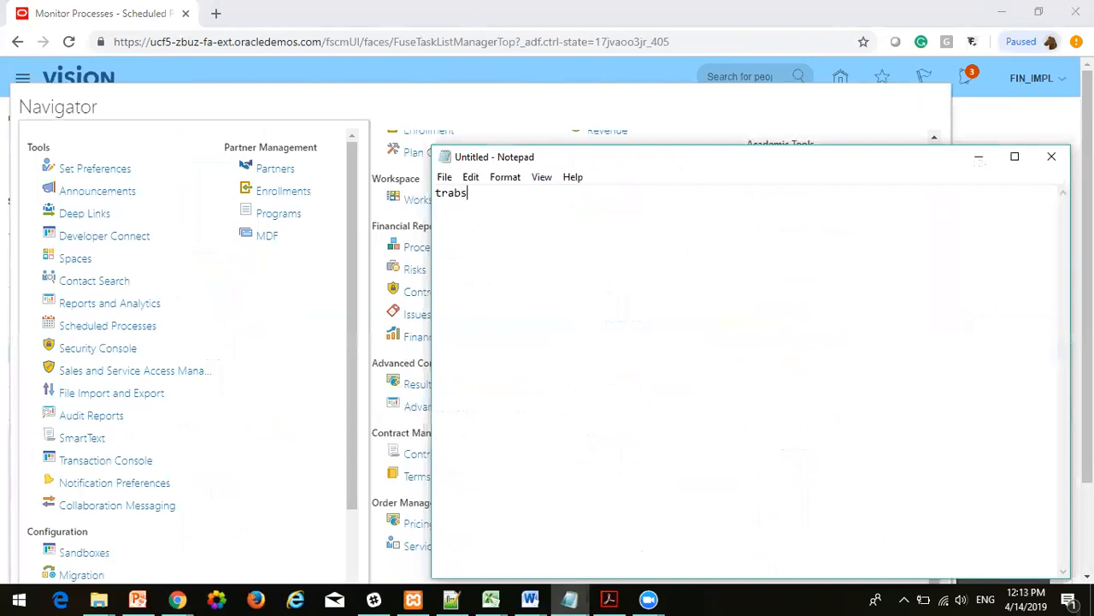
key("Backspace")
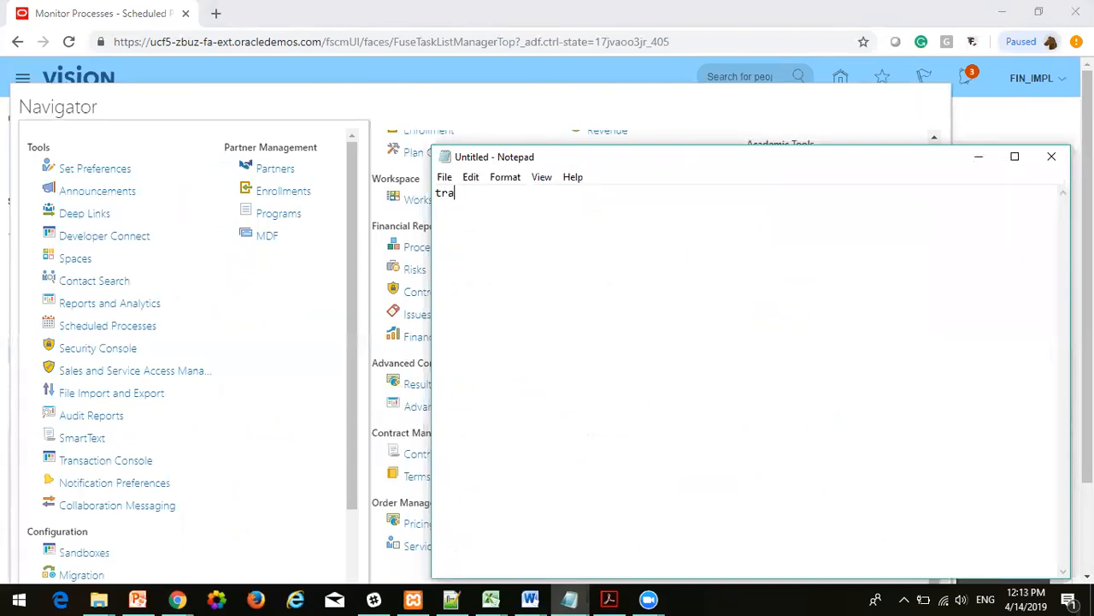
type("nsacti")
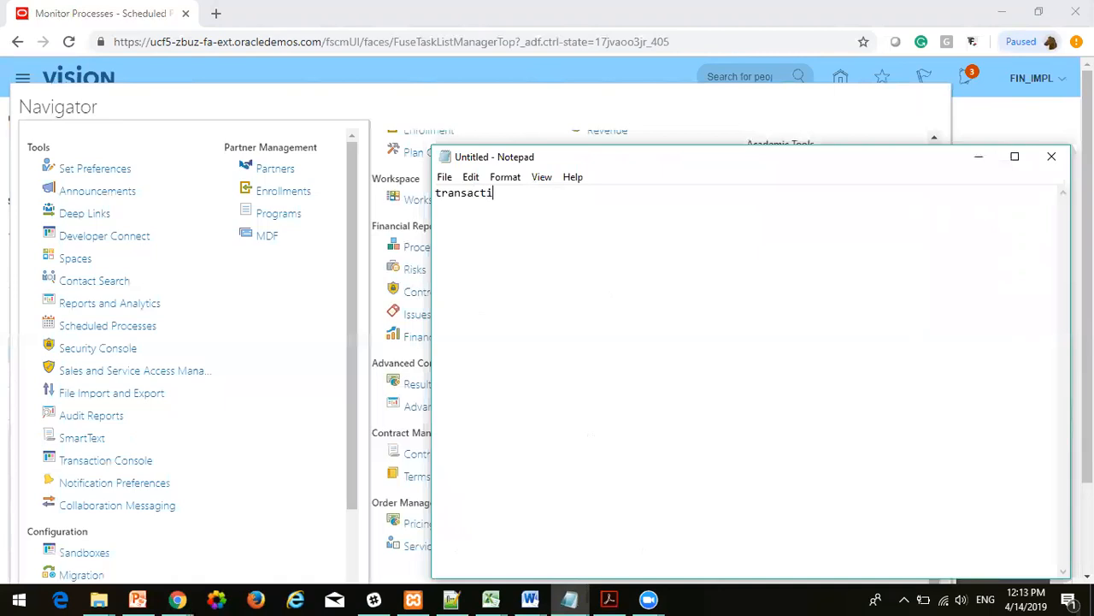
type("on")
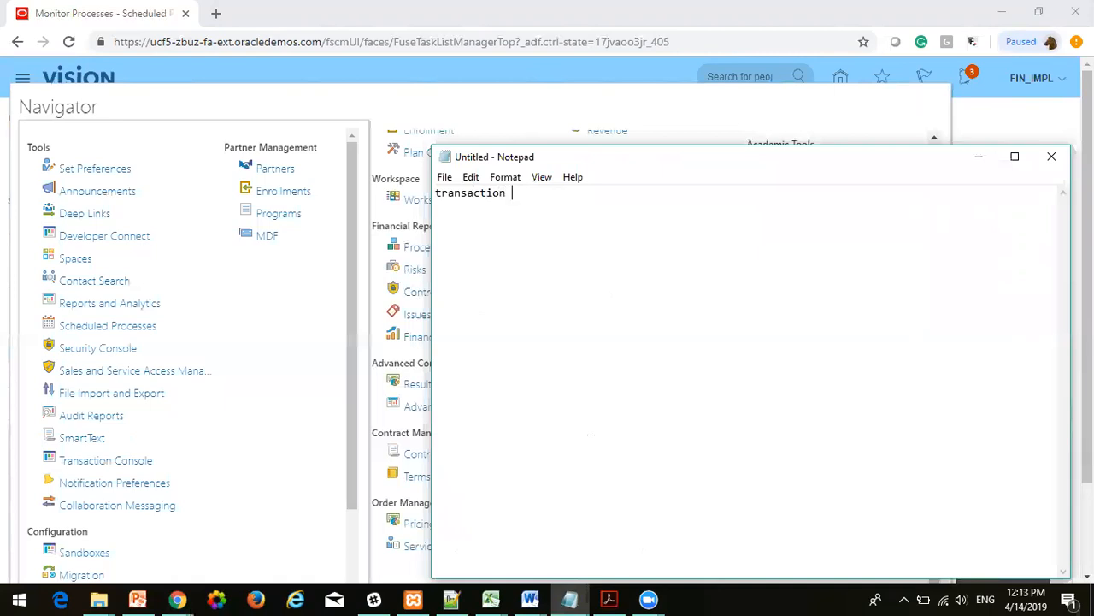
type("ent")
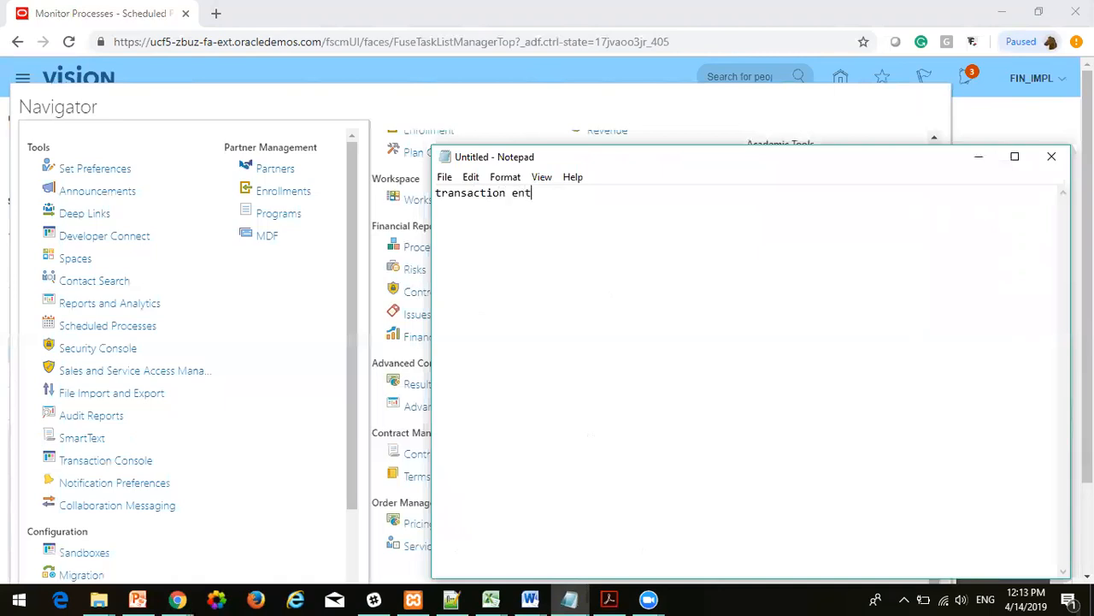
type("ry")
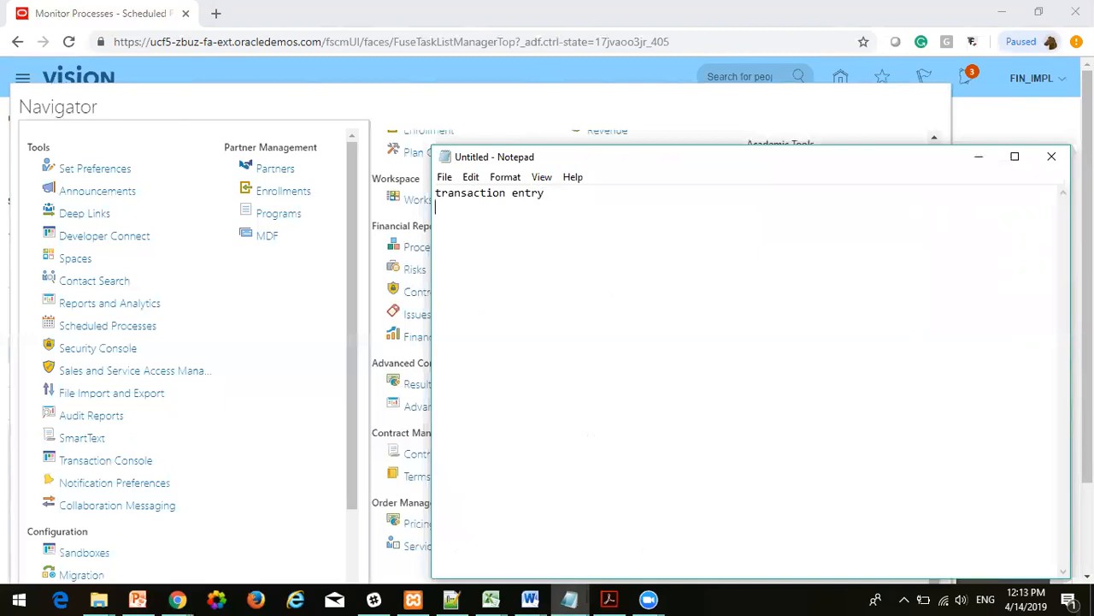
Step: Add the second note line 'config - fsm'
type("con")
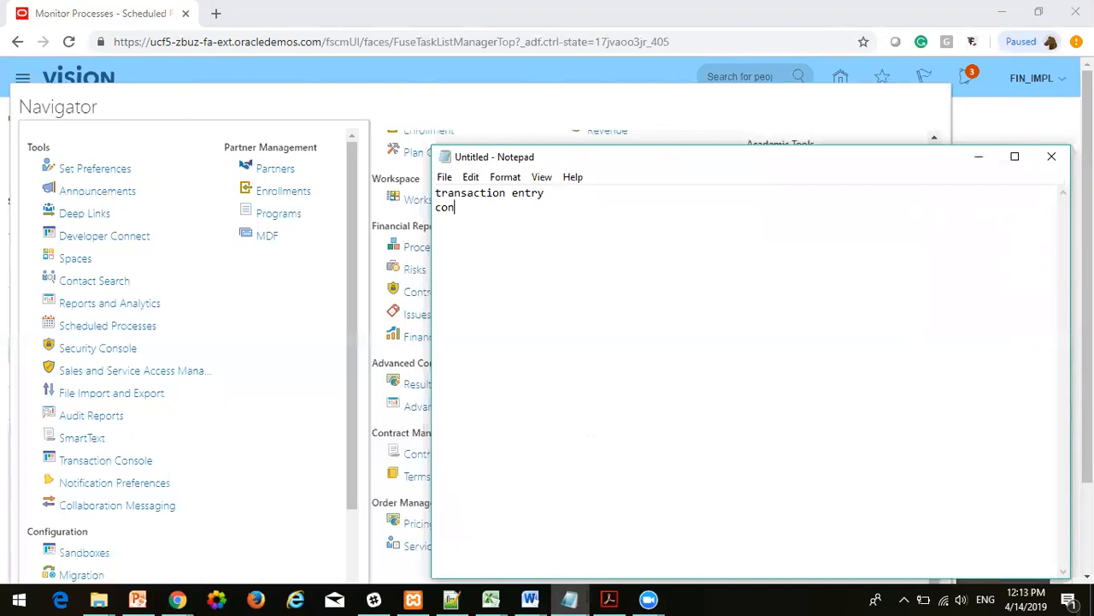
type("fig")
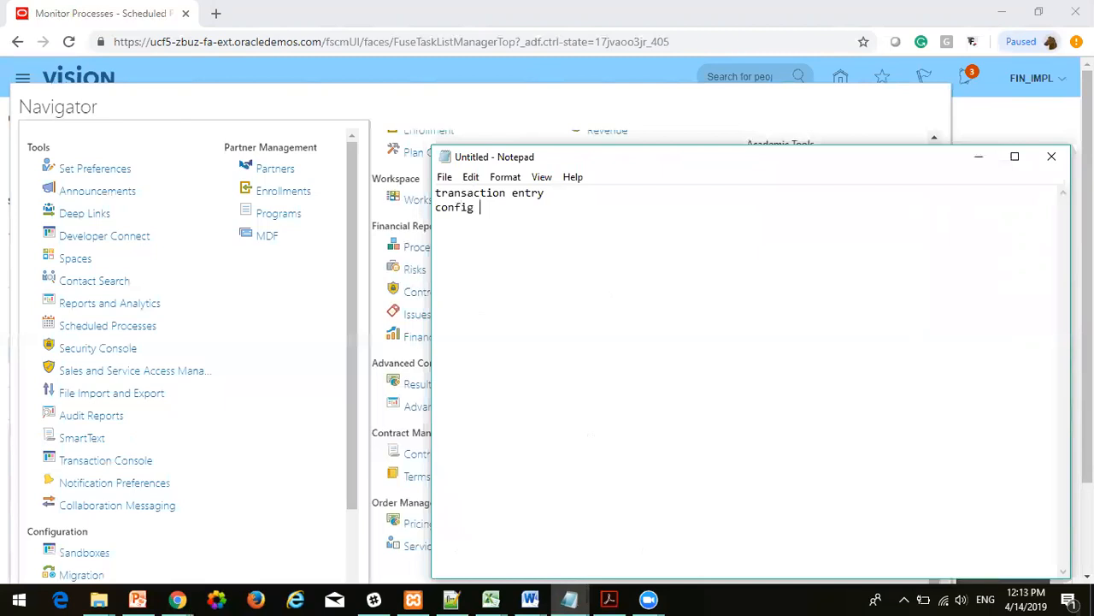
type("- fs")
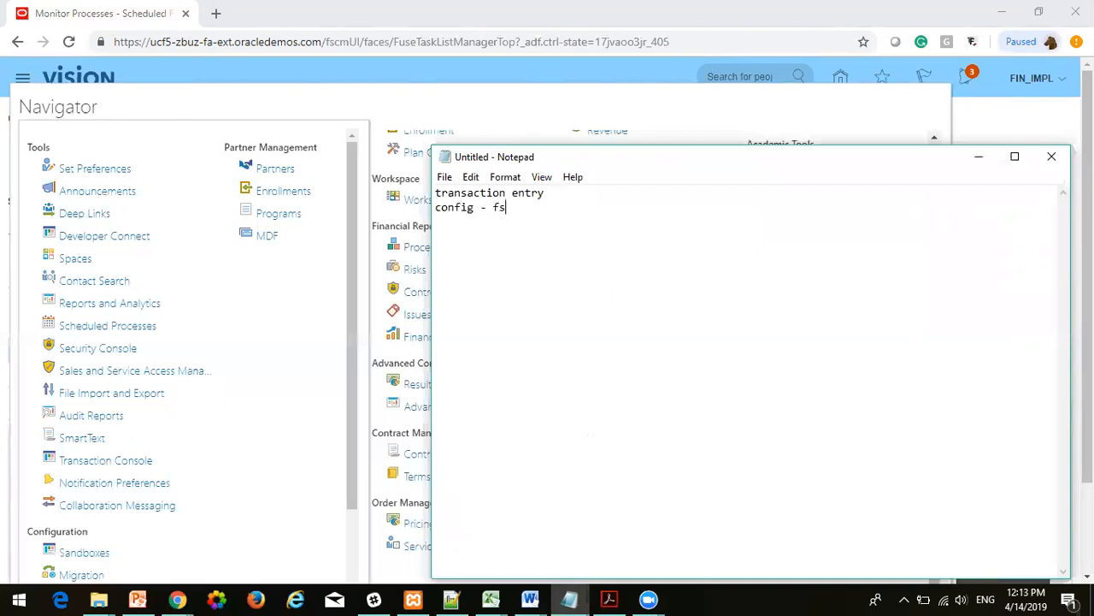
type("m -")
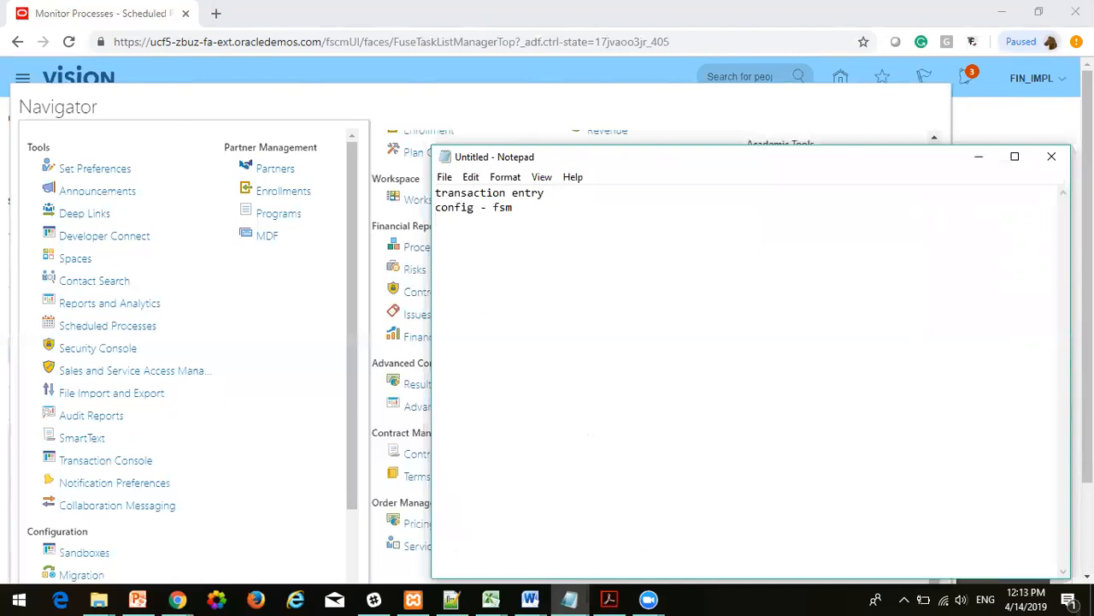
Step: Add 'submit a job' and 'admin - security console' lines, then begin a fifth line with 're'
type("submit")
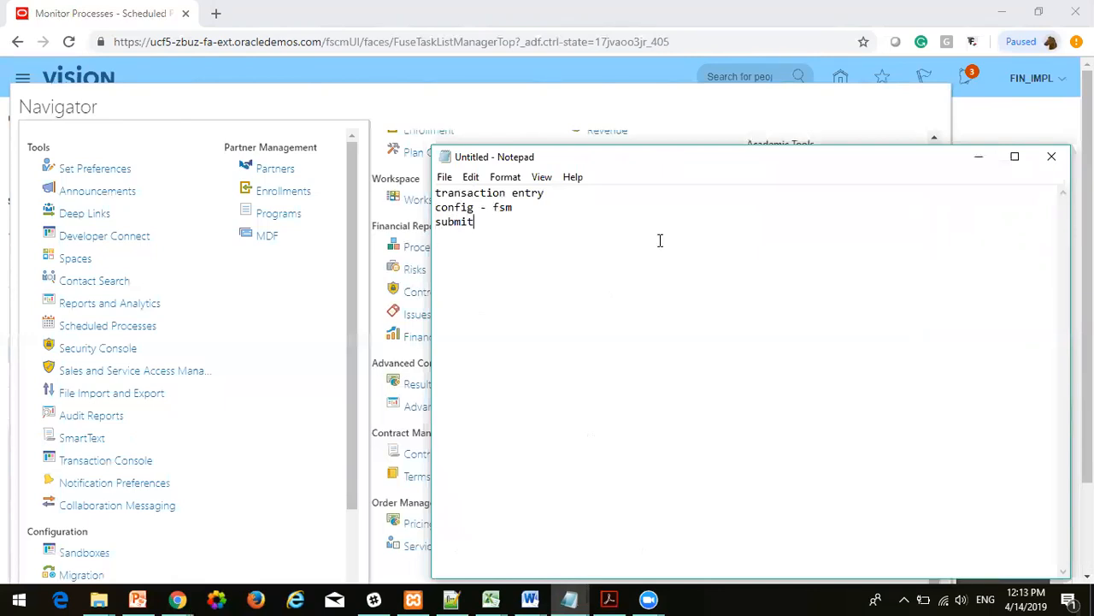
type("a job")
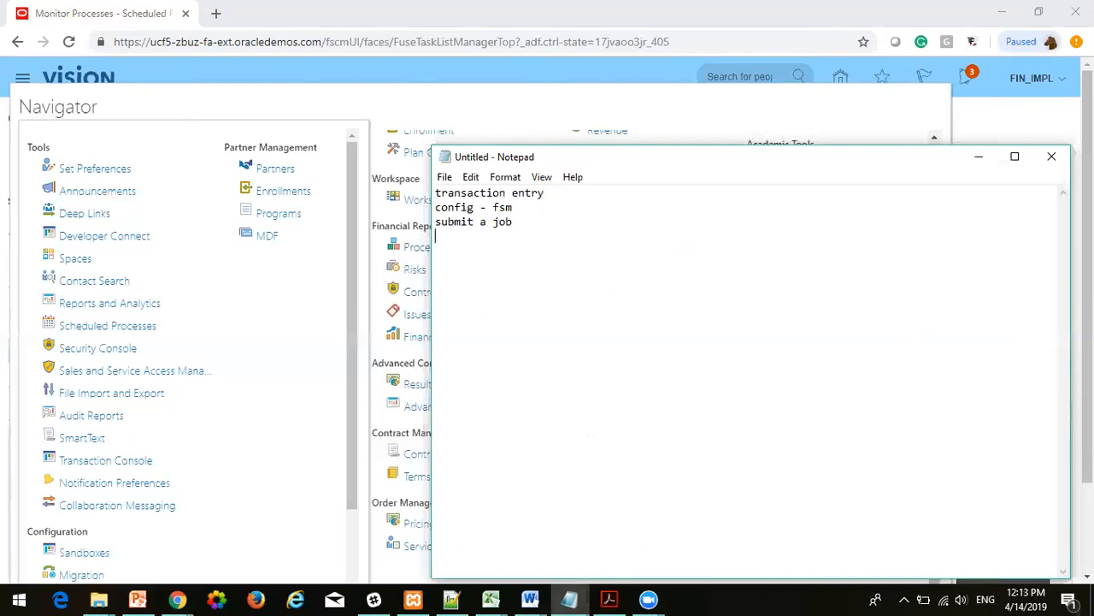
type("admi")
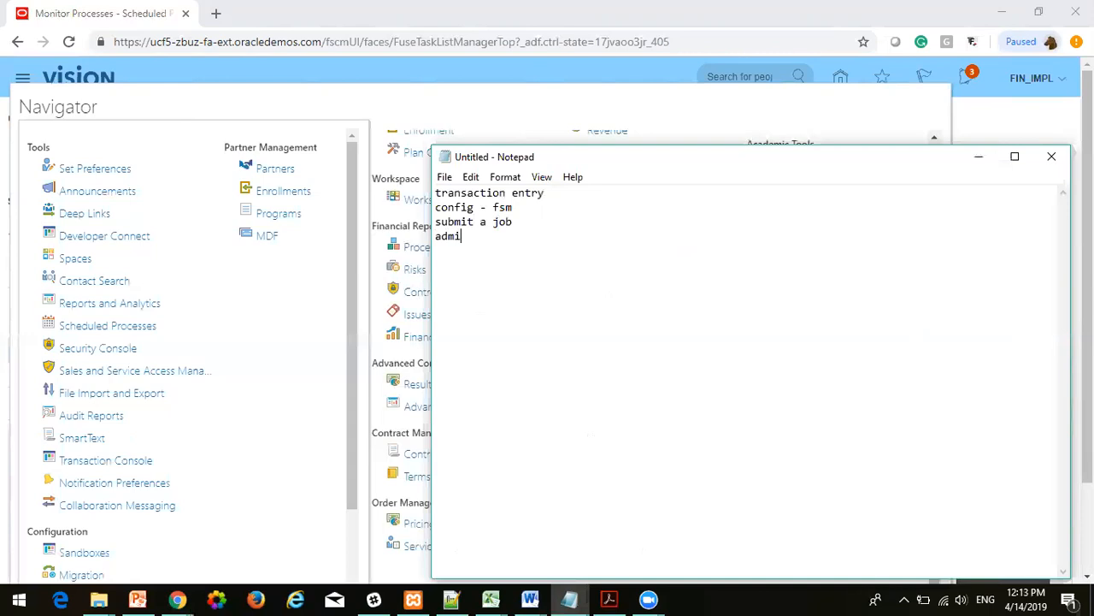
type("n -")
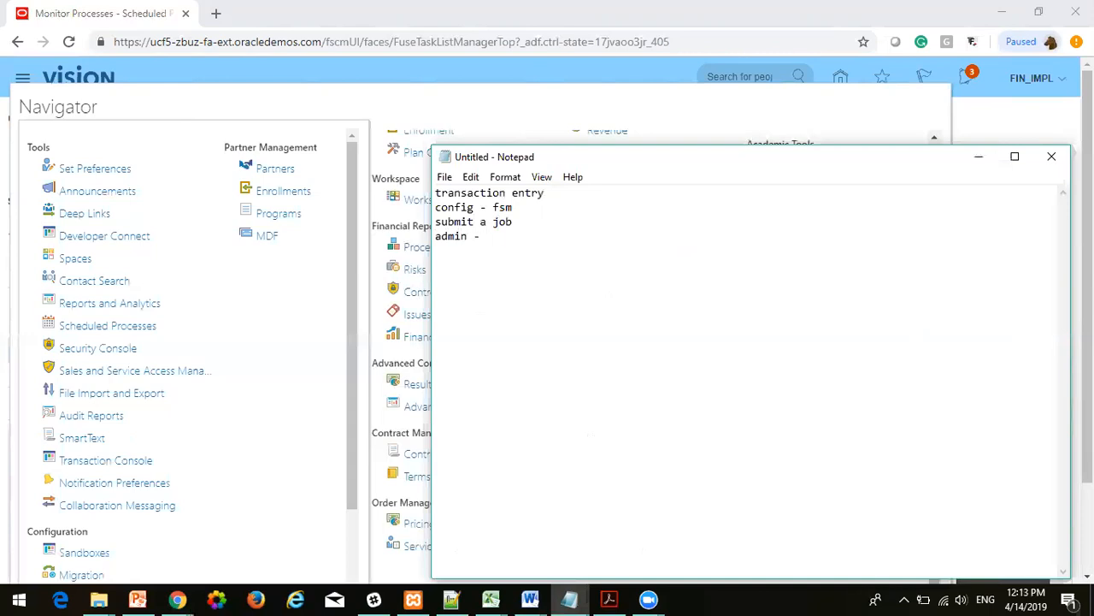
type("sec")
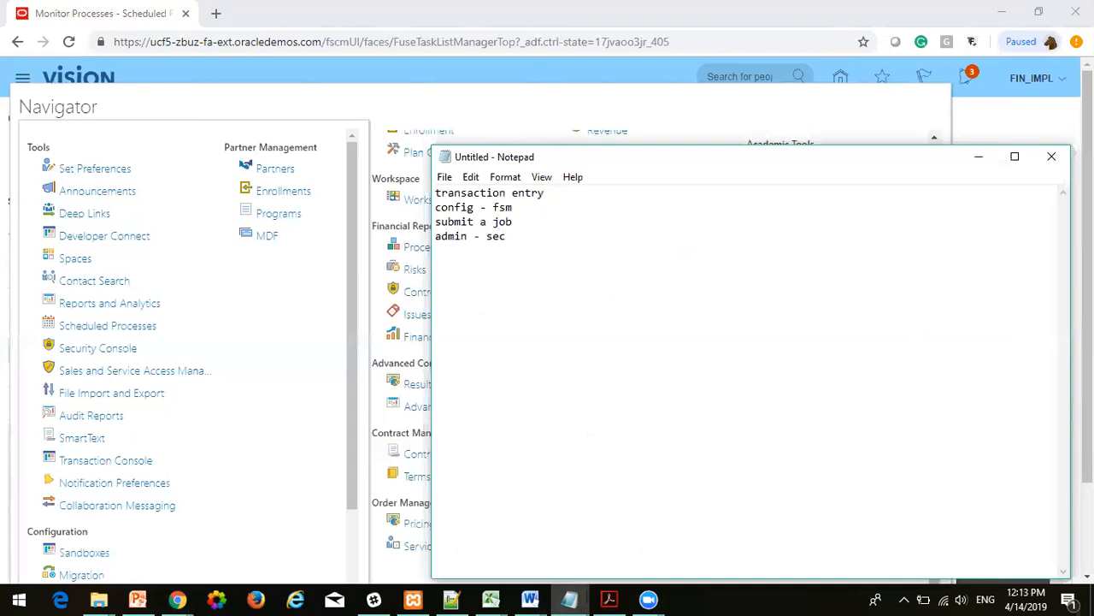
type("urity")
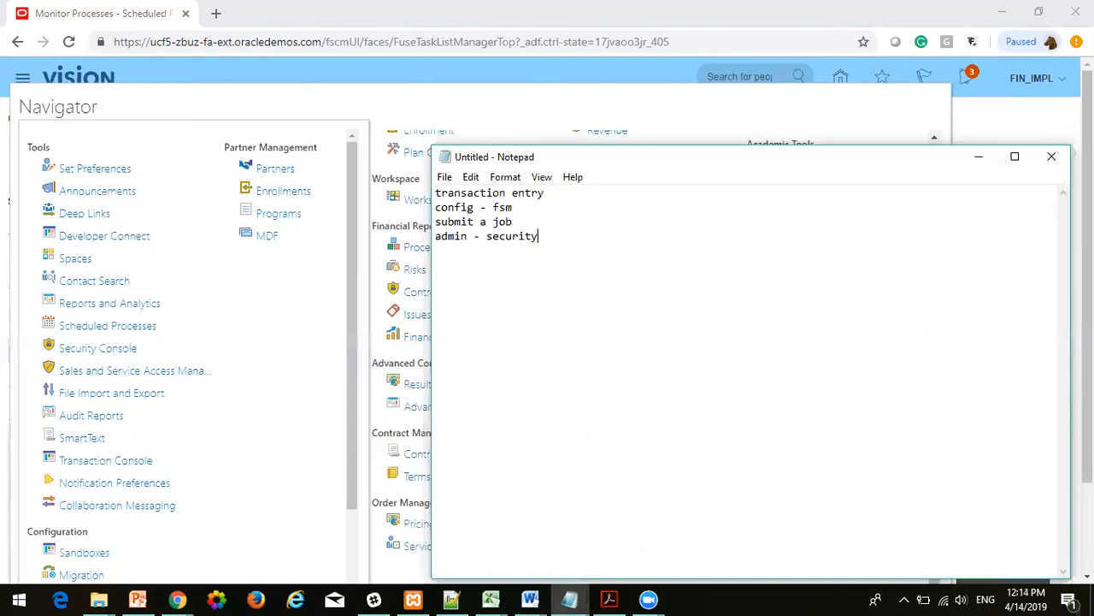
type("console")
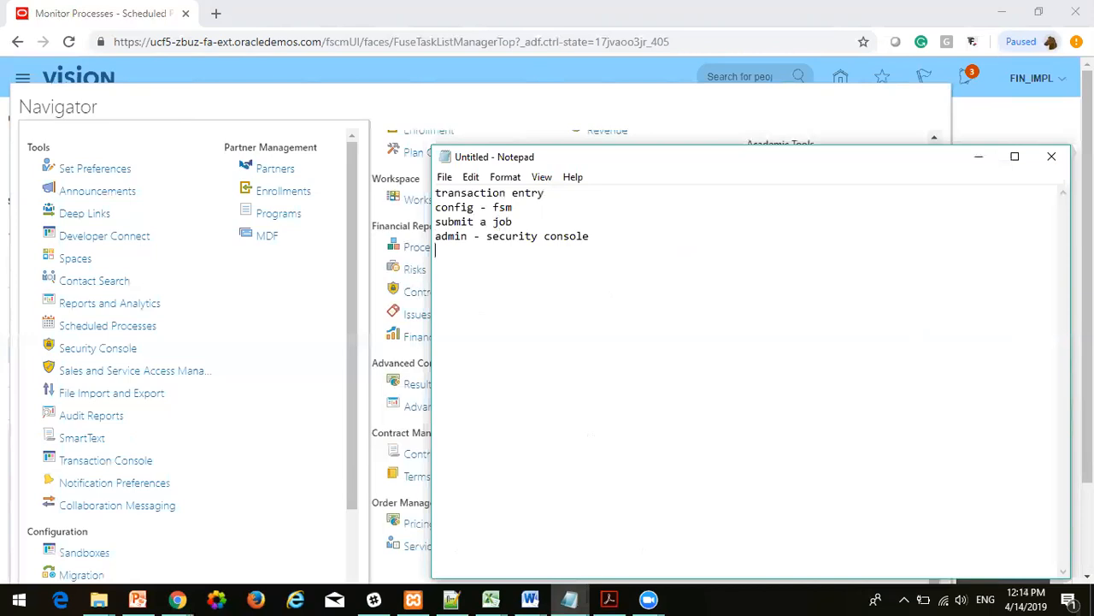
type("re")
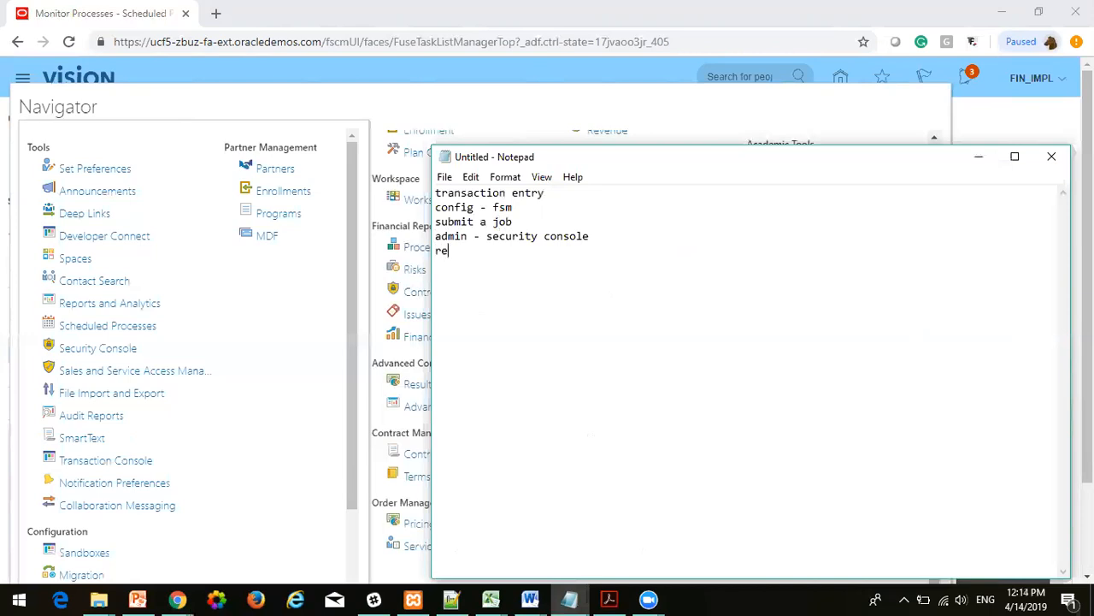
Step: Add 'reports and analytics' as the fifth line of the Notepad list
type("port")
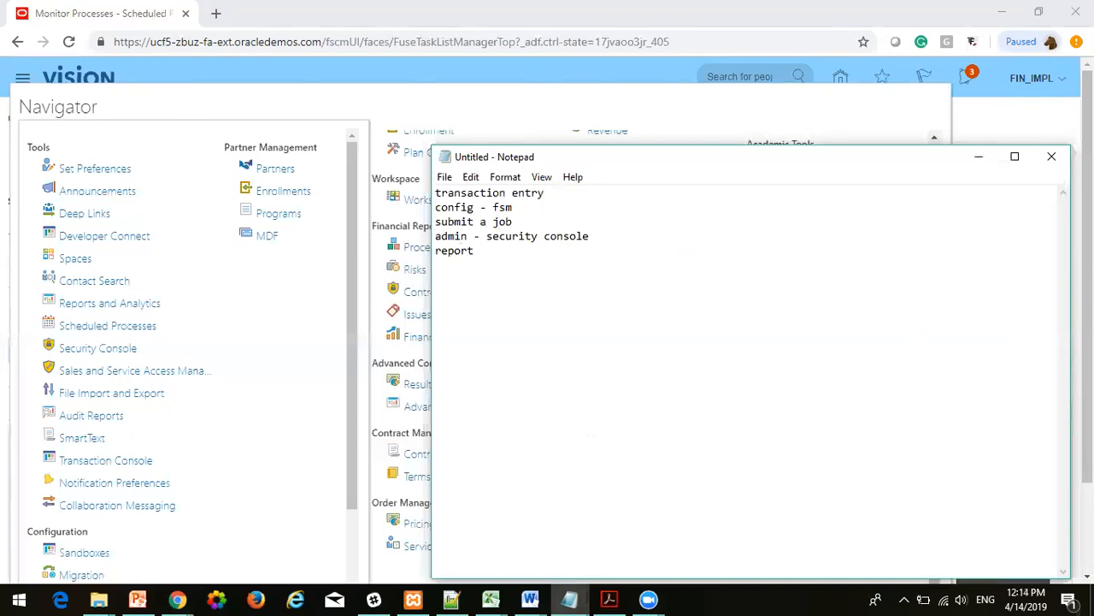
type("s")
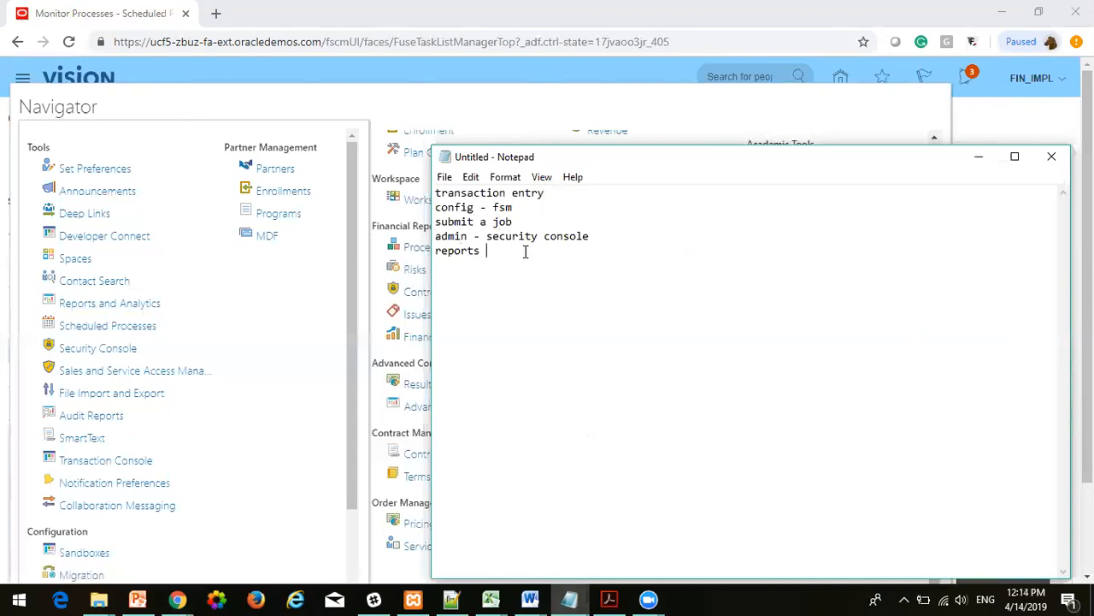
type("and")
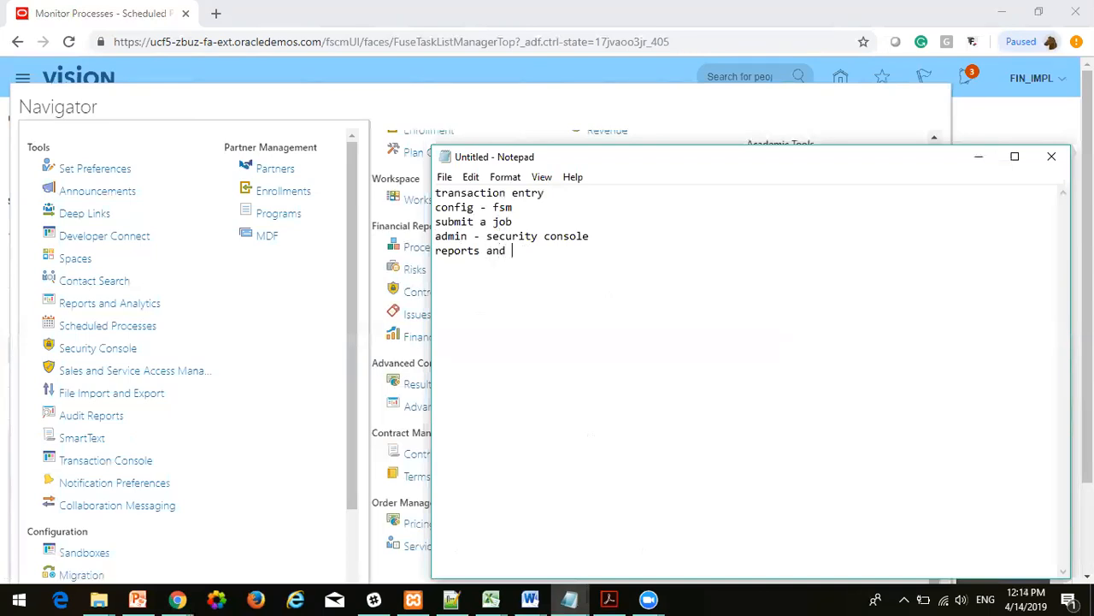
type("anal")
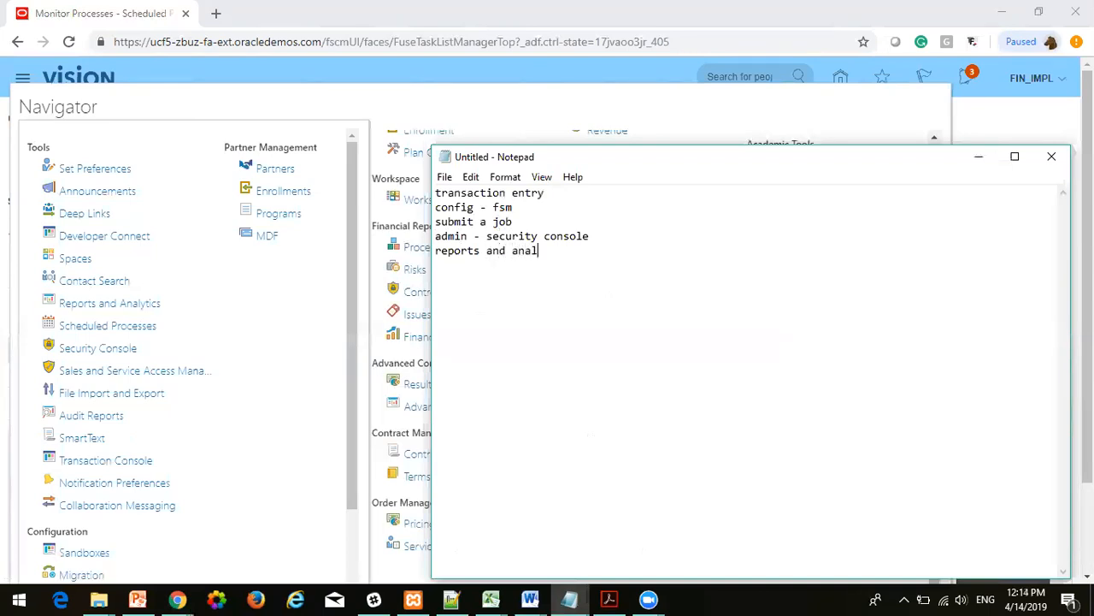
type("ytics")
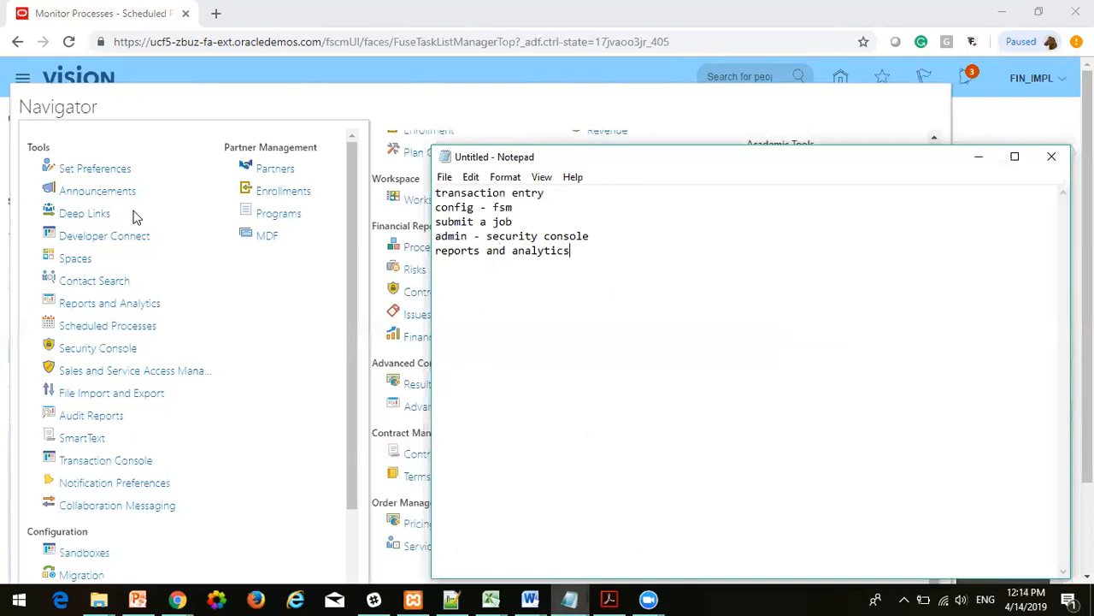
mouse_move(112, 393)
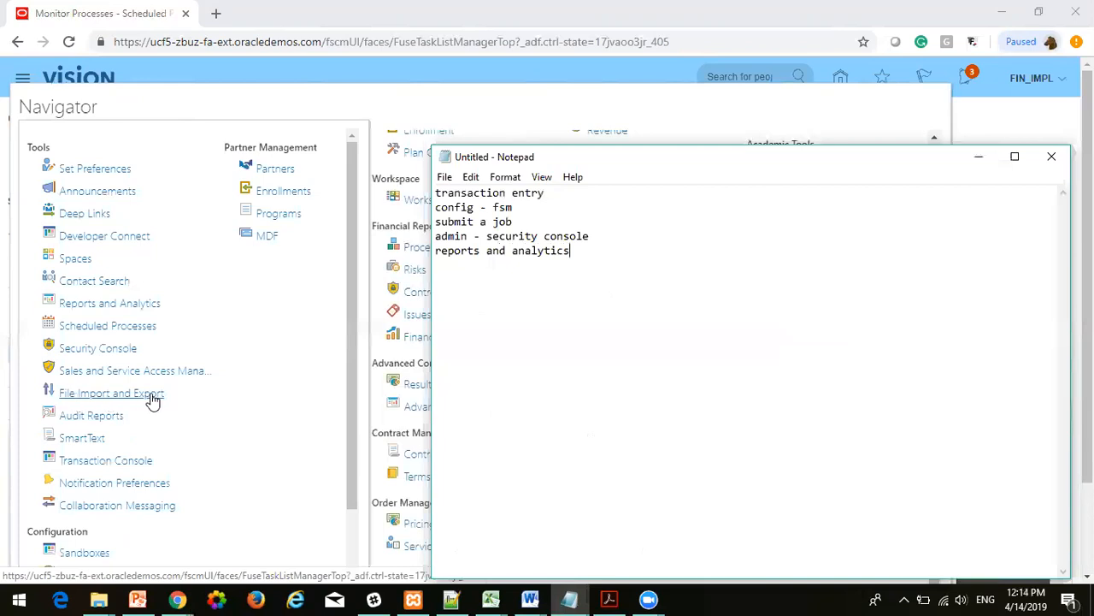
mouse_move(517, 352)
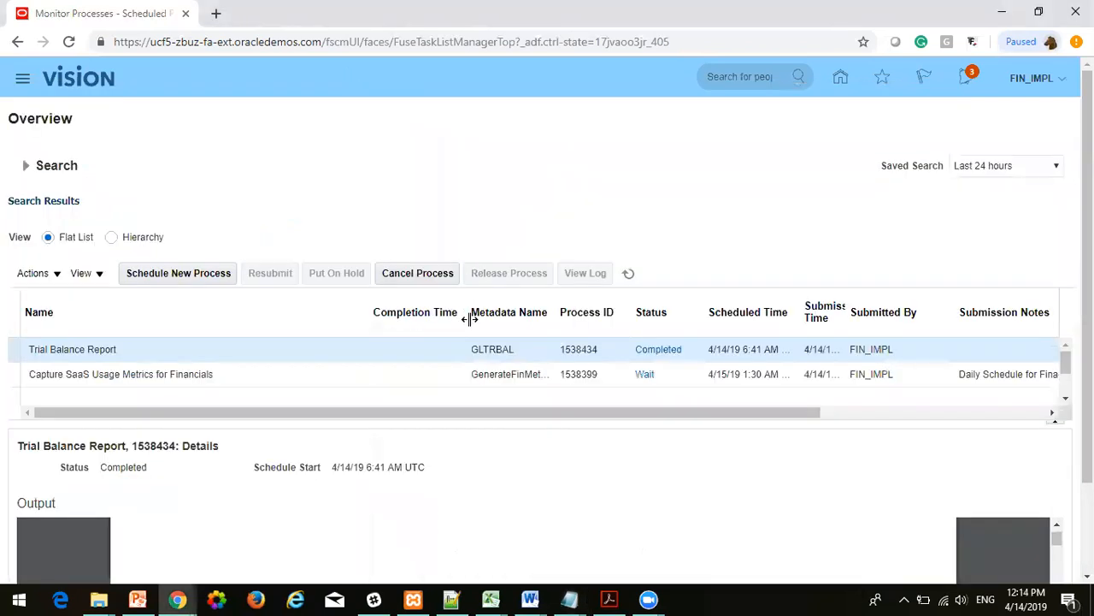
Step: Return to the Fusion home page and show the next page of infolets
left_click(841, 77)
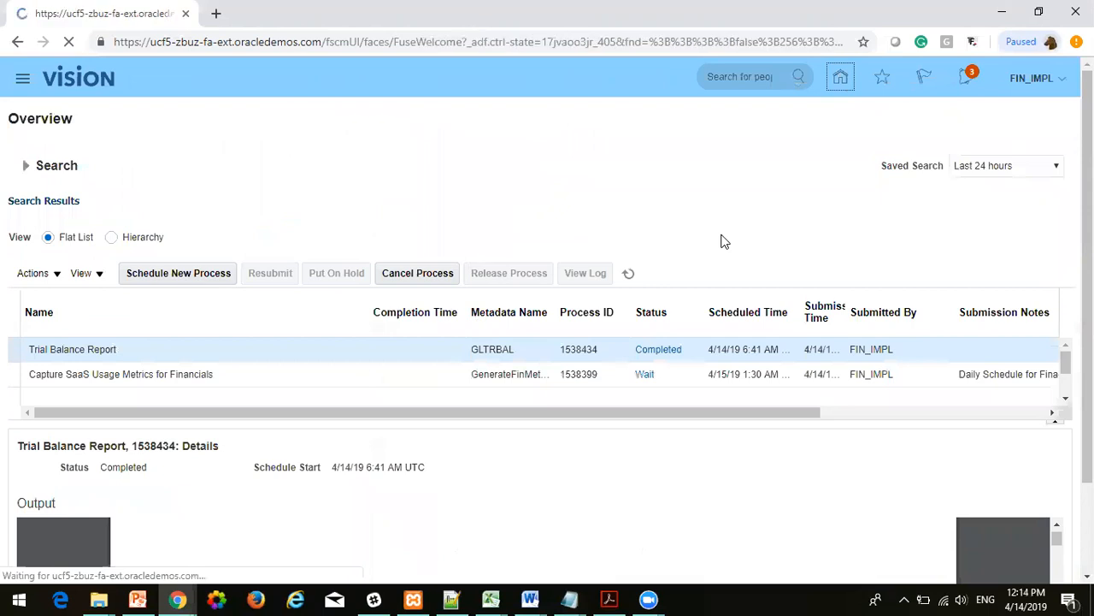
left_click(840, 77)
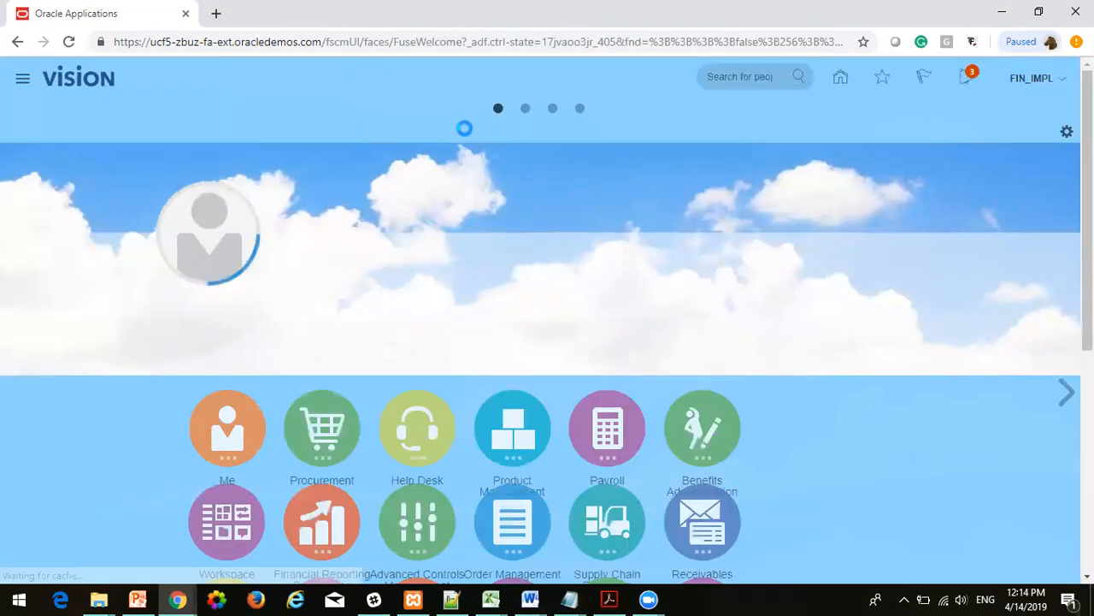
left_click(525, 109)
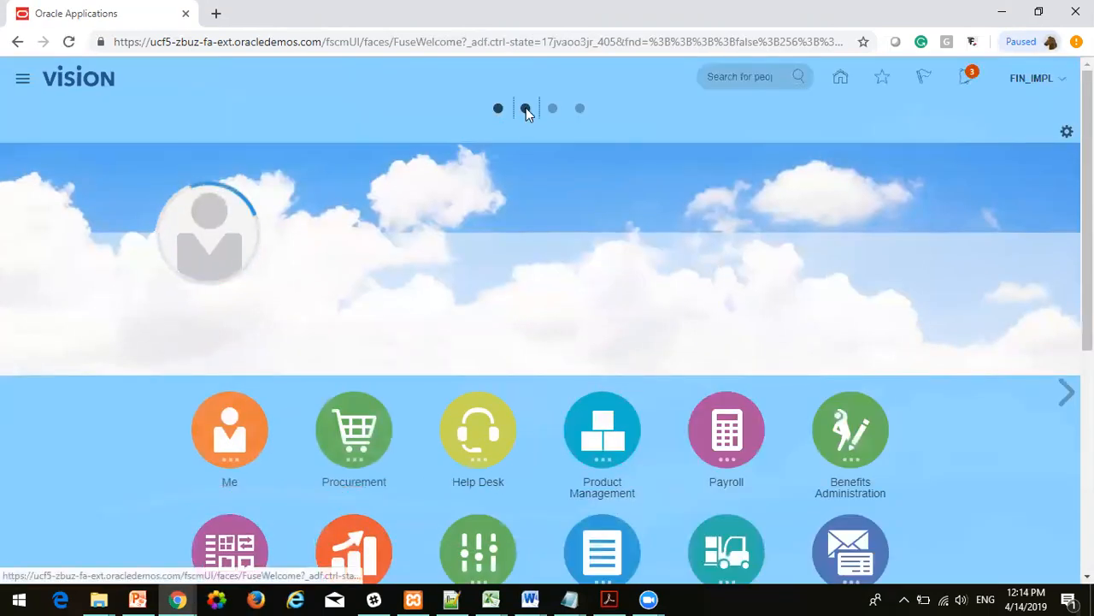